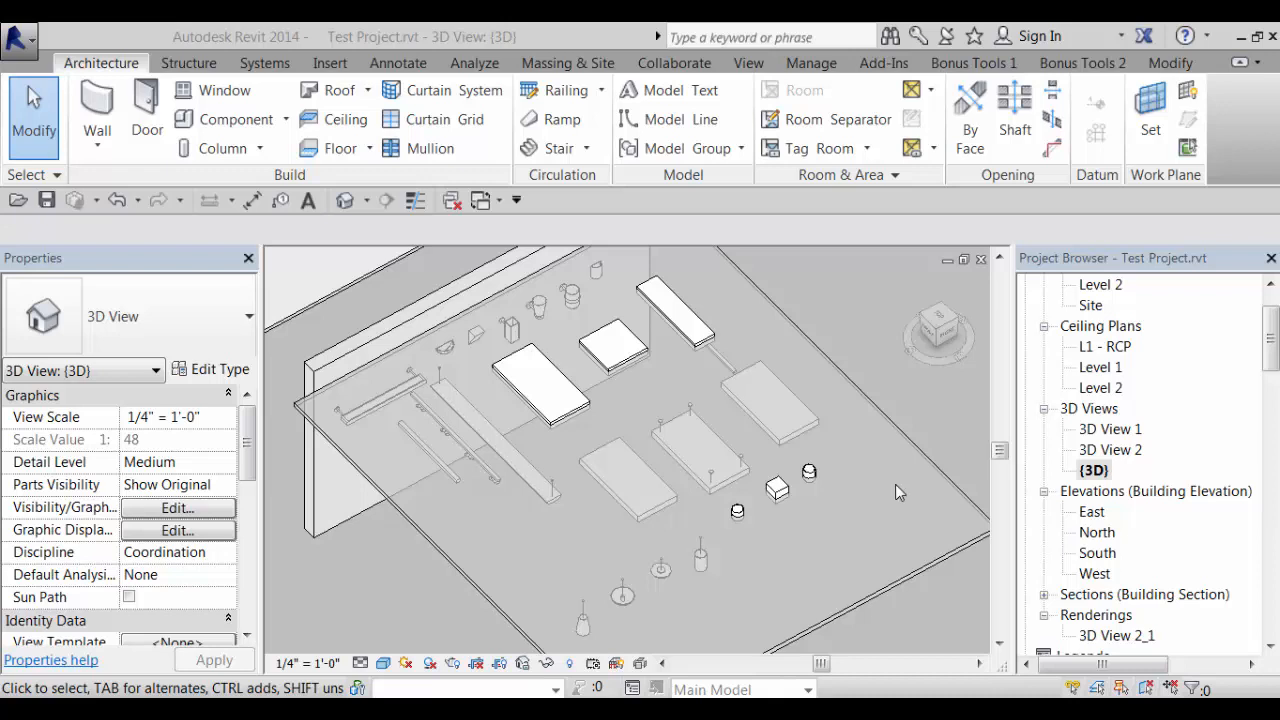
{"action": "mouse_move", "coordinate": [884, 494]}
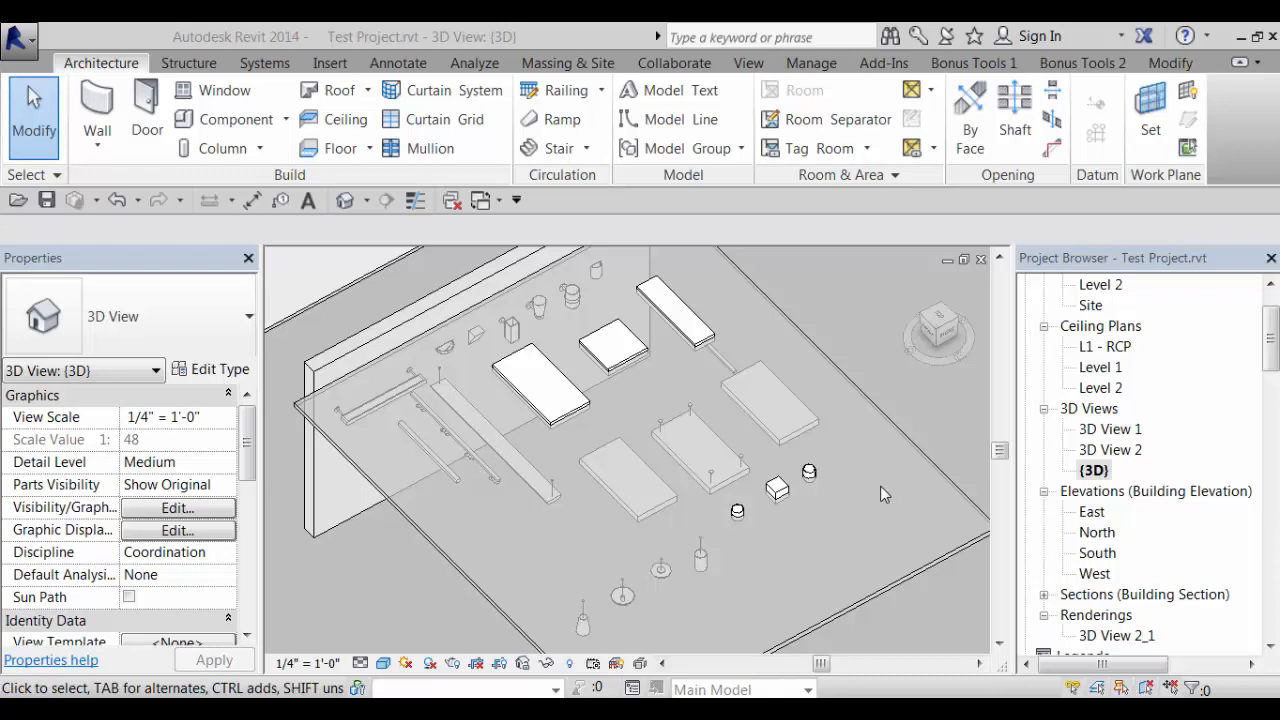
{"action": "mouse_move", "coordinate": [868, 492]}
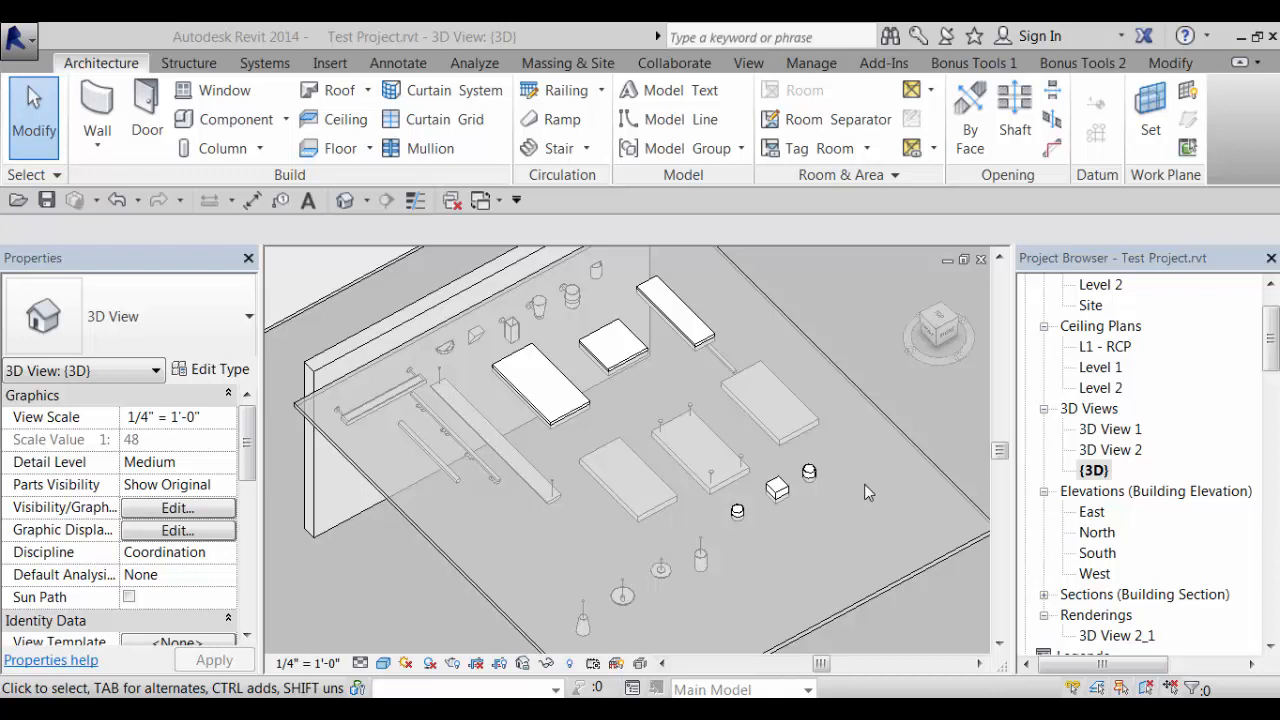
{"action": "mouse_move", "coordinate": [865, 483]}
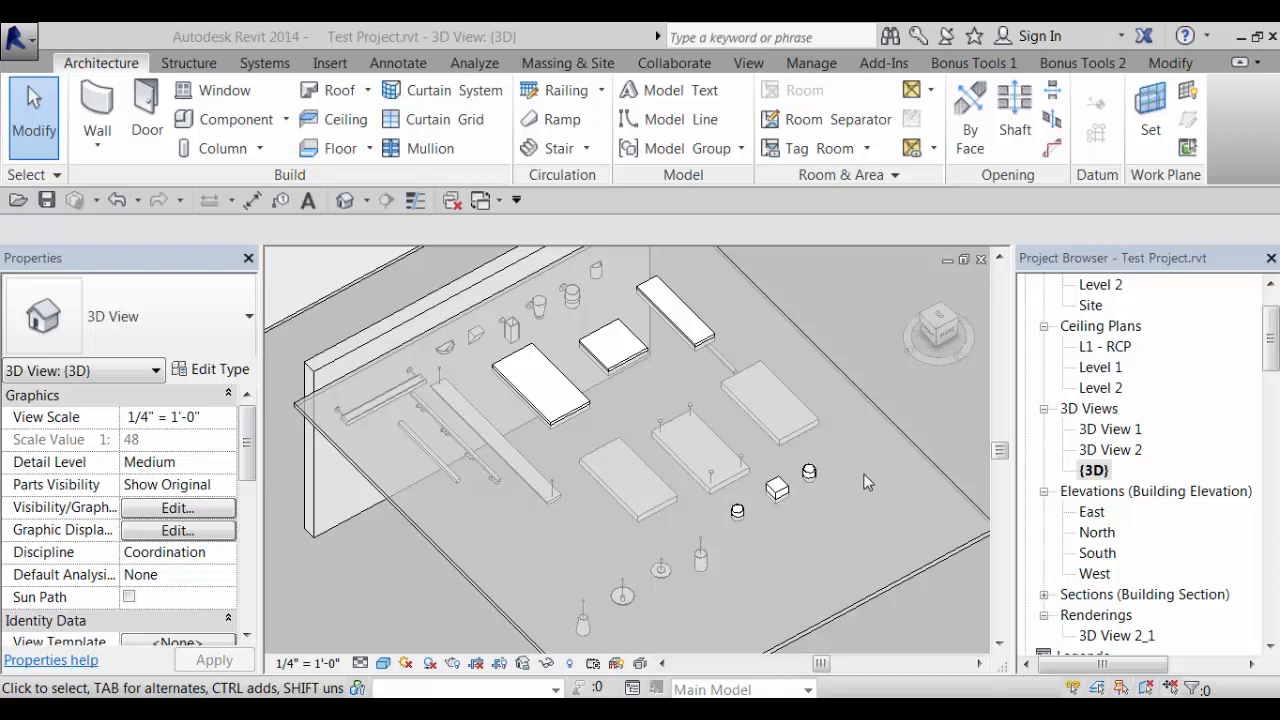
{"action": "mouse_move", "coordinate": [860, 473]}
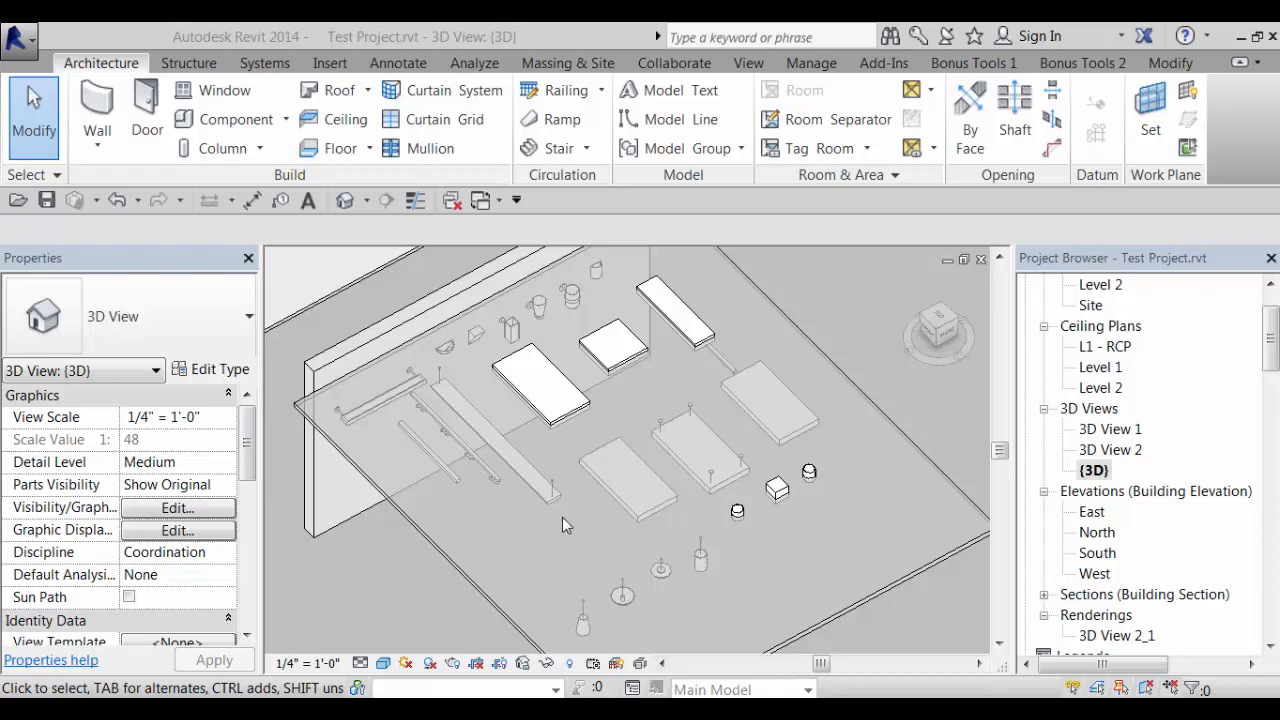
{"action": "mouse_move", "coordinate": [702, 571]}
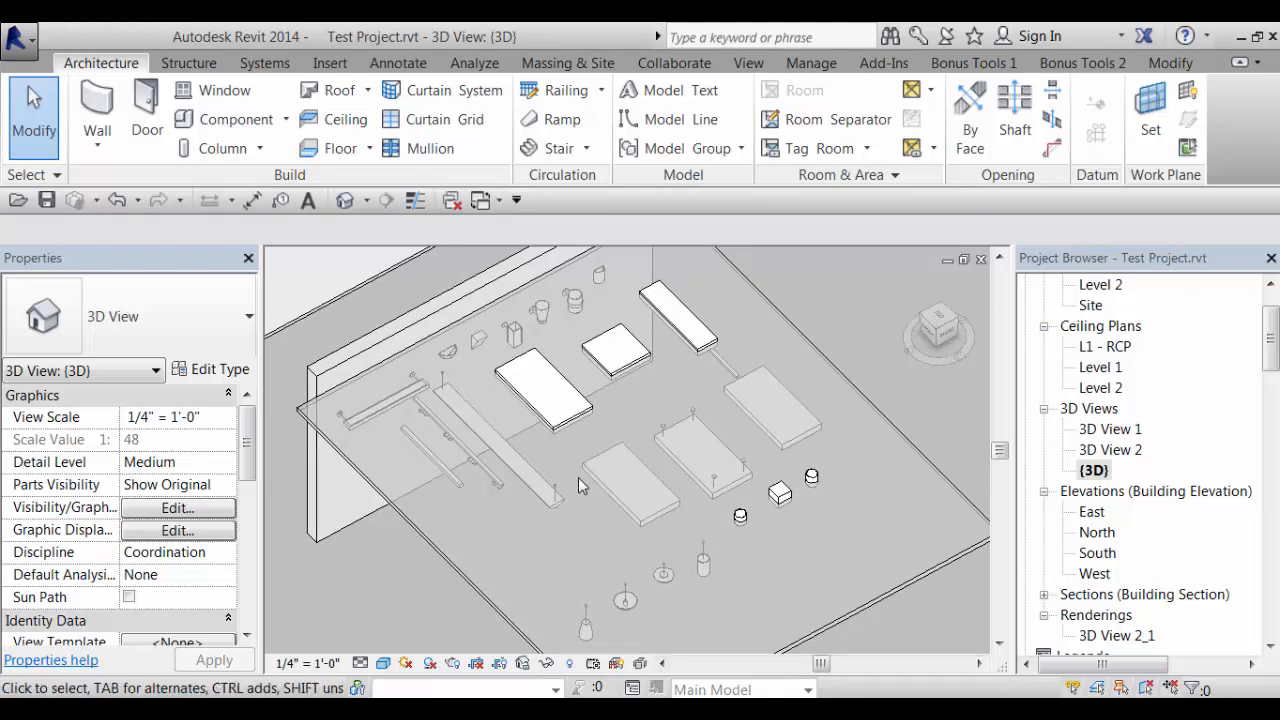
{"action": "mouse_move", "coordinate": [598, 280]}
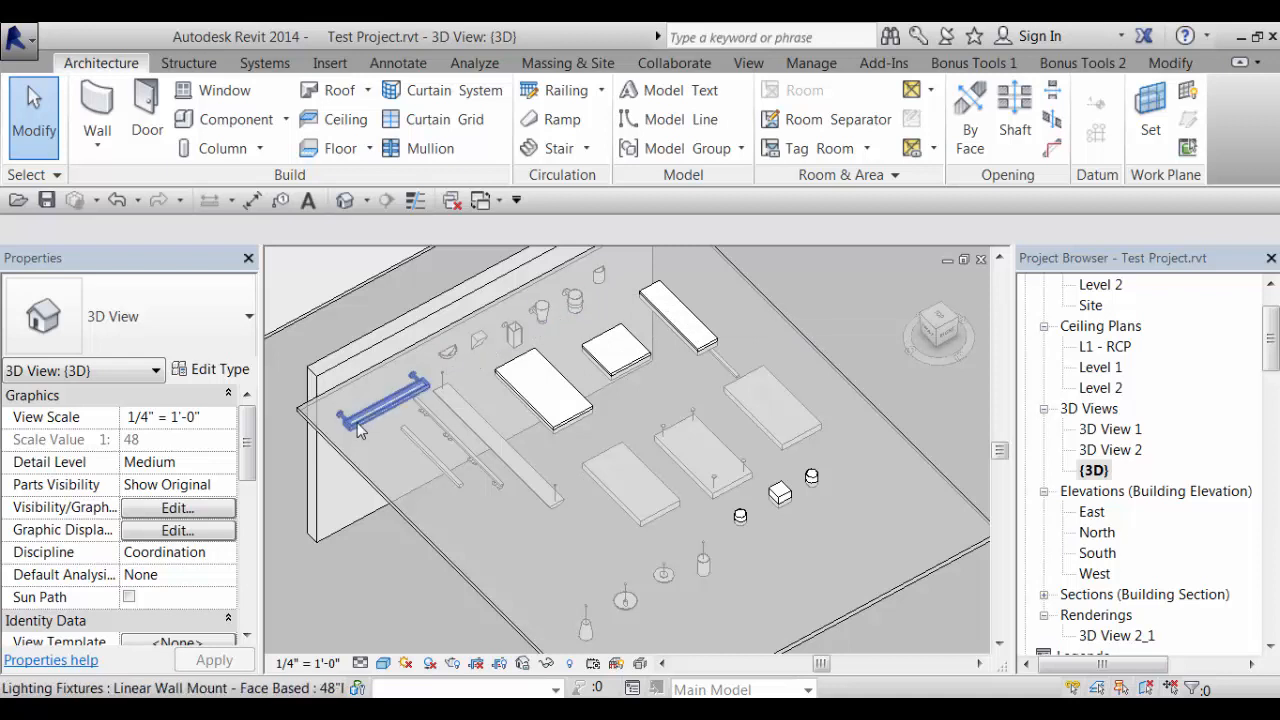
Open the L1 - RCP reflected ceiling plan from the Project Browser
{"action": "left_click", "coordinate": [440, 515]}
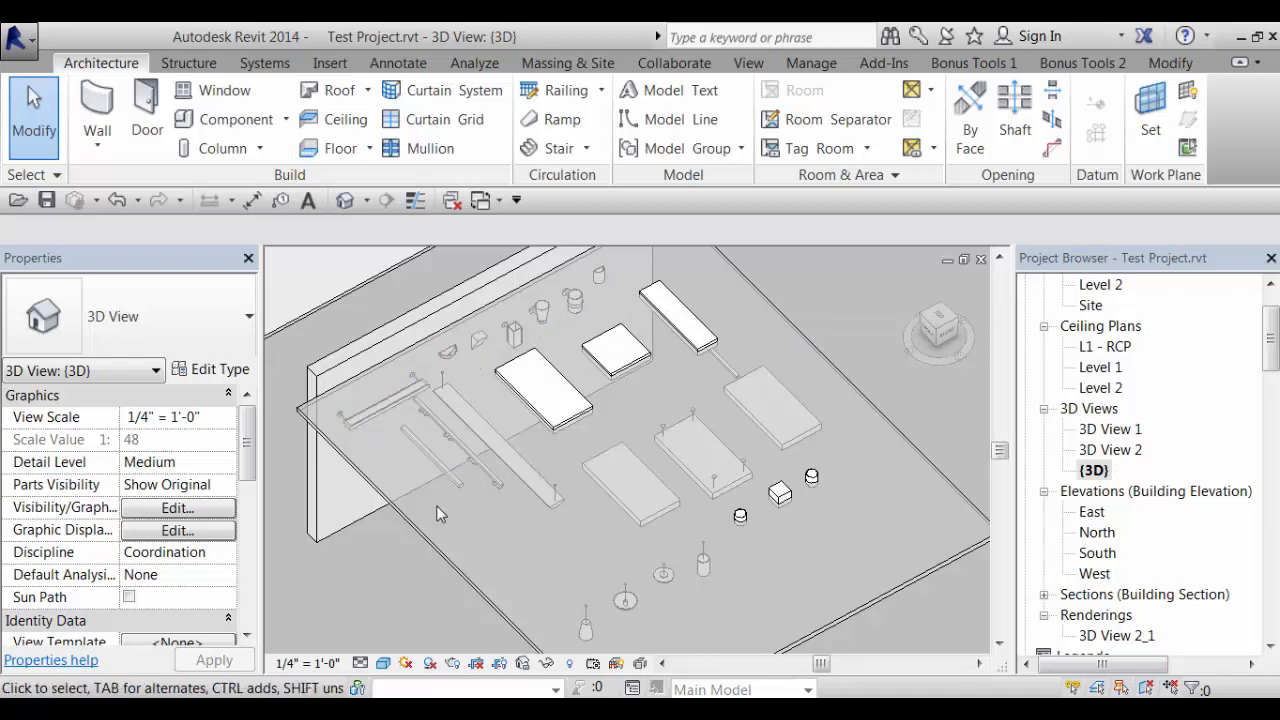
{"action": "left_click", "coordinate": [530, 385]}
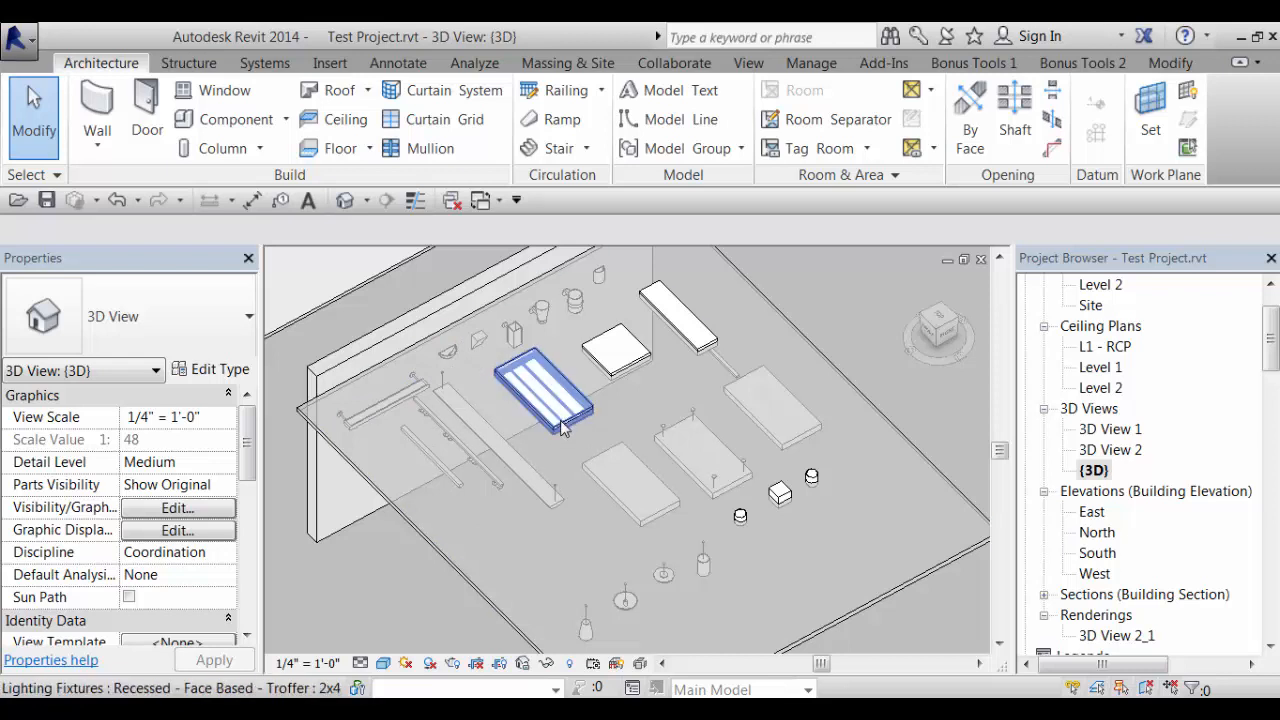
{"action": "mouse_move", "coordinate": [620, 416]}
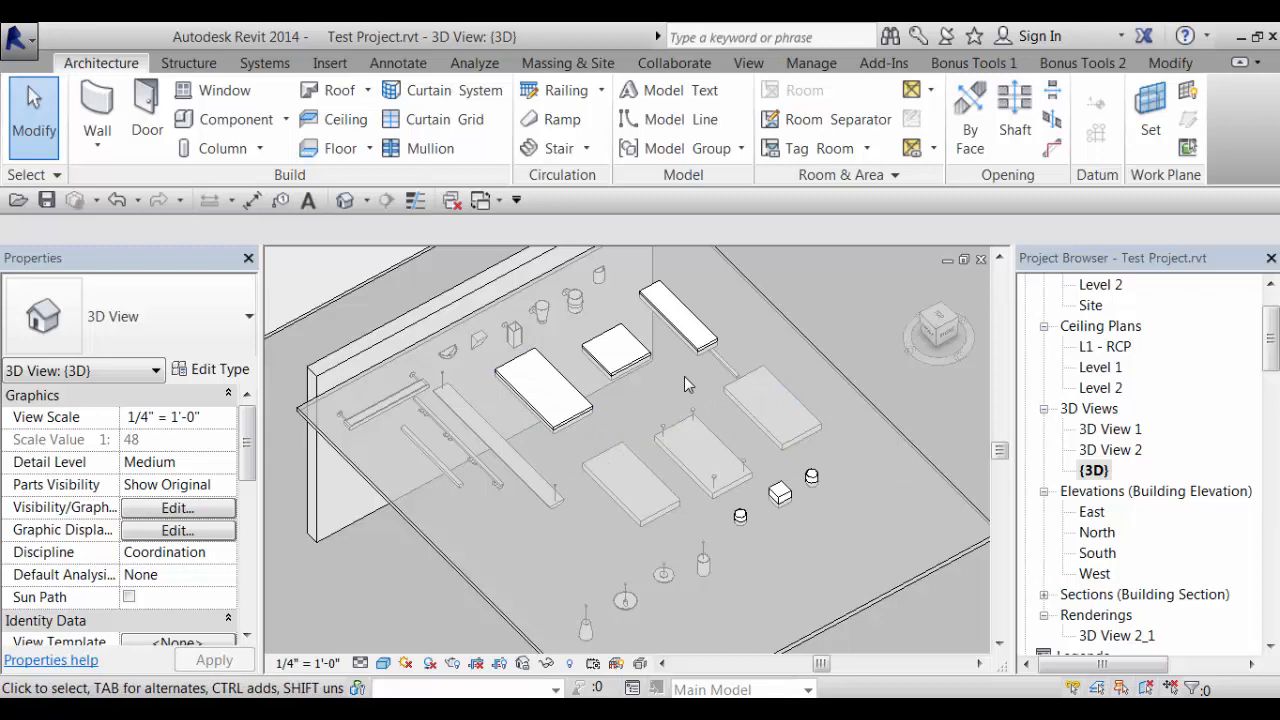
{"action": "mouse_move", "coordinate": [772, 348]}
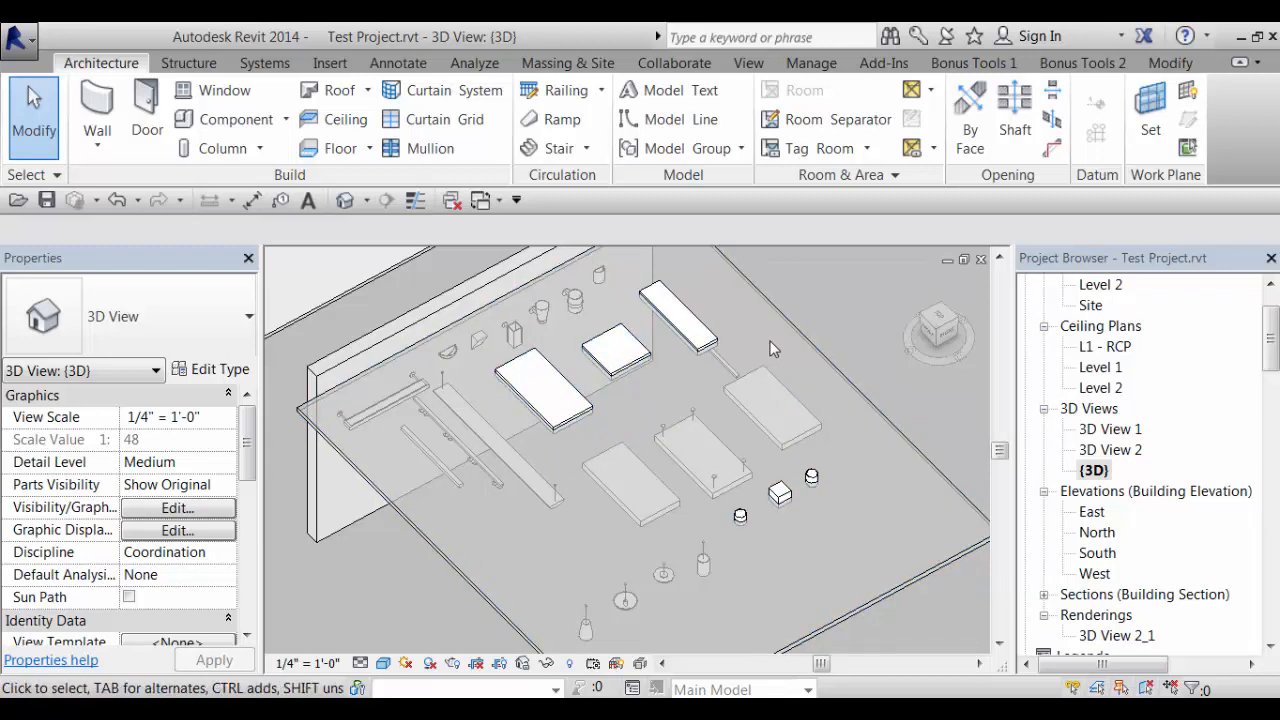
{"action": "mouse_move", "coordinate": [810, 477]}
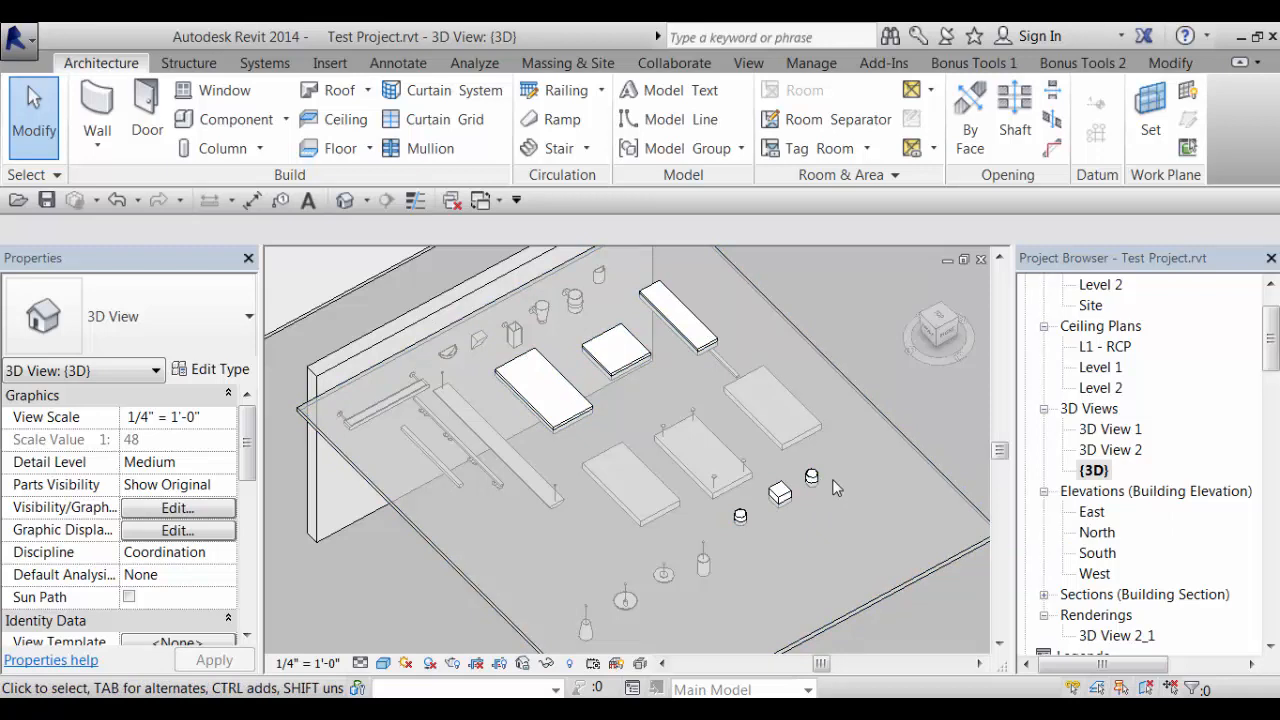
{"action": "mouse_move", "coordinate": [785, 549]}
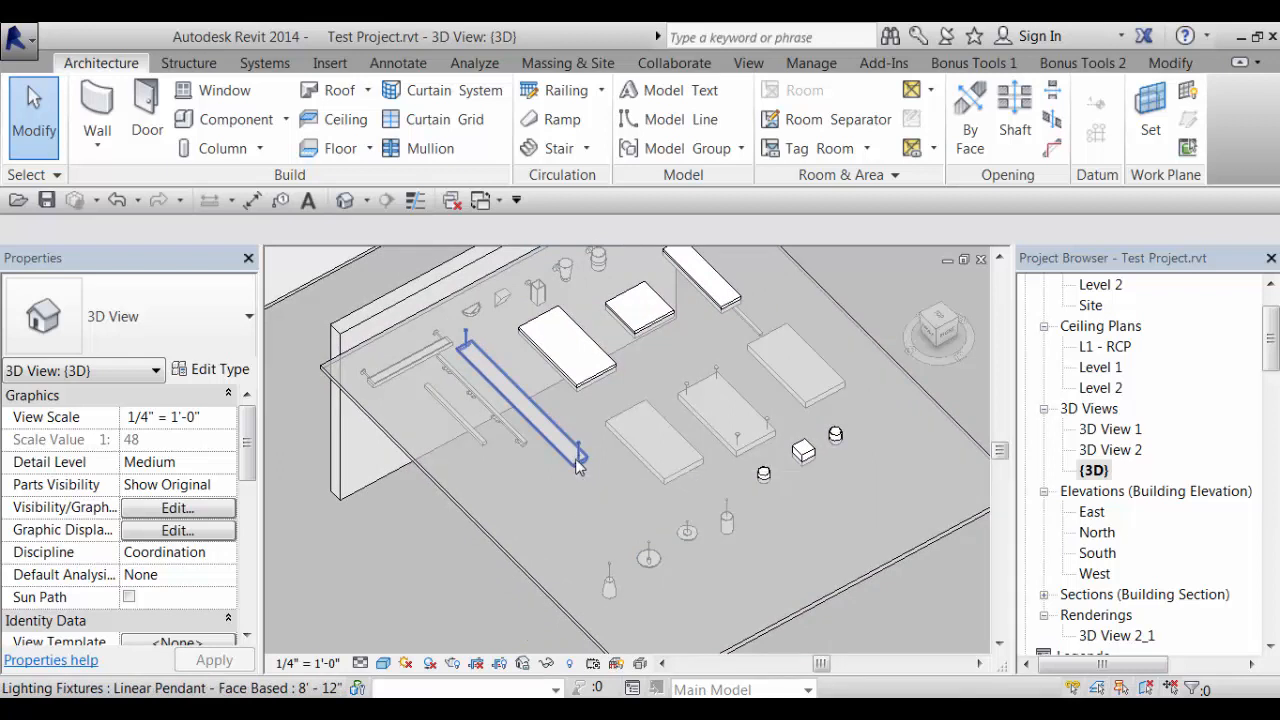
{"action": "mouse_move", "coordinate": [572, 460]}
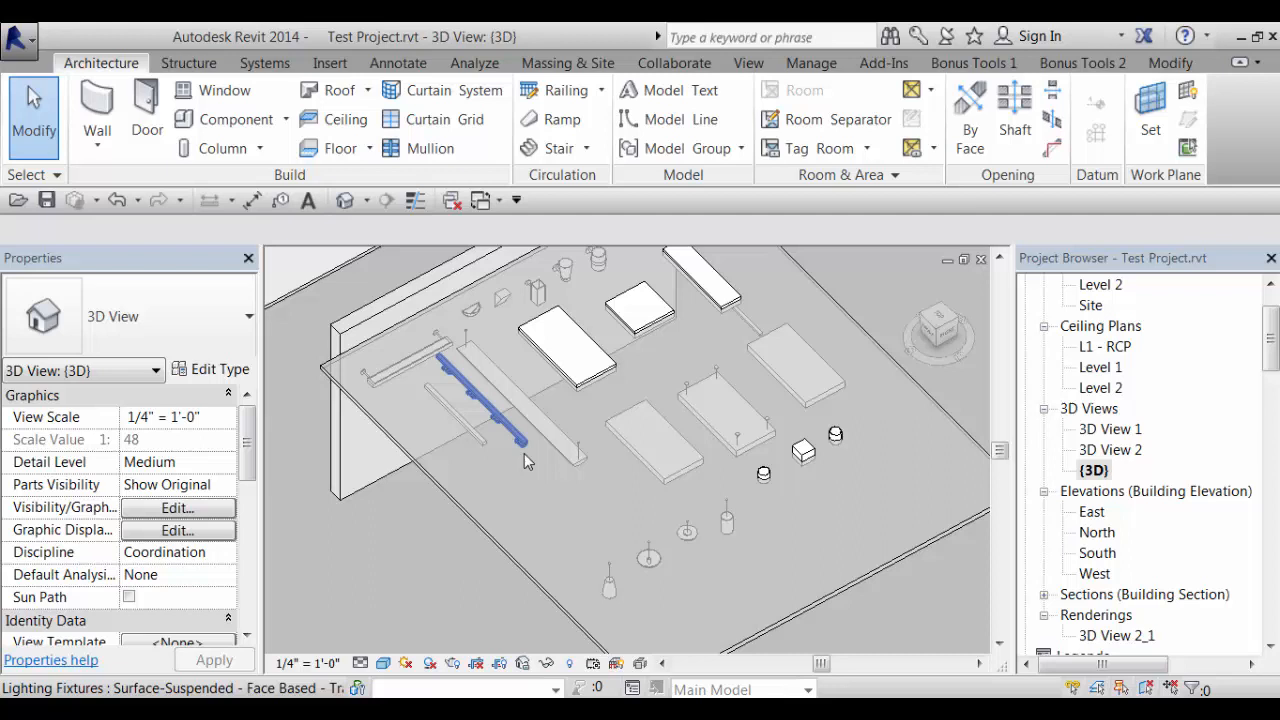
{"action": "left_click", "coordinate": [540, 485]}
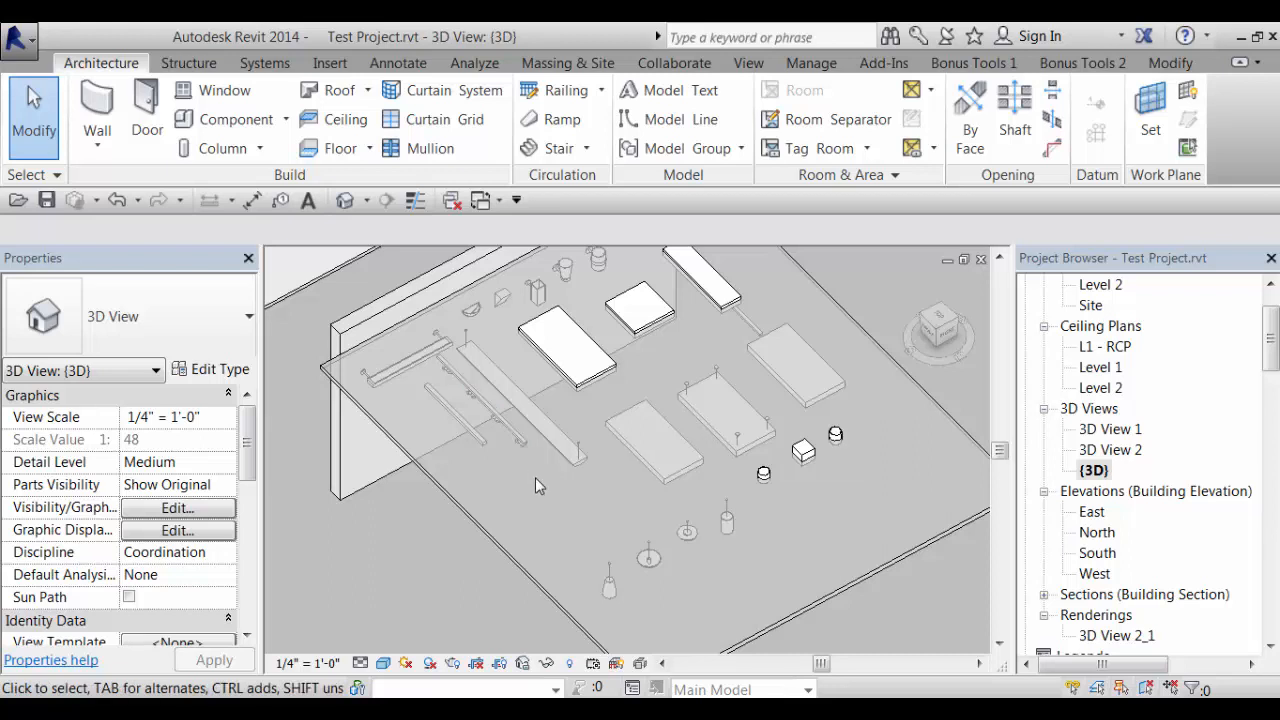
{"action": "mouse_move", "coordinate": [550, 494]}
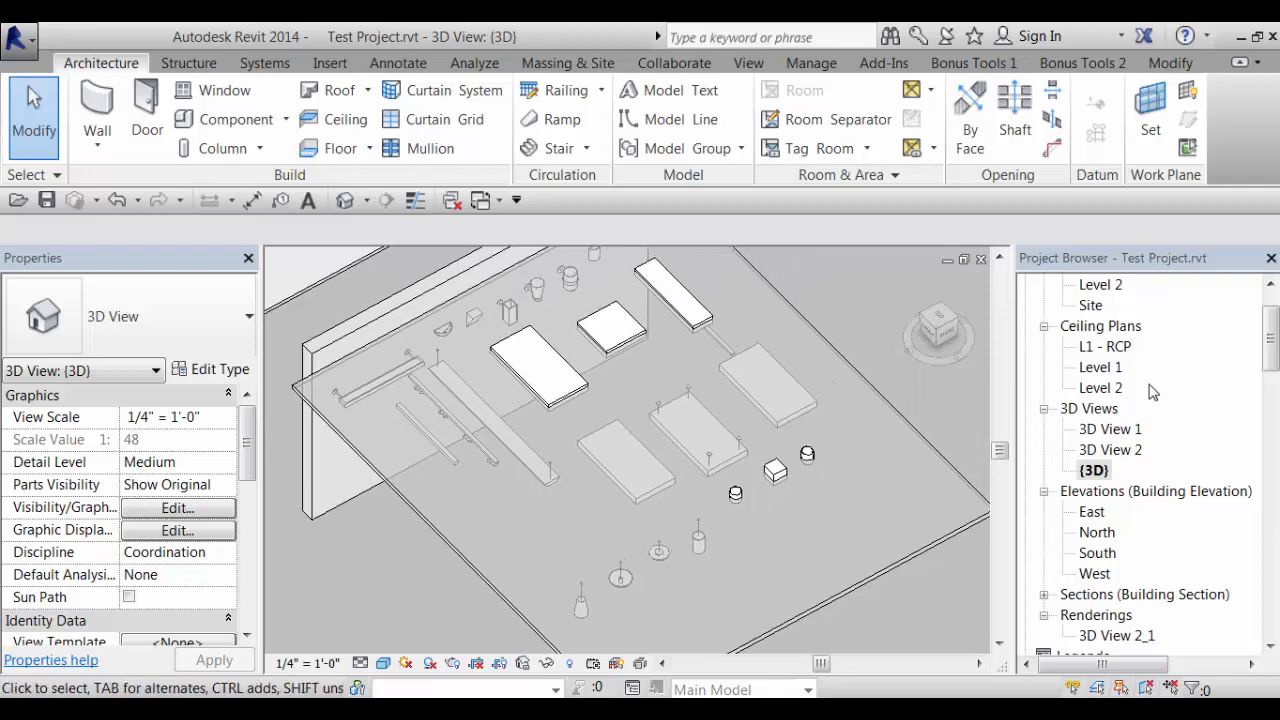
{"action": "double_click", "coordinate": [1104, 346]}
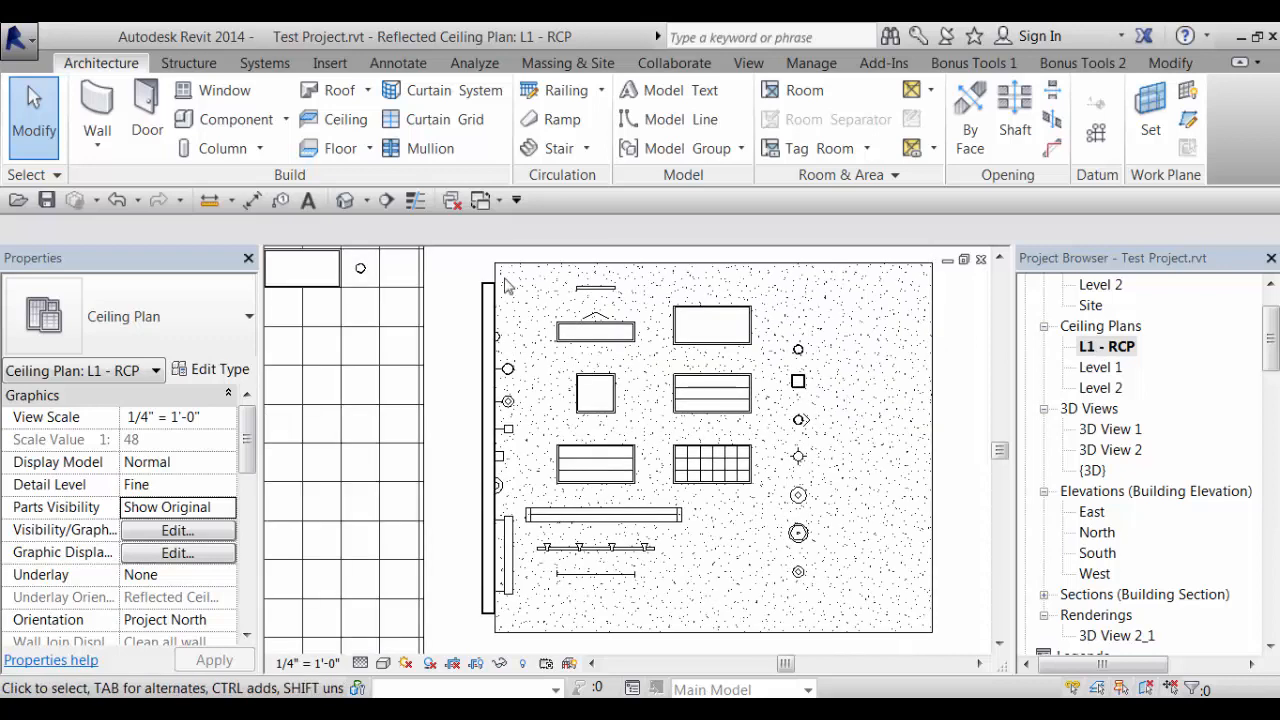
Select the 2x4 Parabolic troffer fixture in the ceiling plan
{"action": "left_click", "coordinate": [712, 325]}
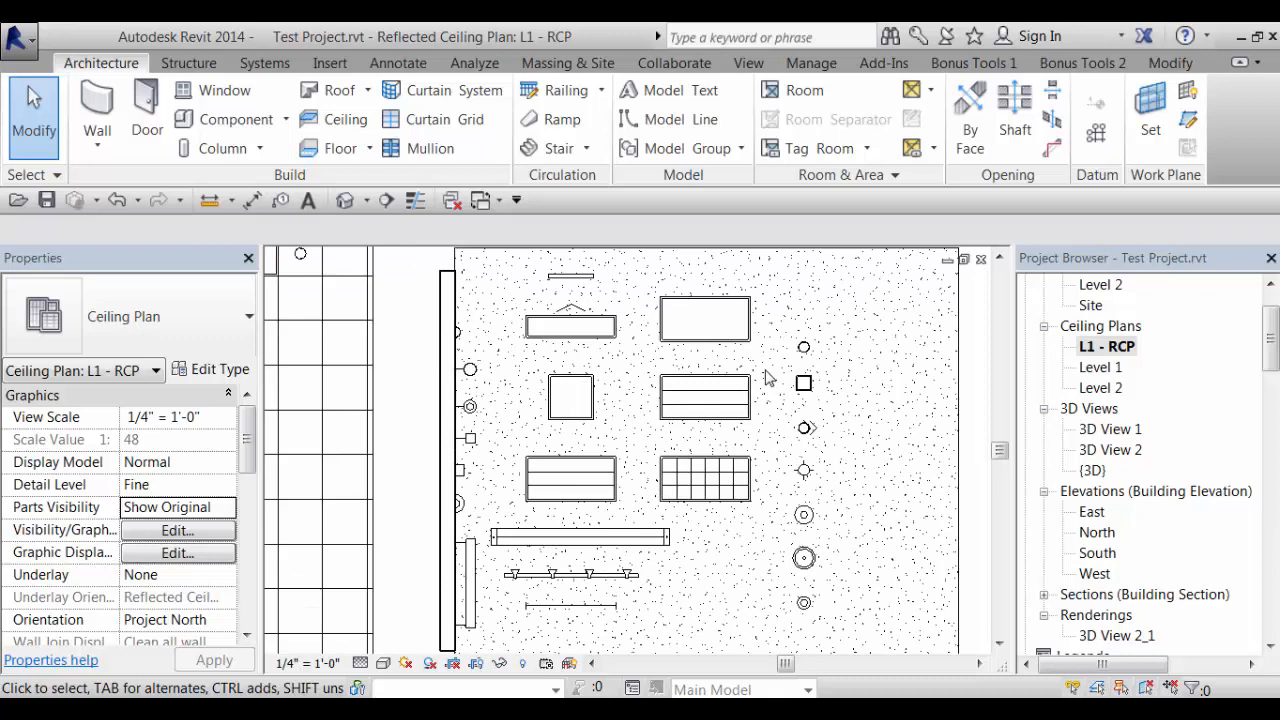
{"action": "left_click", "coordinate": [670, 315]}
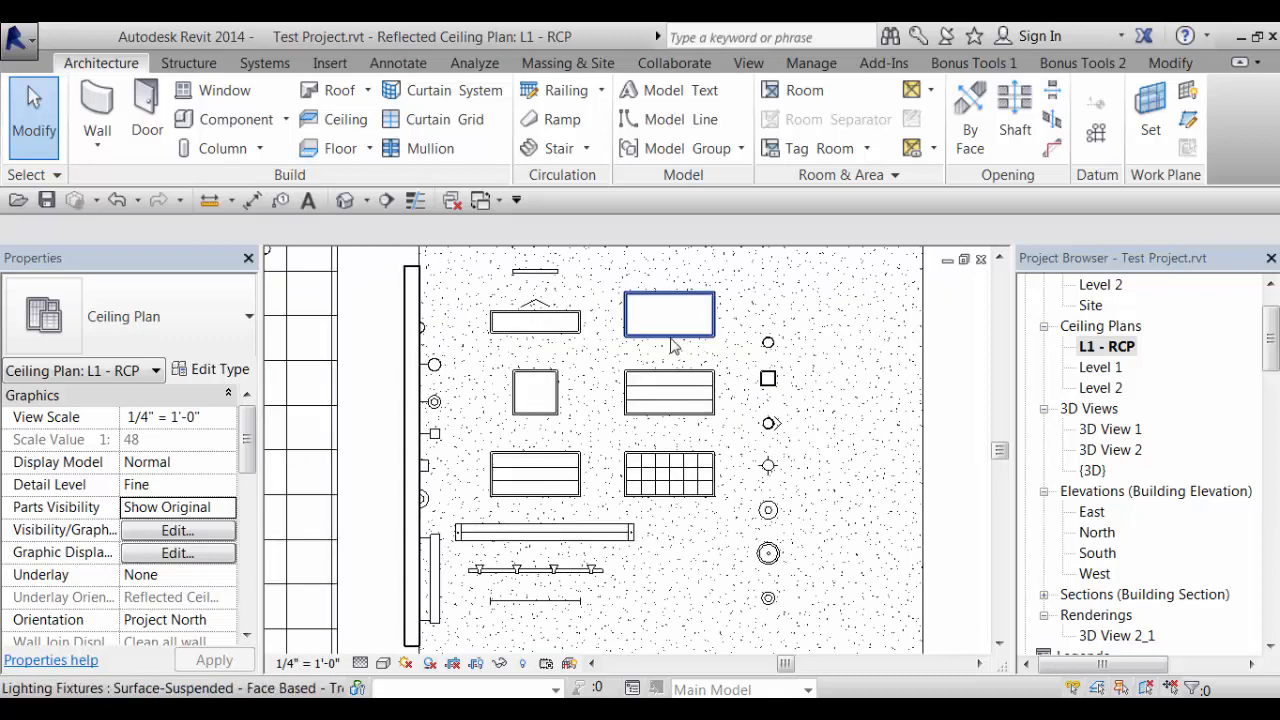
{"action": "mouse_move", "coordinate": [675, 323]}
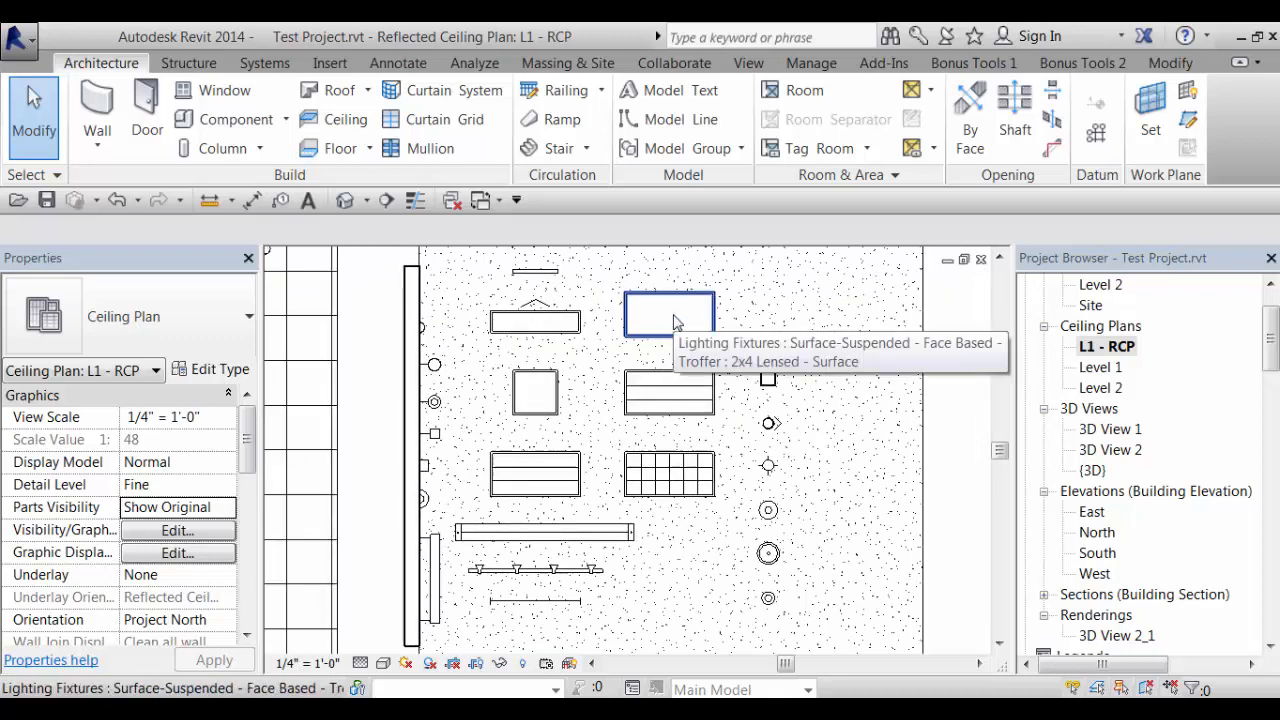
{"action": "left_click", "coordinate": [669, 390]}
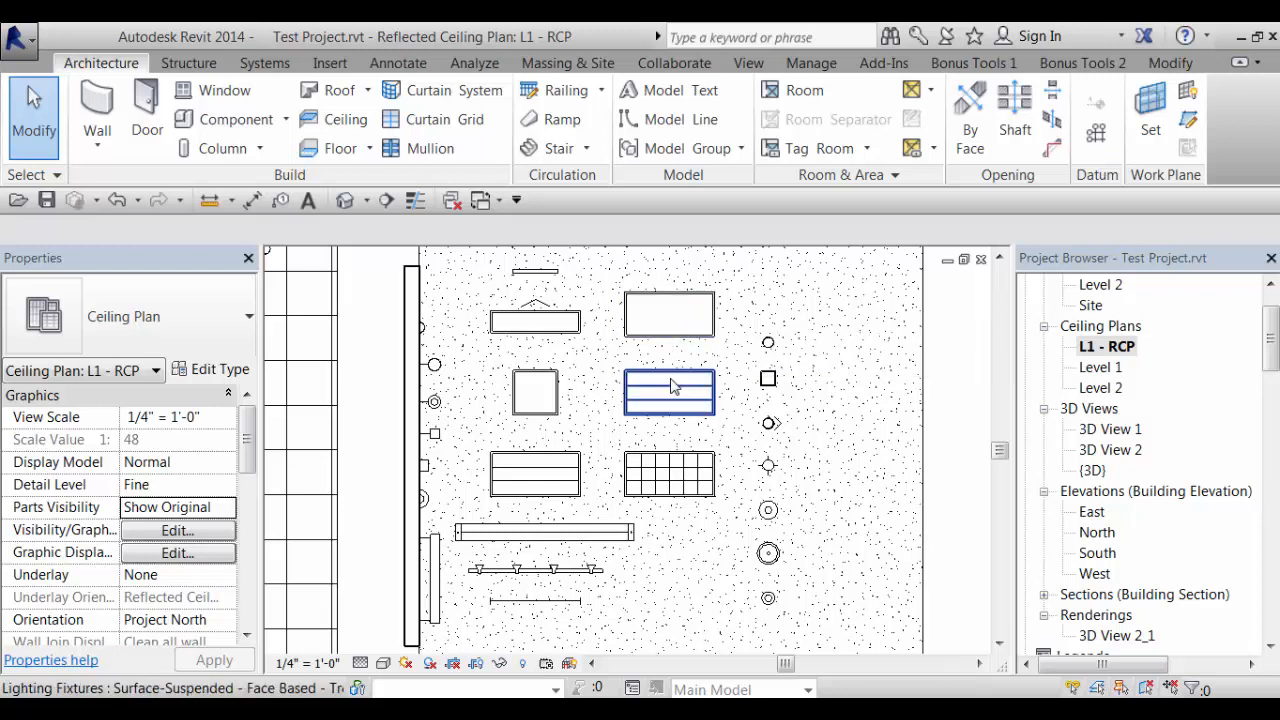
{"action": "mouse_move", "coordinate": [670, 405]}
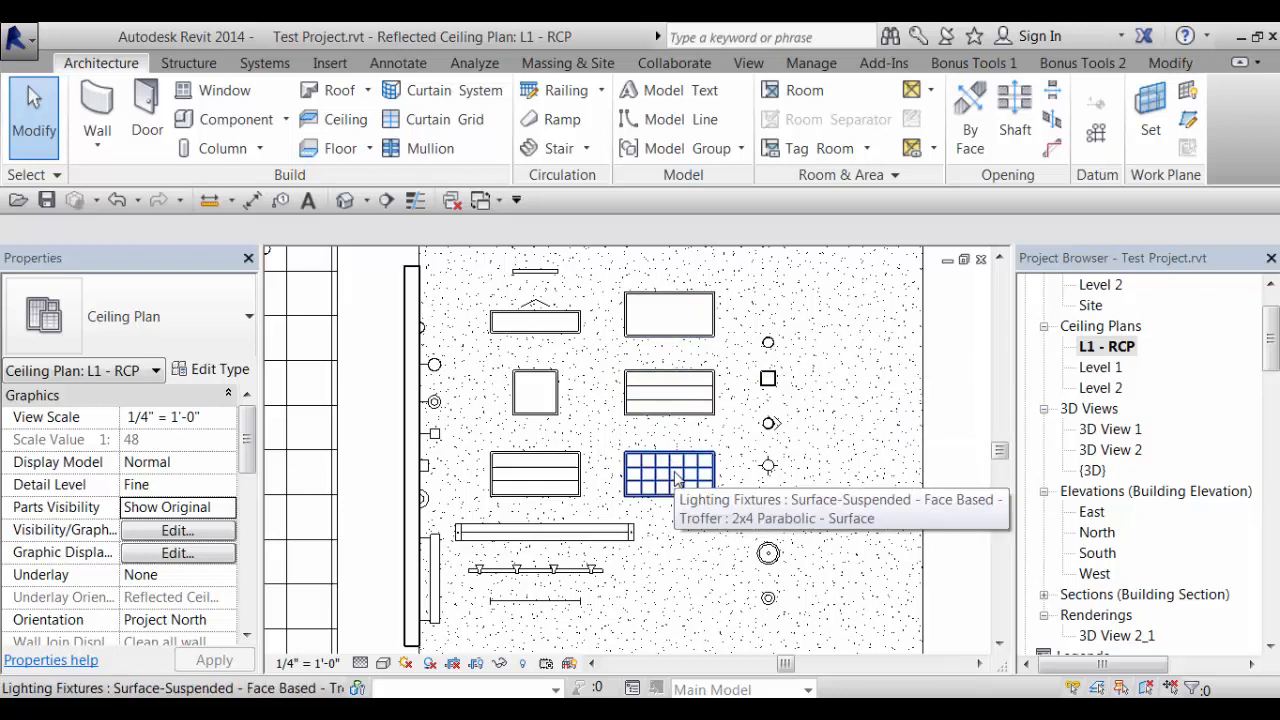
{"action": "mouse_move", "coordinate": [672, 477]}
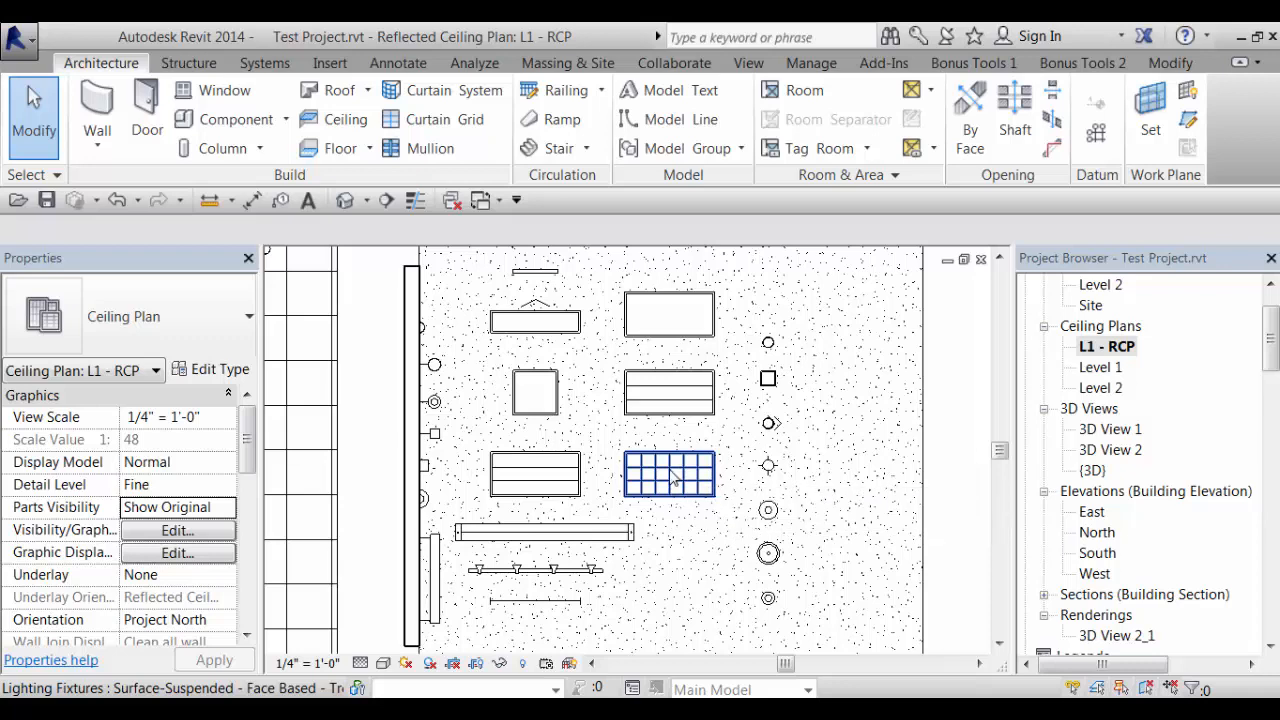
{"action": "left_click", "coordinate": [669, 474]}
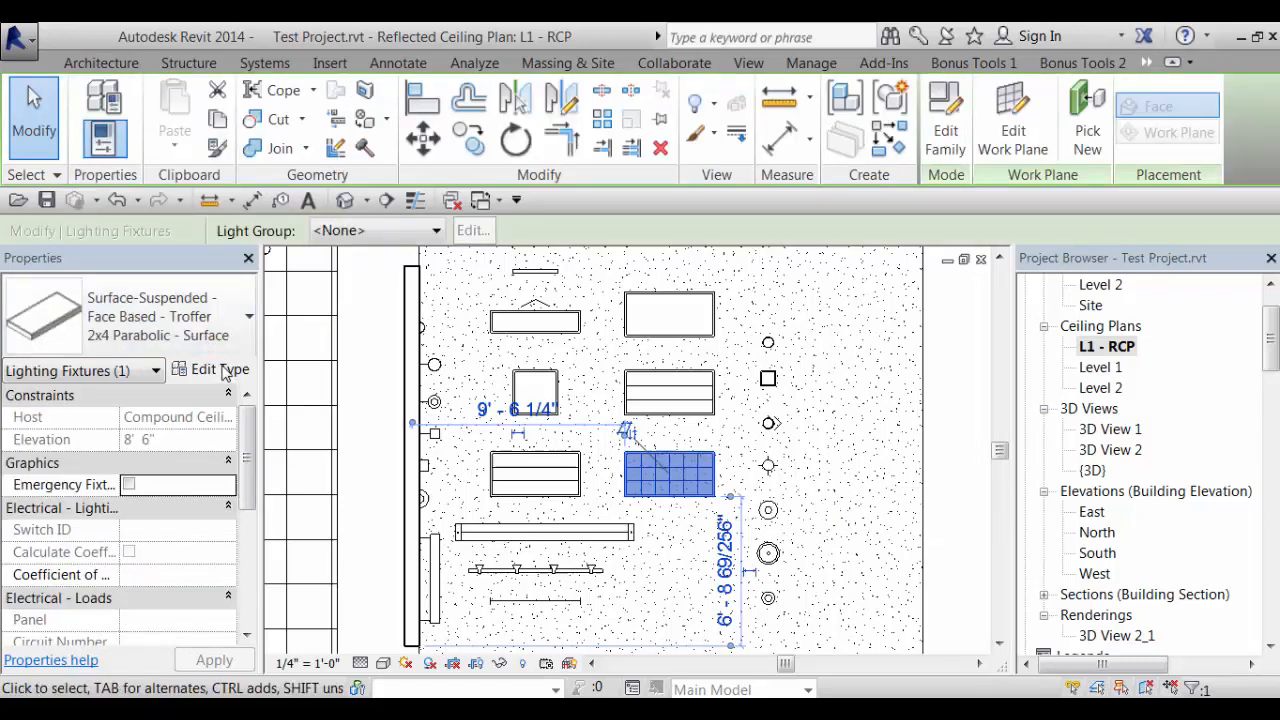
{"action": "left_click", "coordinate": [219, 369]}
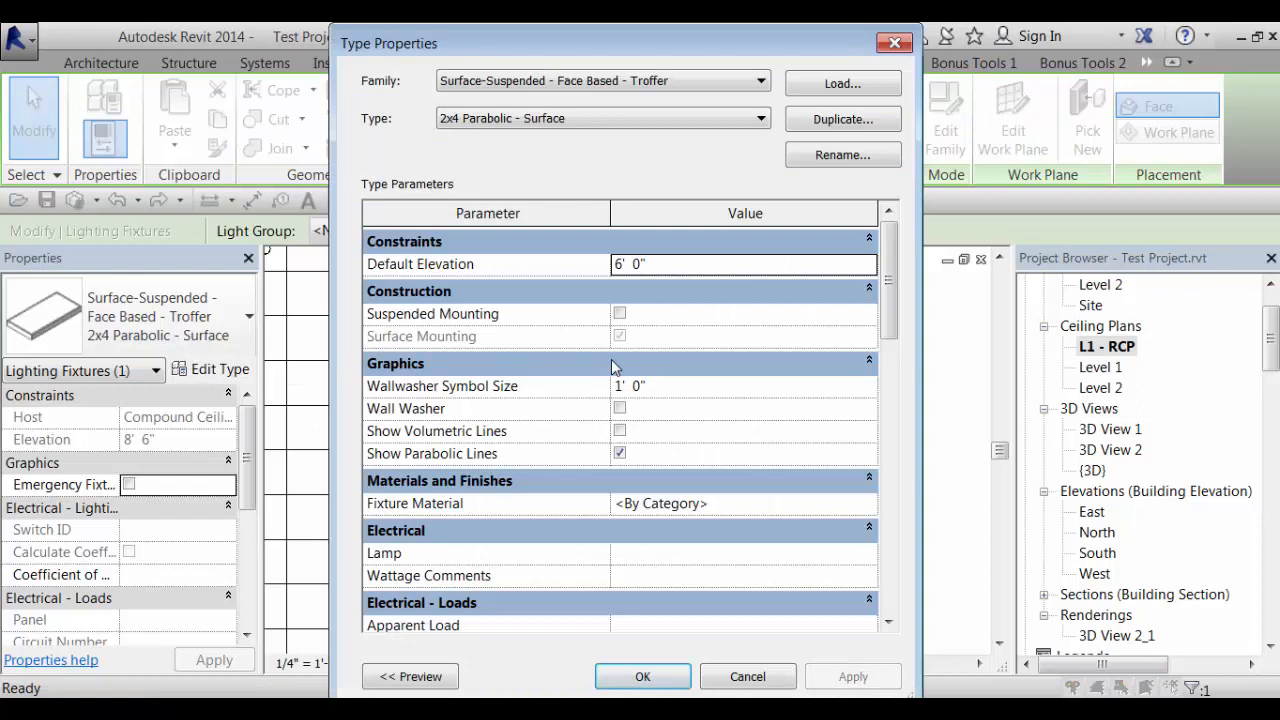
{"action": "left_click", "coordinate": [619, 453]}
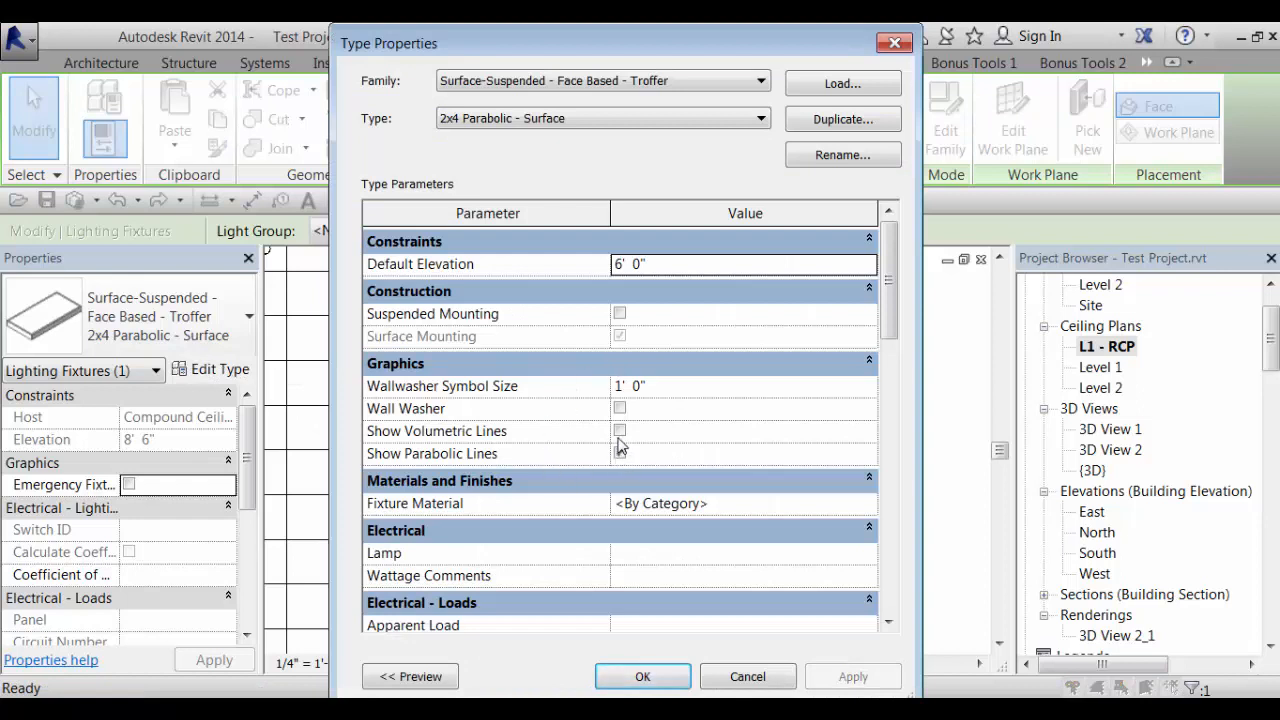
{"action": "left_click", "coordinate": [620, 454]}
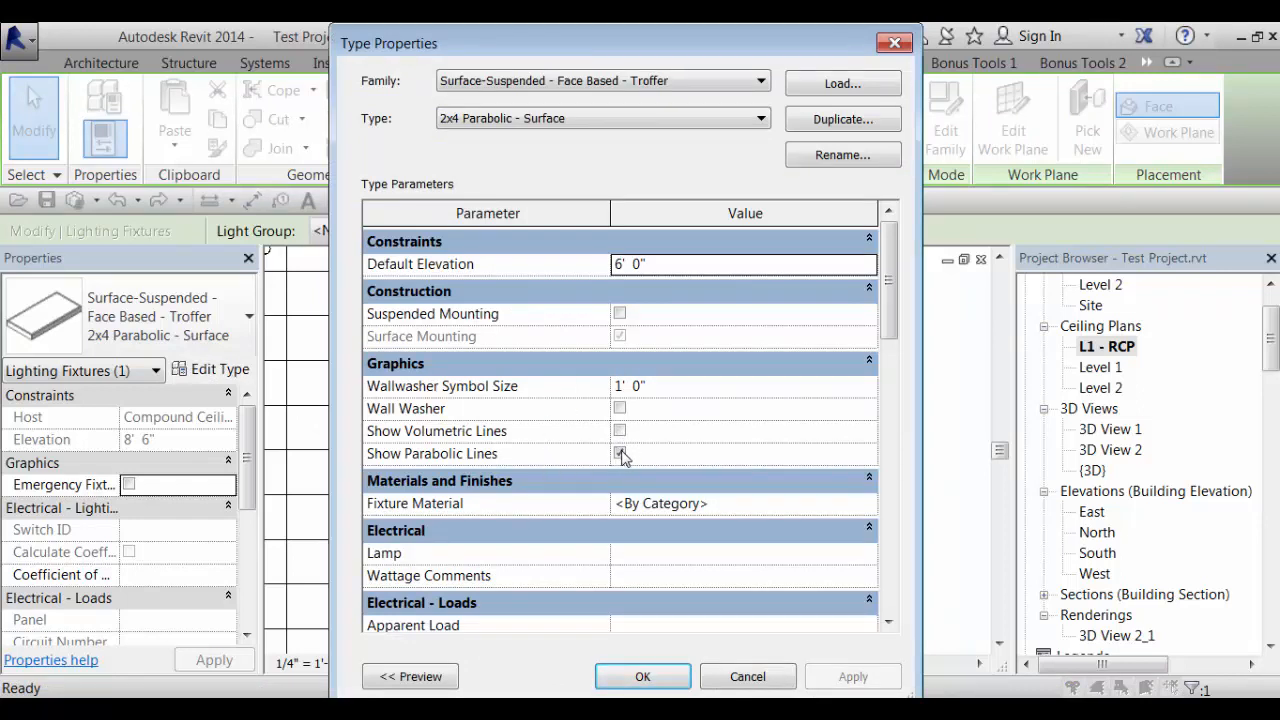
{"action": "left_click", "coordinate": [619, 454]}
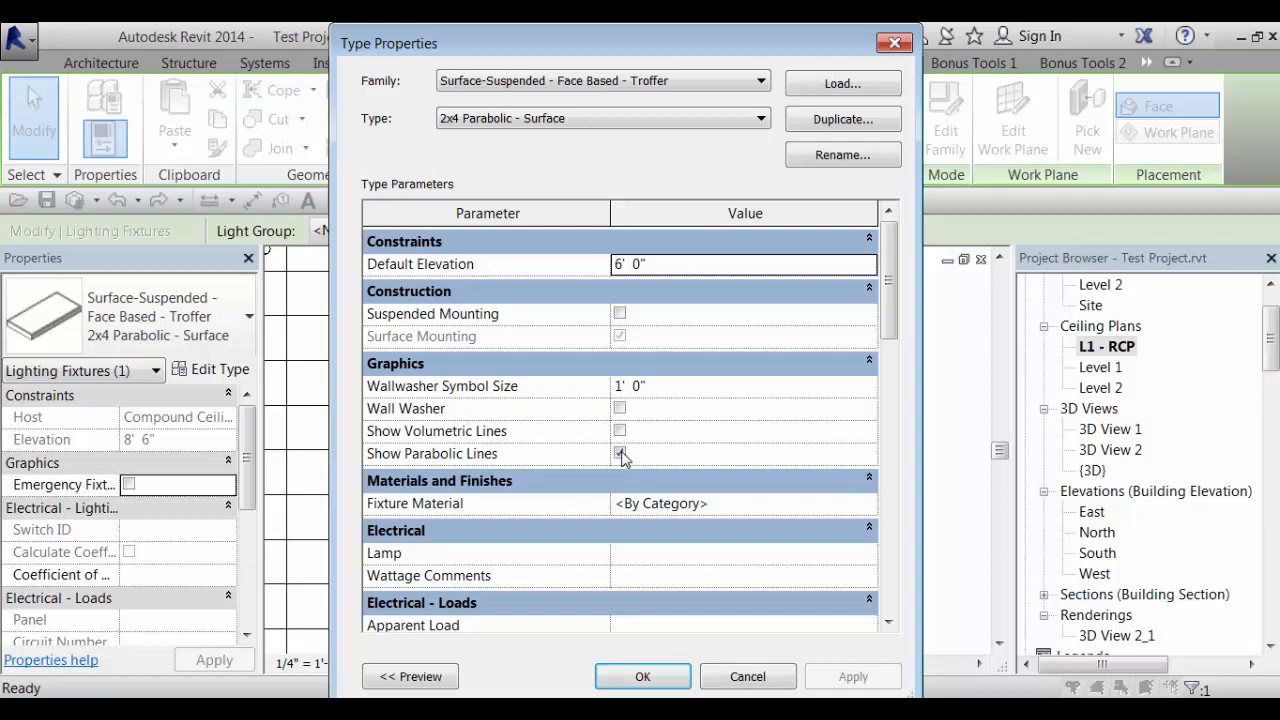
{"action": "left_click", "coordinate": [619, 454]}
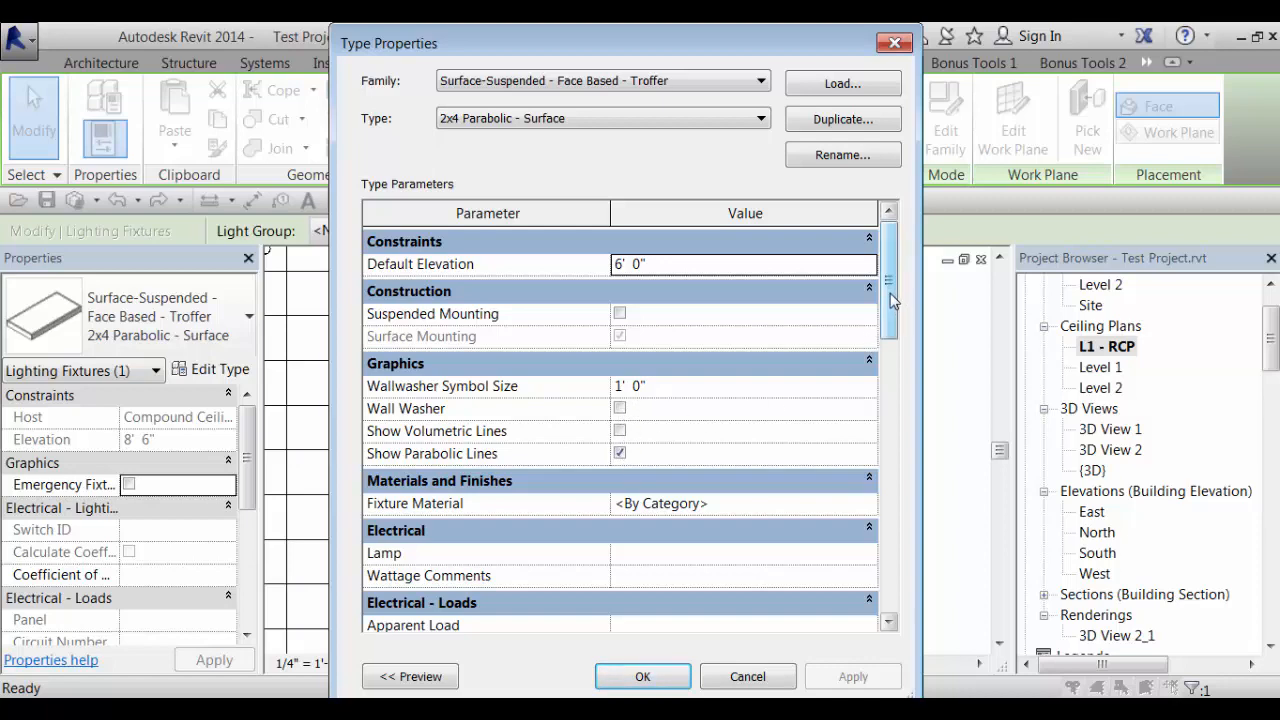
{"action": "scroll", "scroll_direction": "down", "scroll_amount": 3}
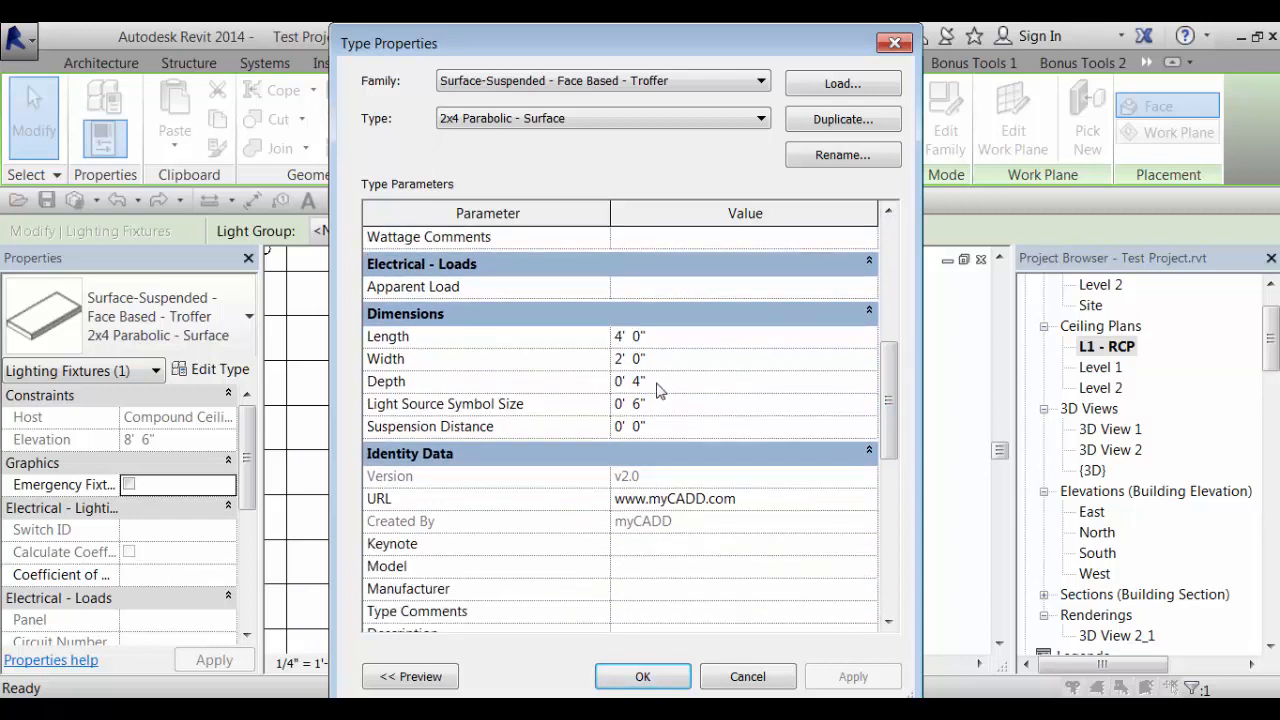
{"action": "mouse_move", "coordinate": [748, 676]}
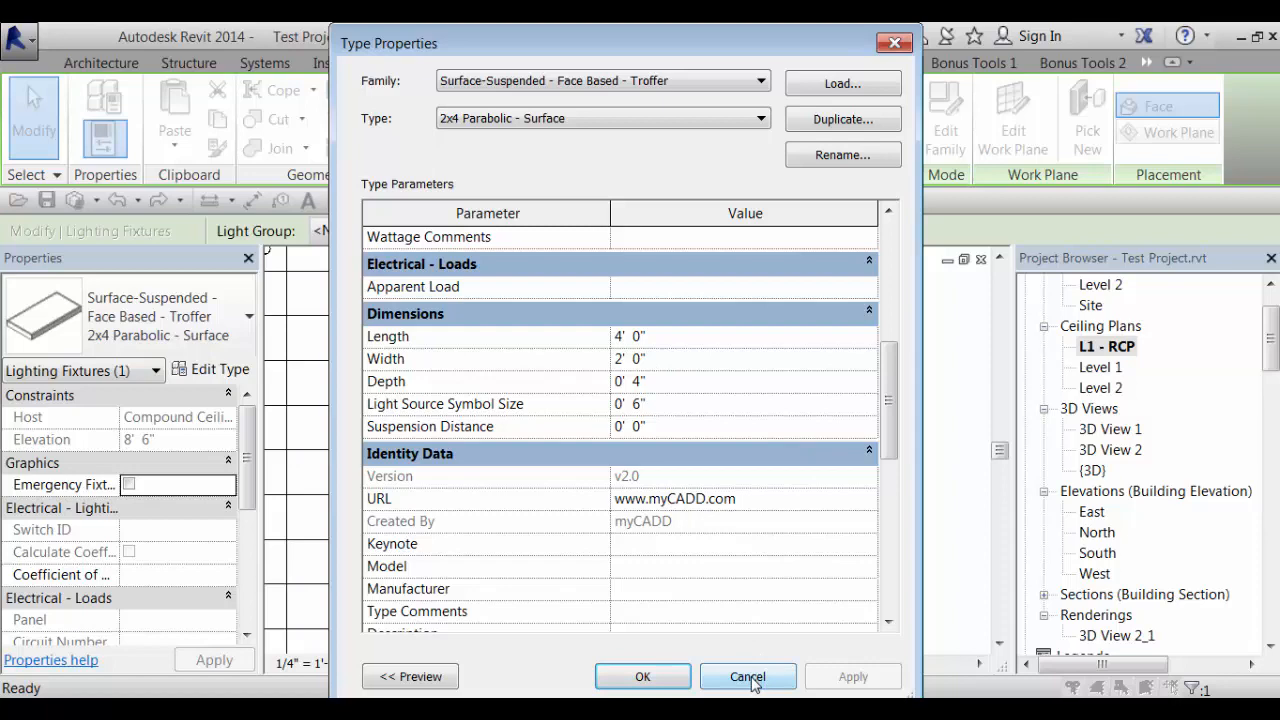
{"action": "left_click", "coordinate": [748, 676]}
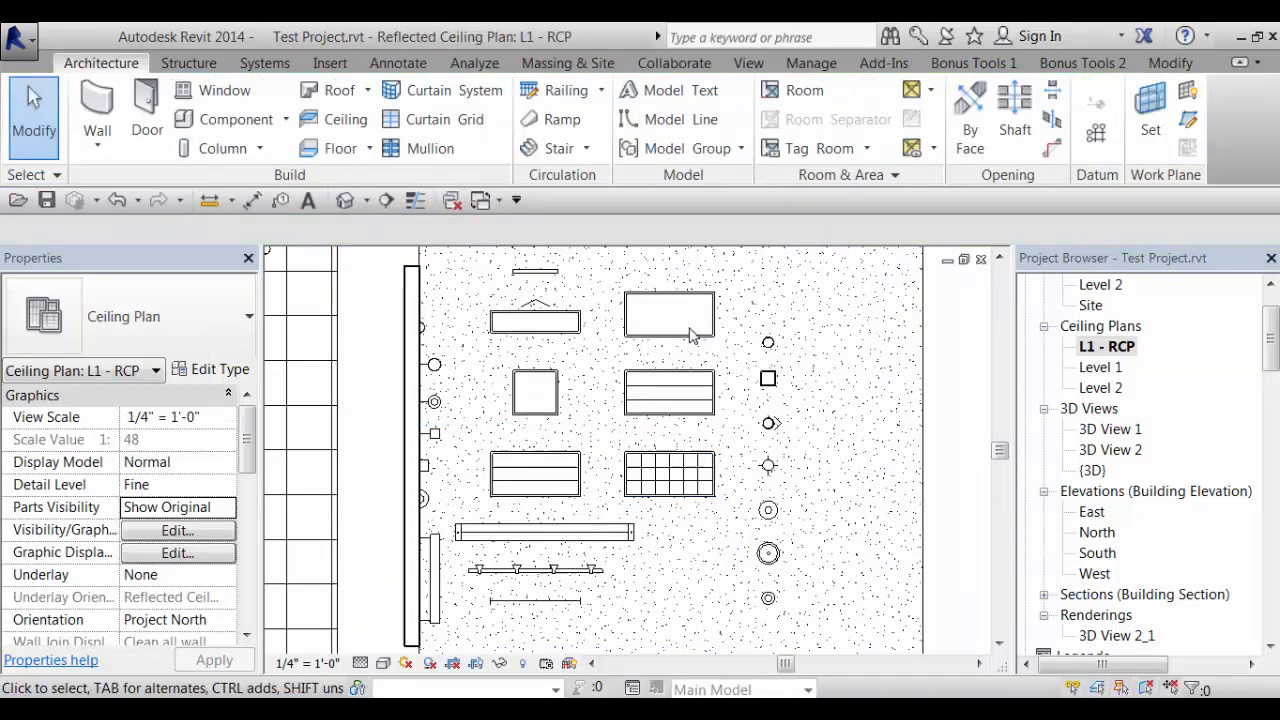
{"action": "left_click", "coordinate": [668, 315]}
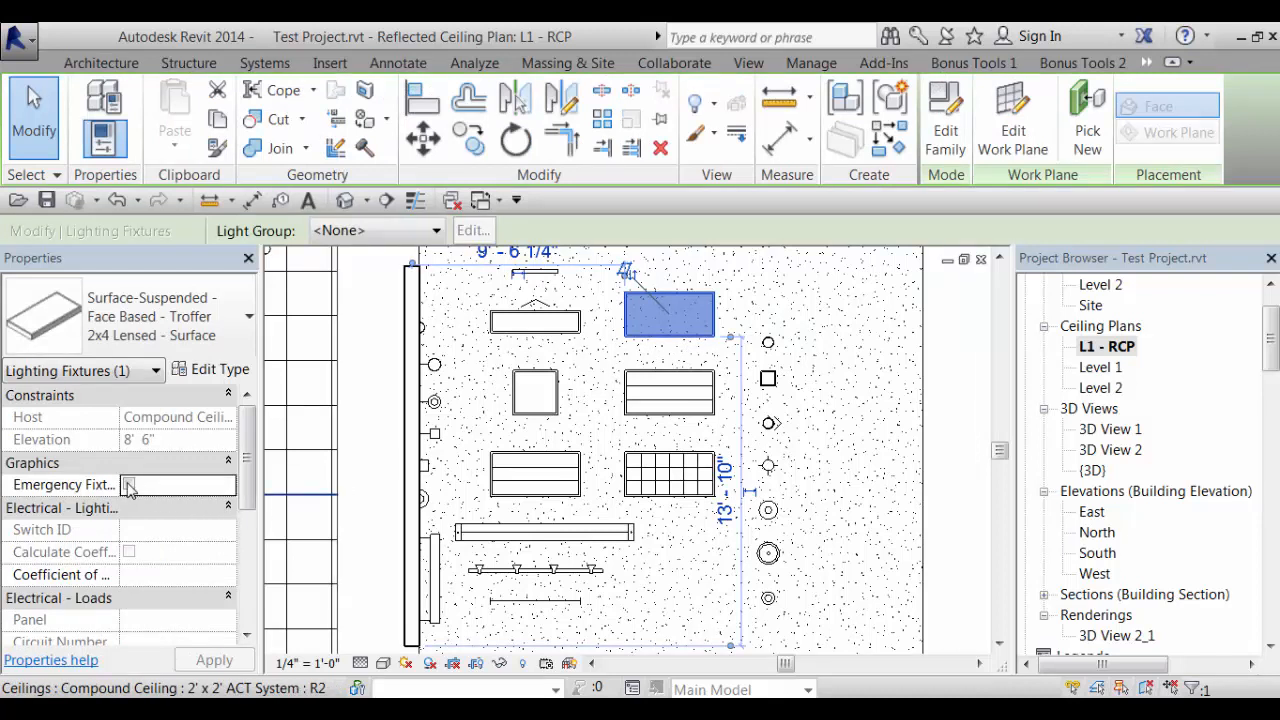
{"action": "left_click", "coordinate": [129, 485]}
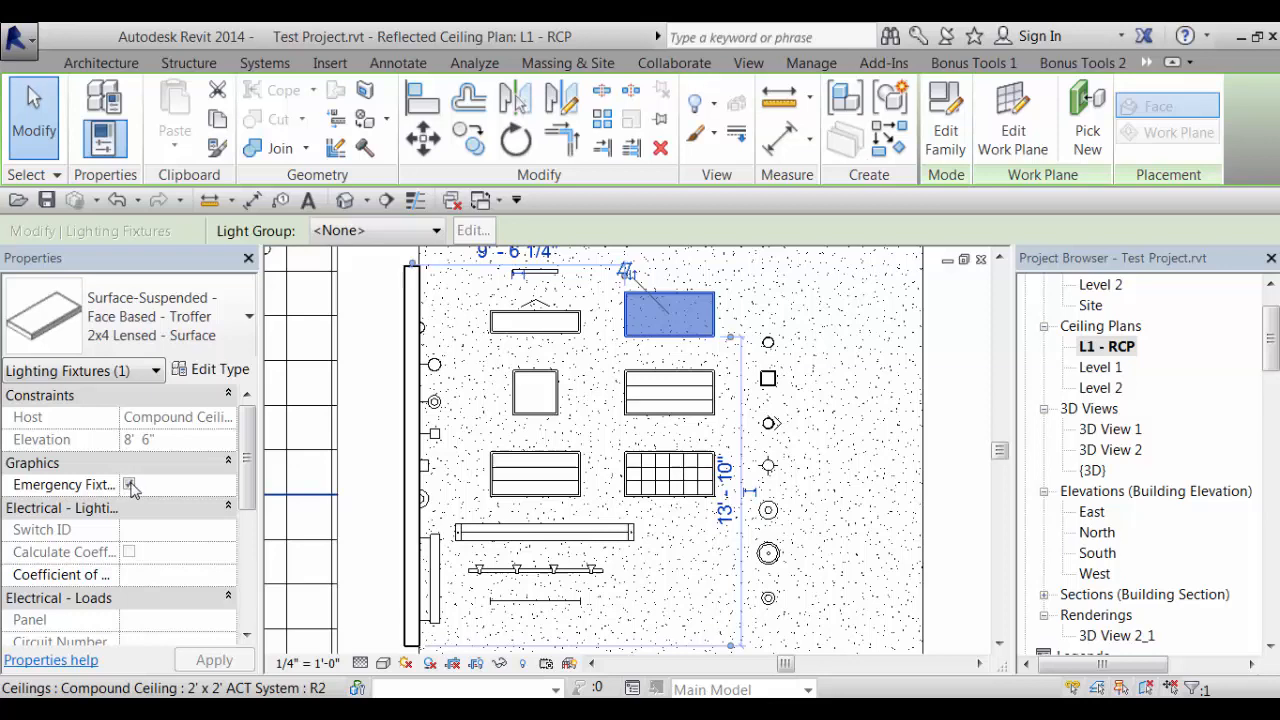
{"action": "left_click", "coordinate": [128, 485]}
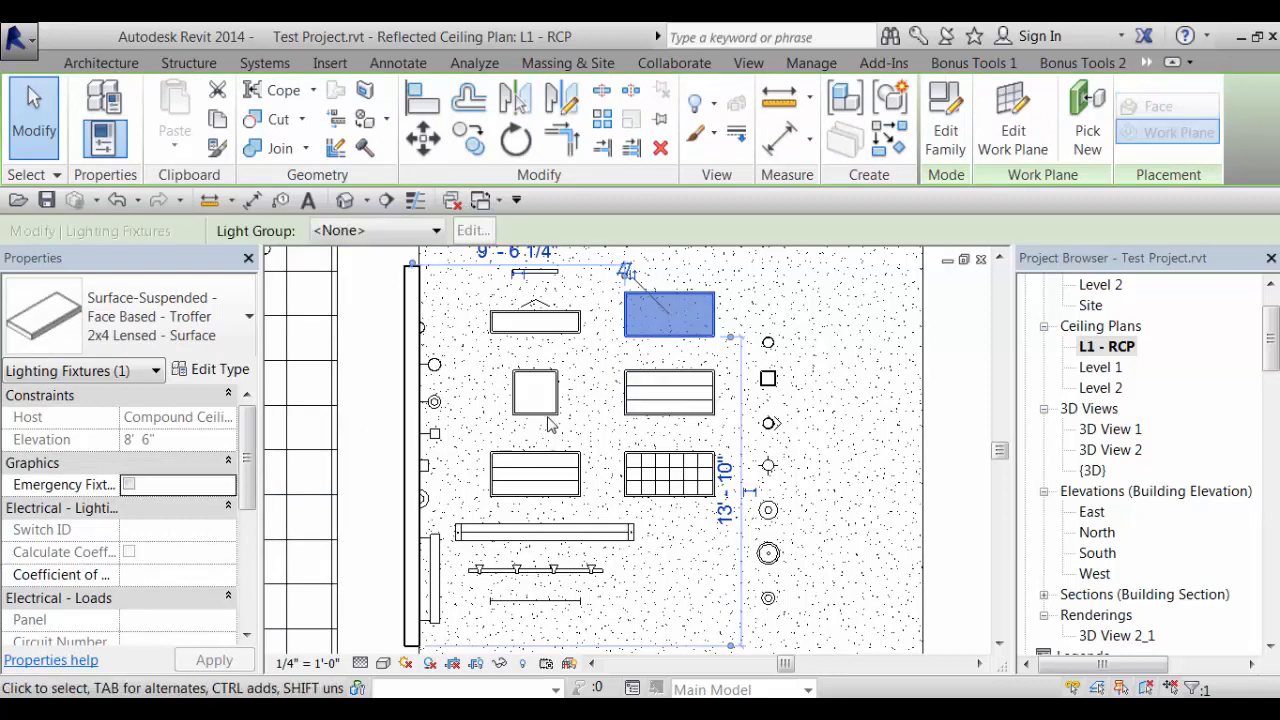
{"action": "left_click", "coordinate": [785, 480]}
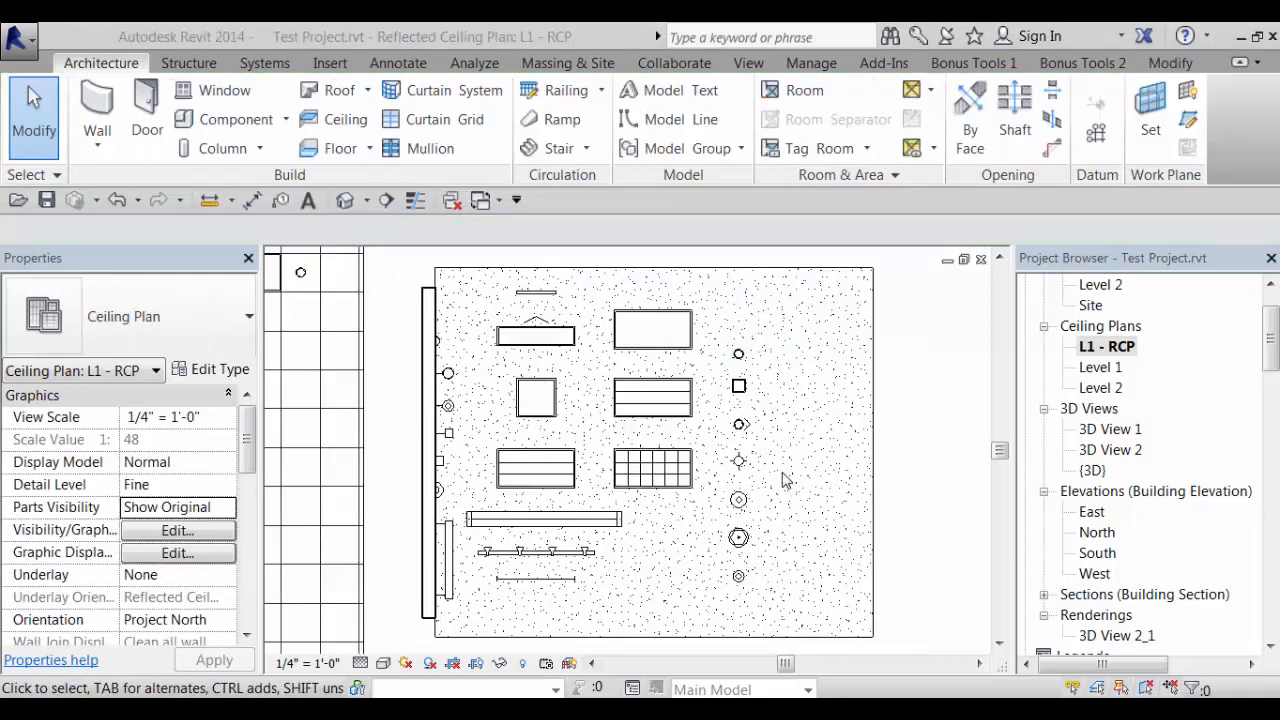
{"action": "mouse_move", "coordinate": [785, 459]}
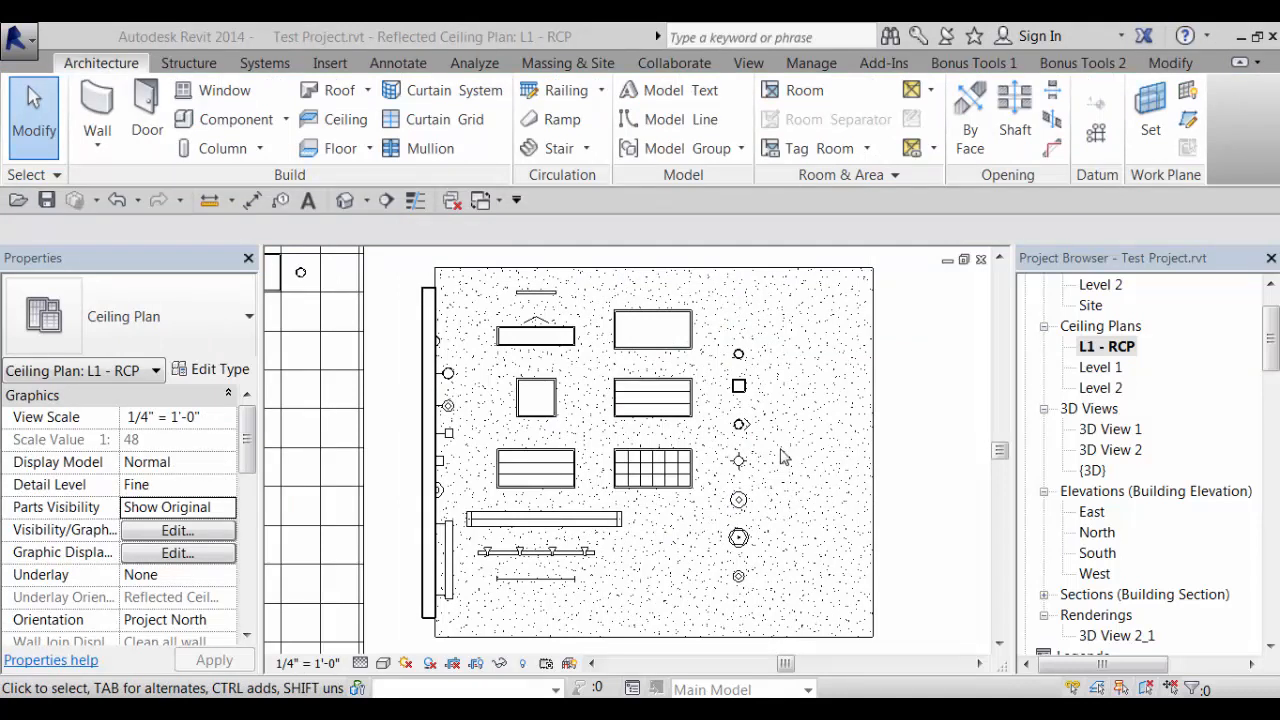
{"action": "mouse_move", "coordinate": [1060, 362]}
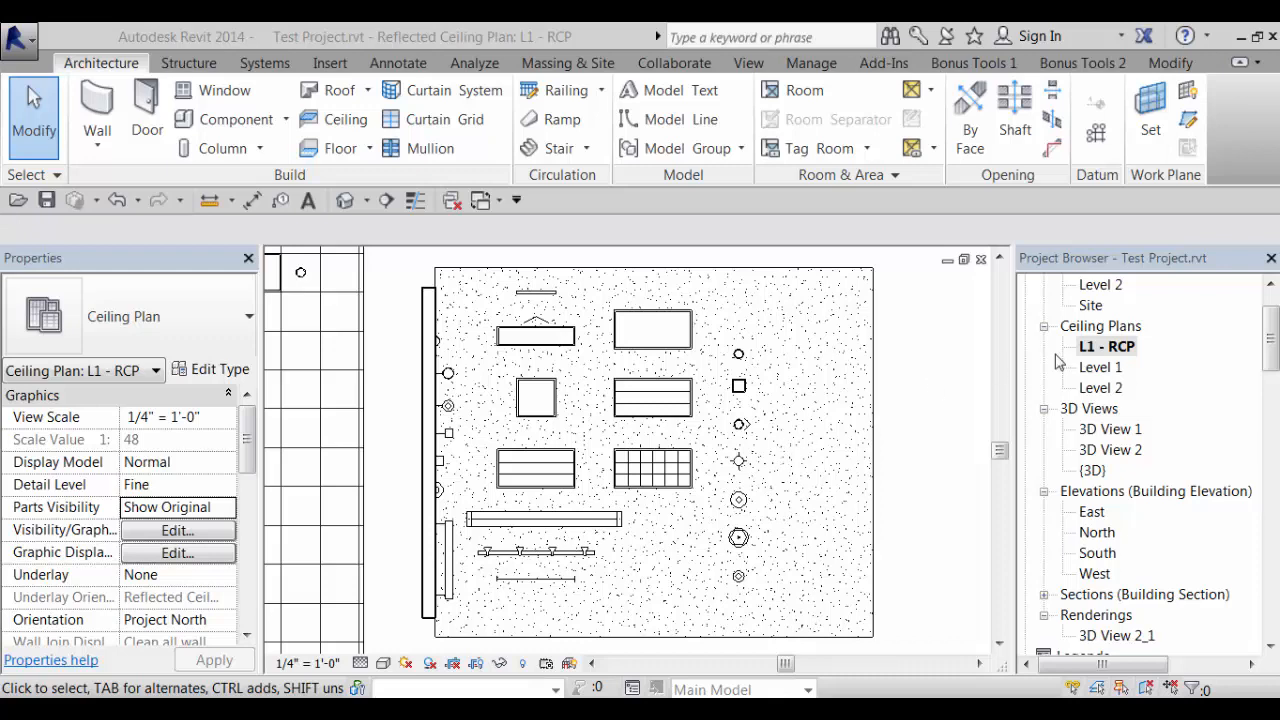
{"action": "mouse_move", "coordinate": [1094, 472]}
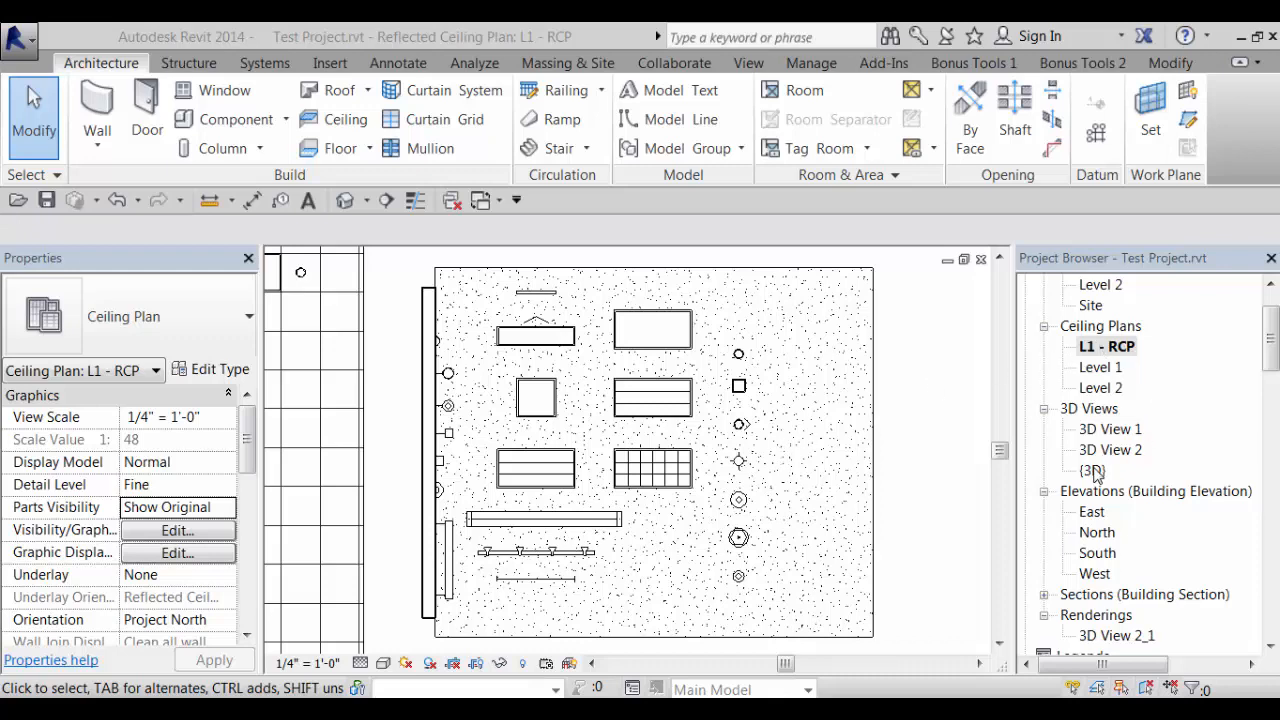
Inspect the linear wall-mount face-based fixture in {3D}, then return to L1 - RCP
{"action": "double_click", "coordinate": [1089, 470]}
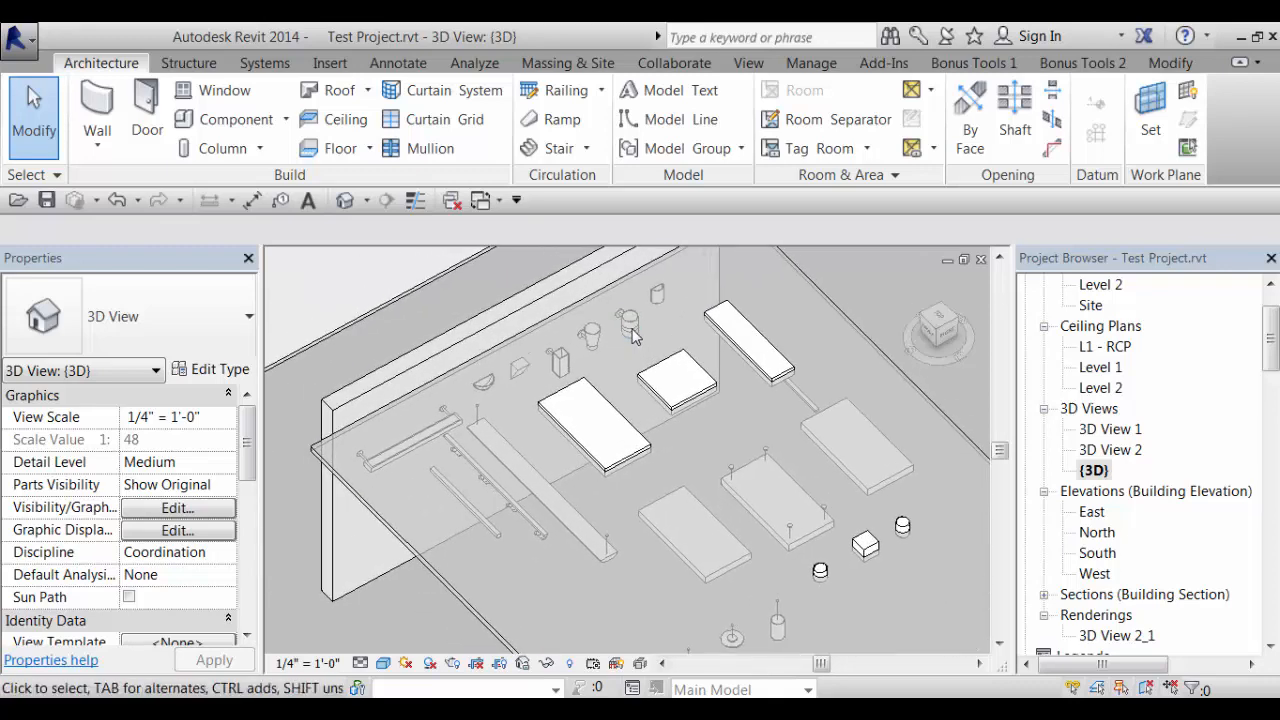
{"action": "mouse_move", "coordinate": [661, 327]}
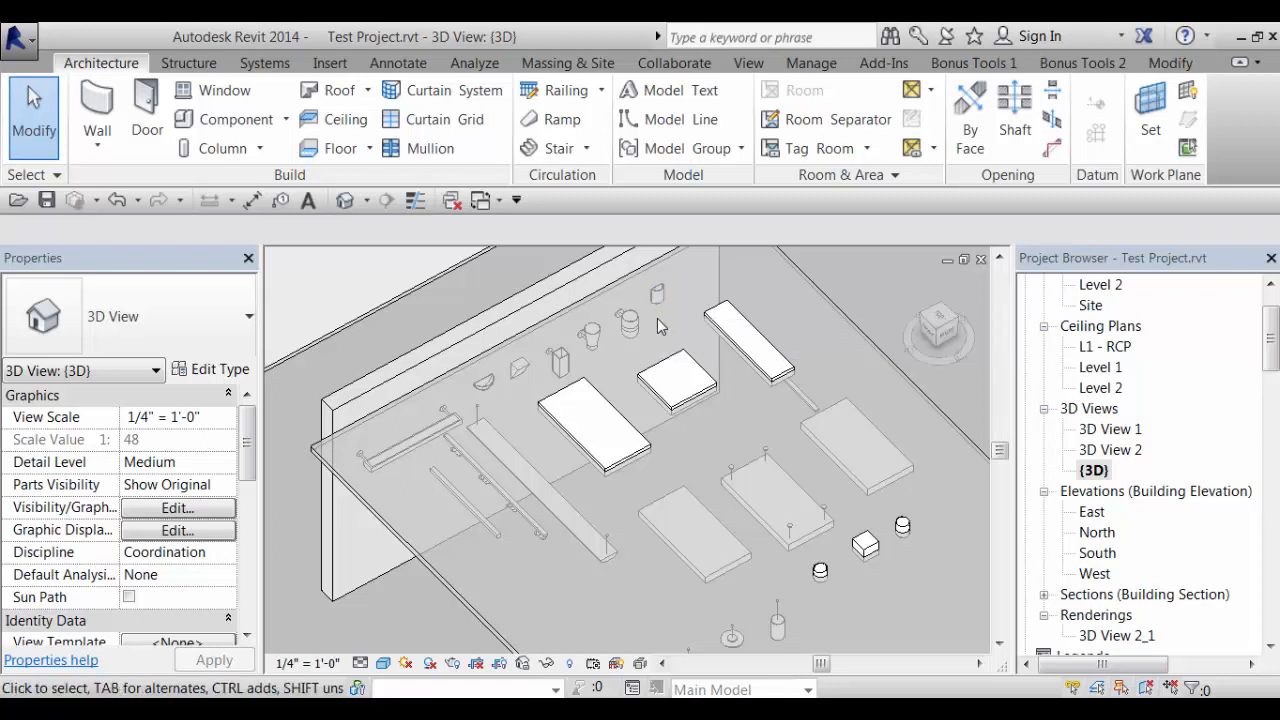
{"action": "mouse_move", "coordinate": [535, 375]}
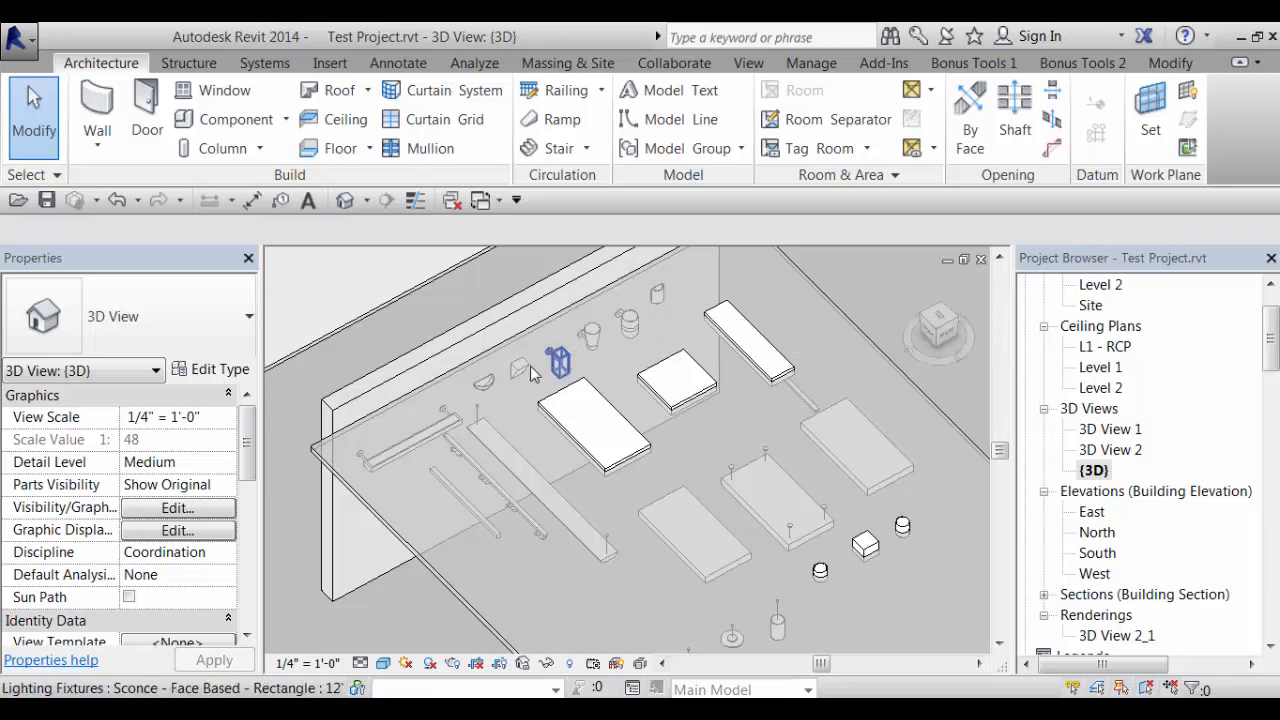
{"action": "mouse_move", "coordinate": [483, 381]}
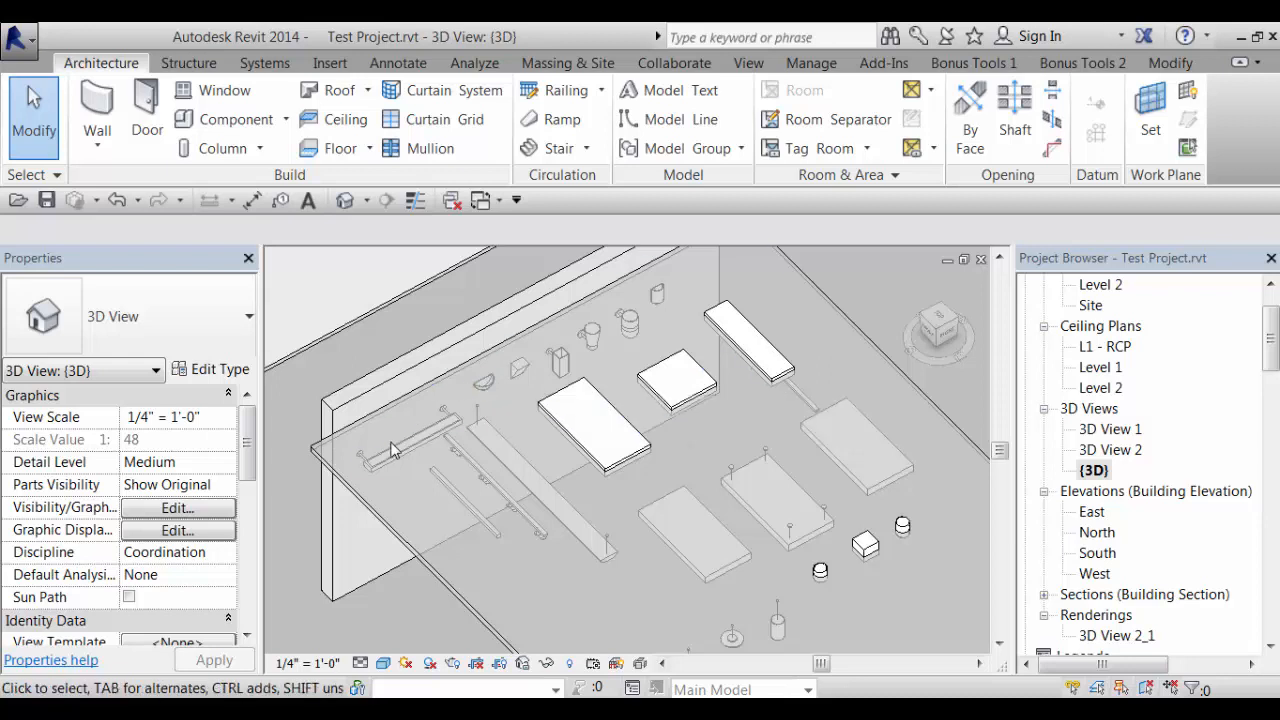
{"action": "mouse_move", "coordinate": [398, 451]}
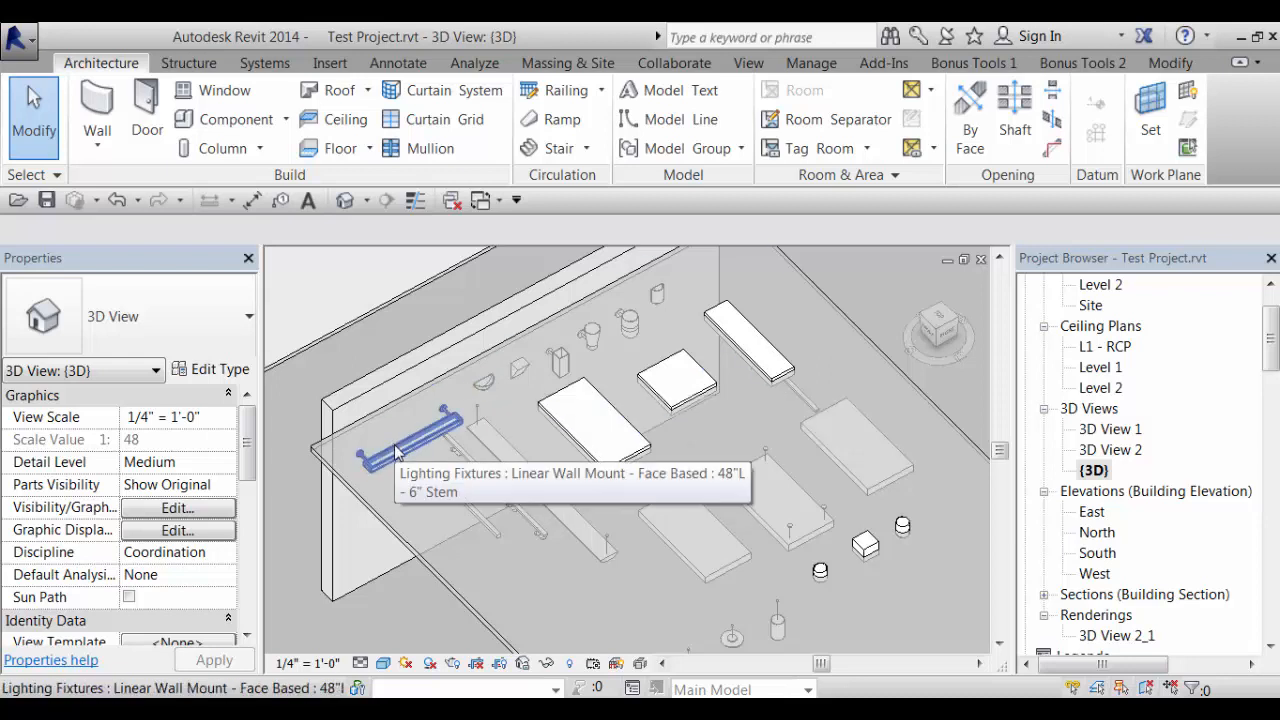
{"action": "left_click", "coordinate": [420, 370]}
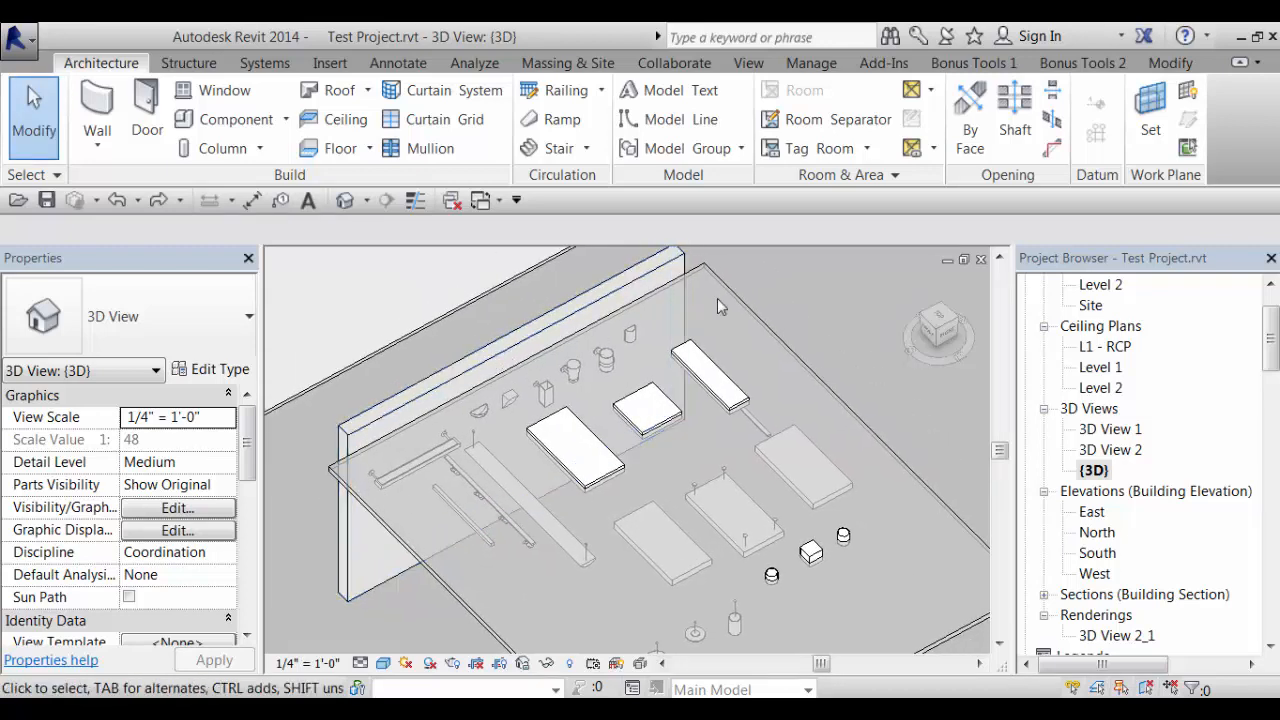
{"action": "mouse_move", "coordinate": [780, 318]}
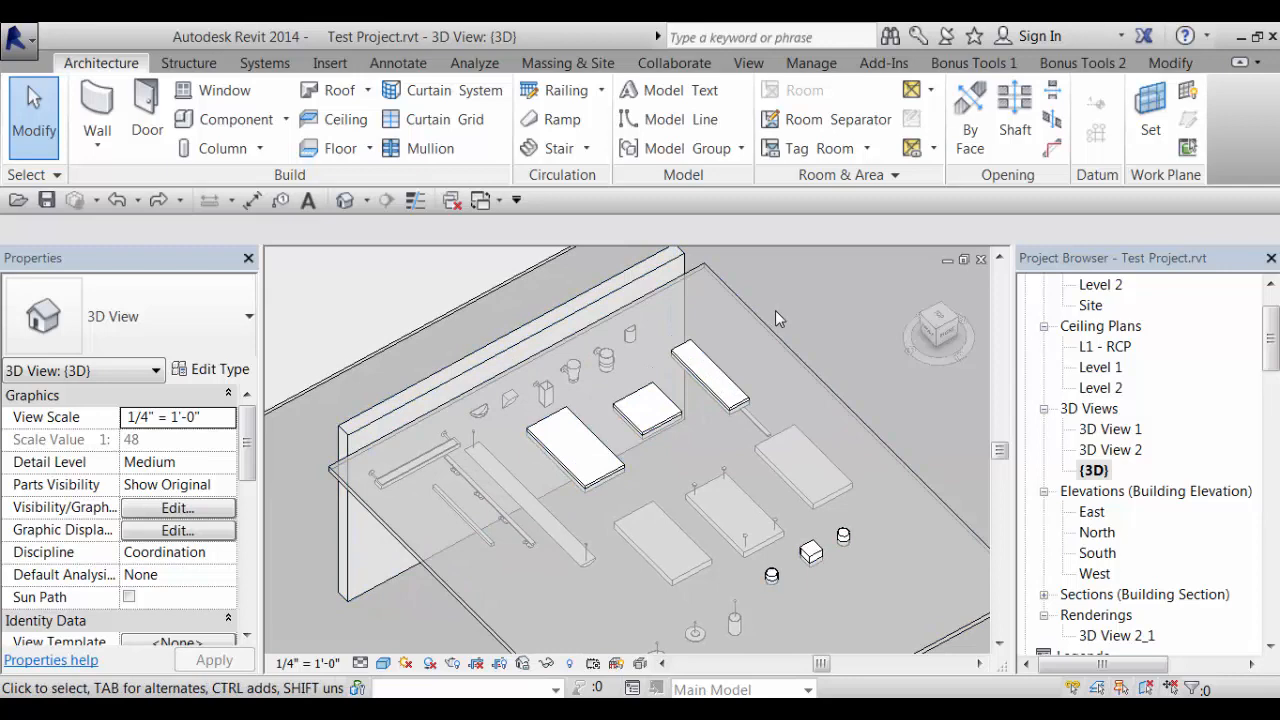
{"action": "mouse_move", "coordinate": [794, 324]}
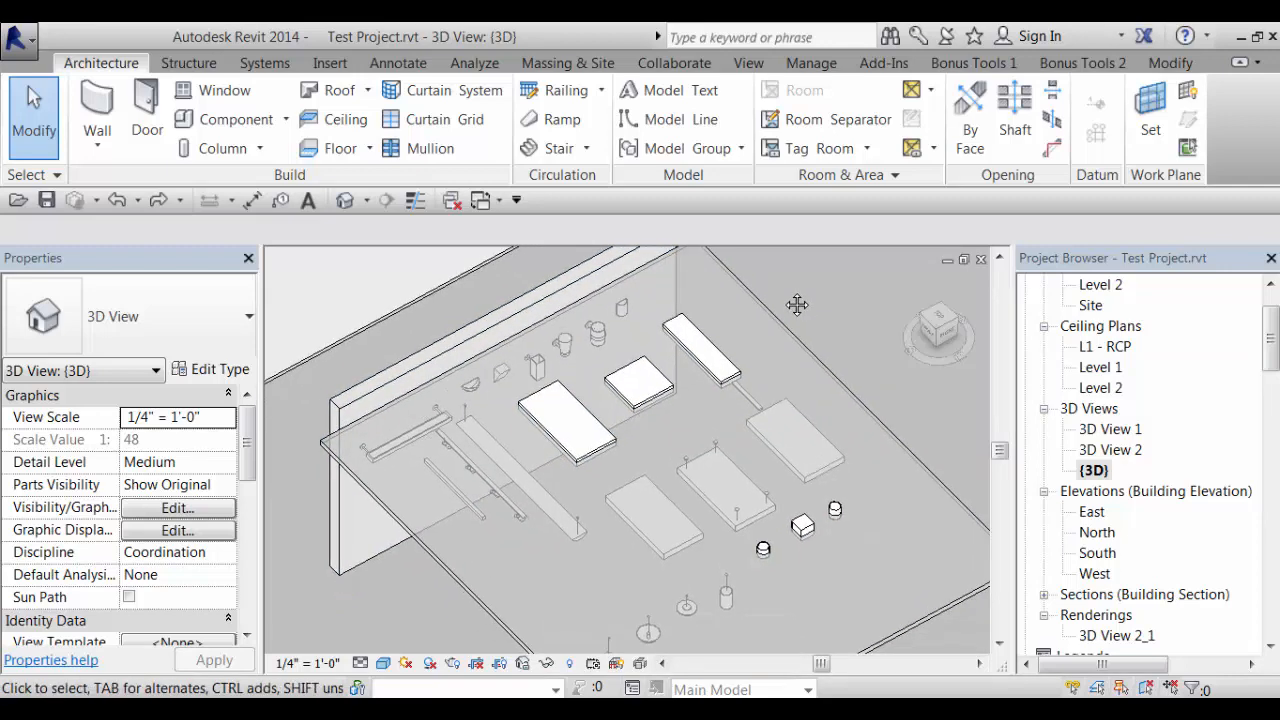
{"action": "mouse_move", "coordinate": [765, 373]}
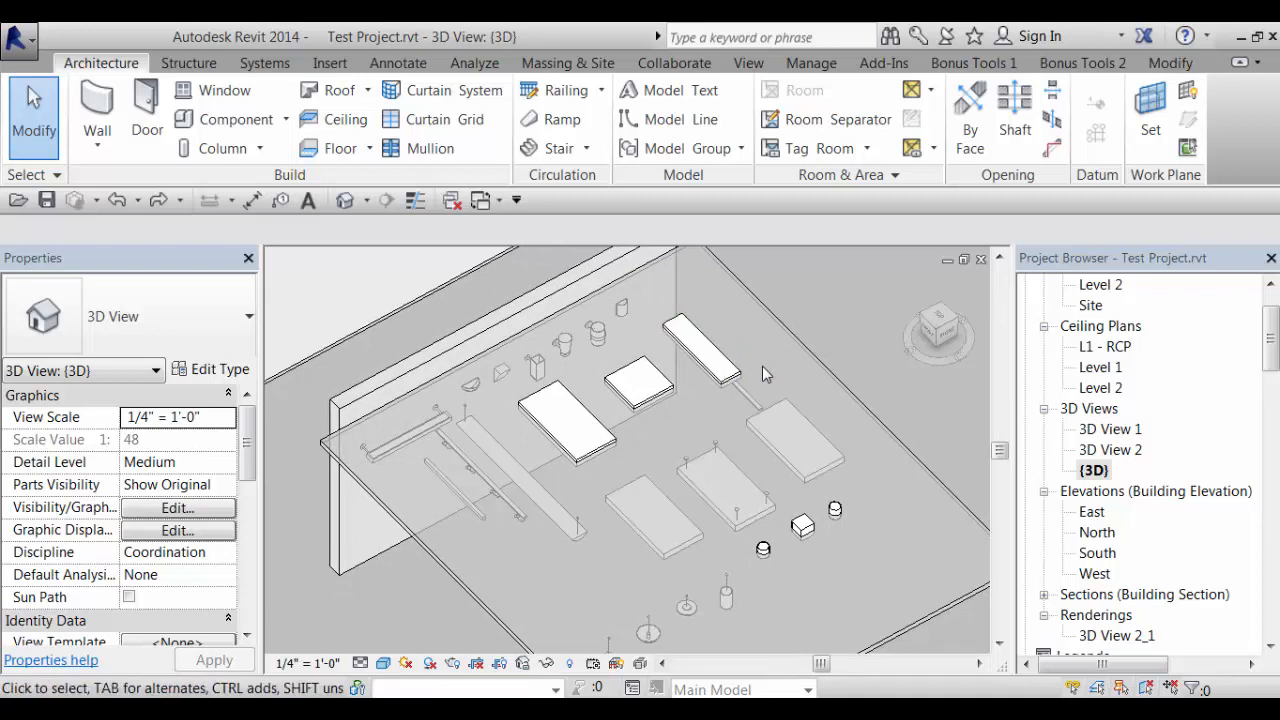
{"action": "mouse_move", "coordinate": [668, 443]}
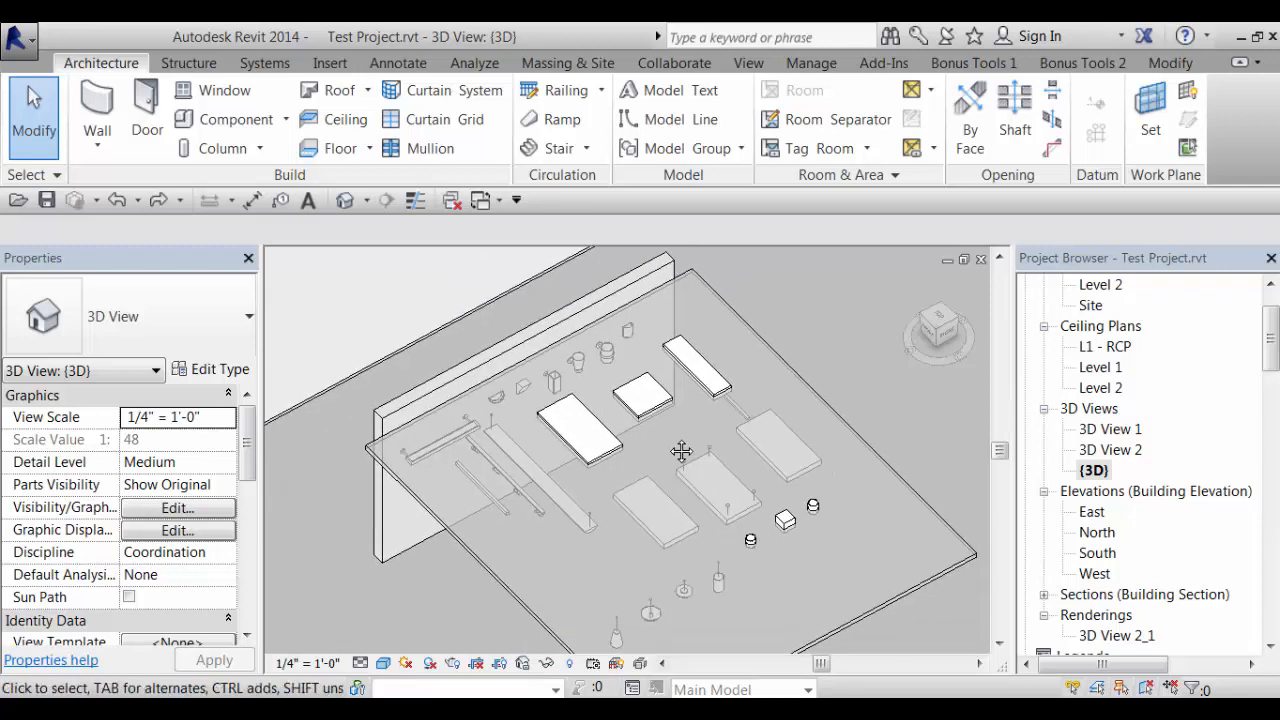
{"action": "mouse_move", "coordinate": [1135, 418]}
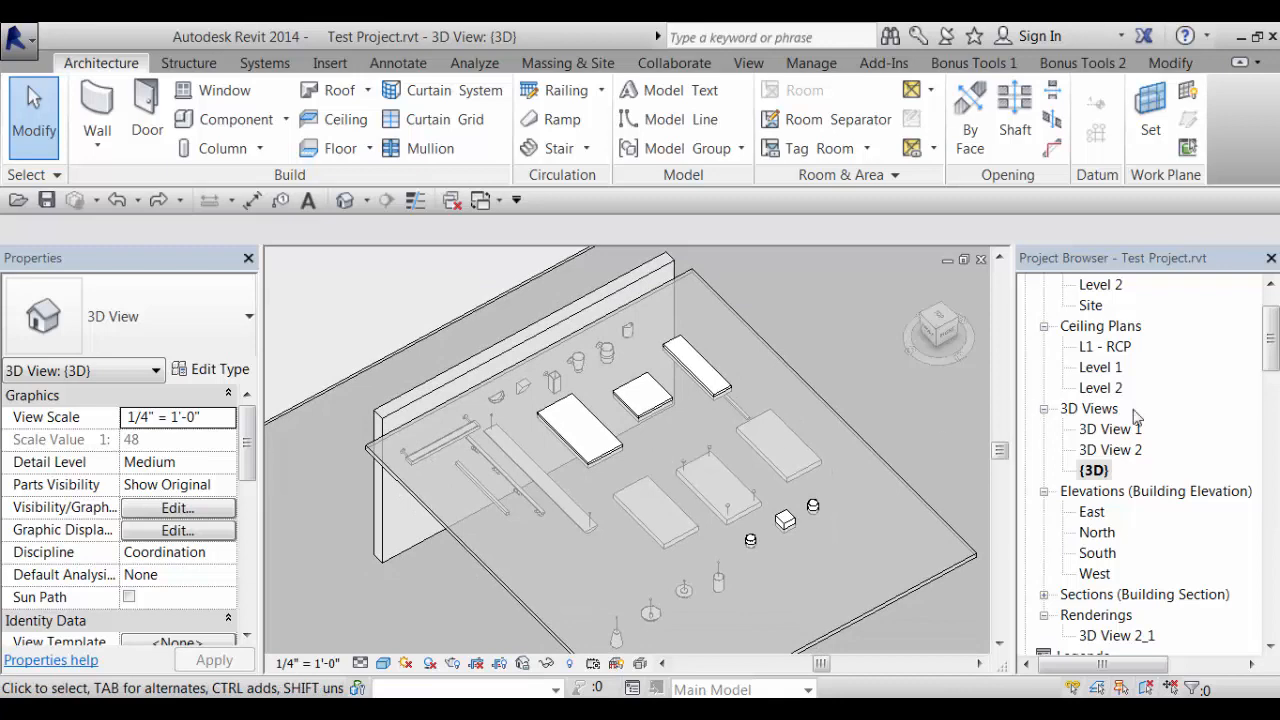
{"action": "double_click", "coordinate": [1101, 346]}
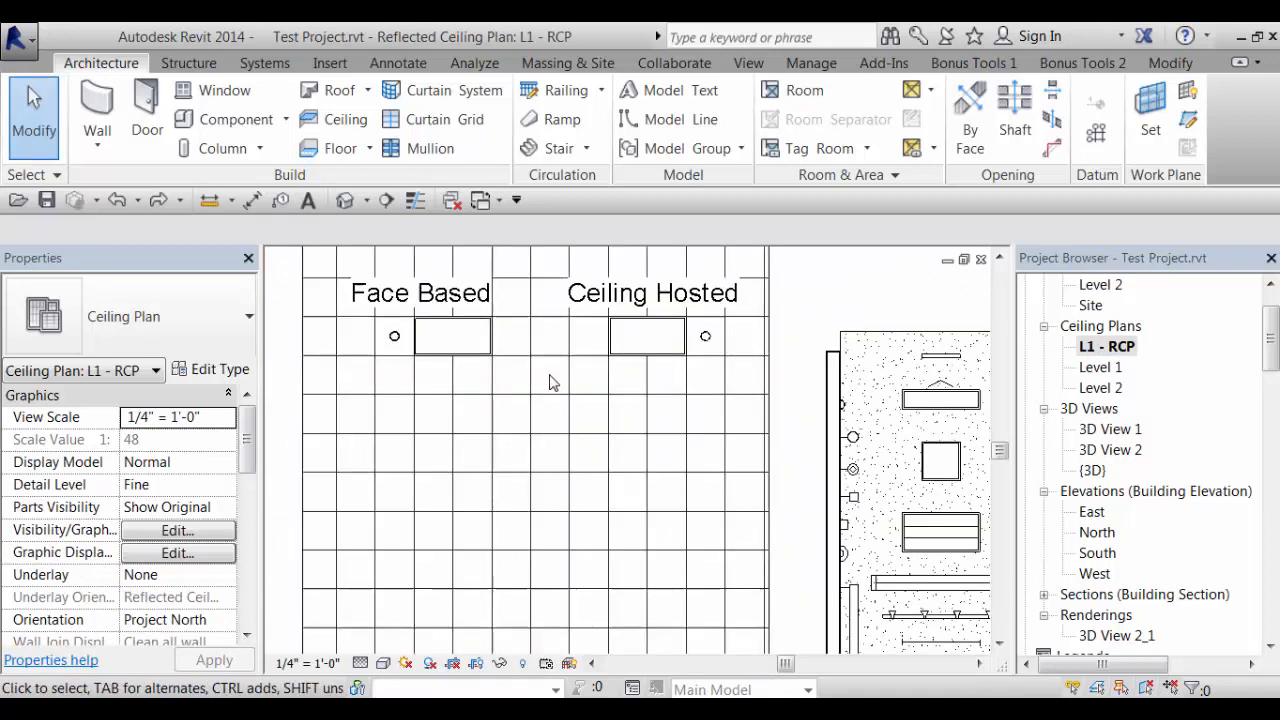
{"action": "mouse_move", "coordinate": [452, 335]}
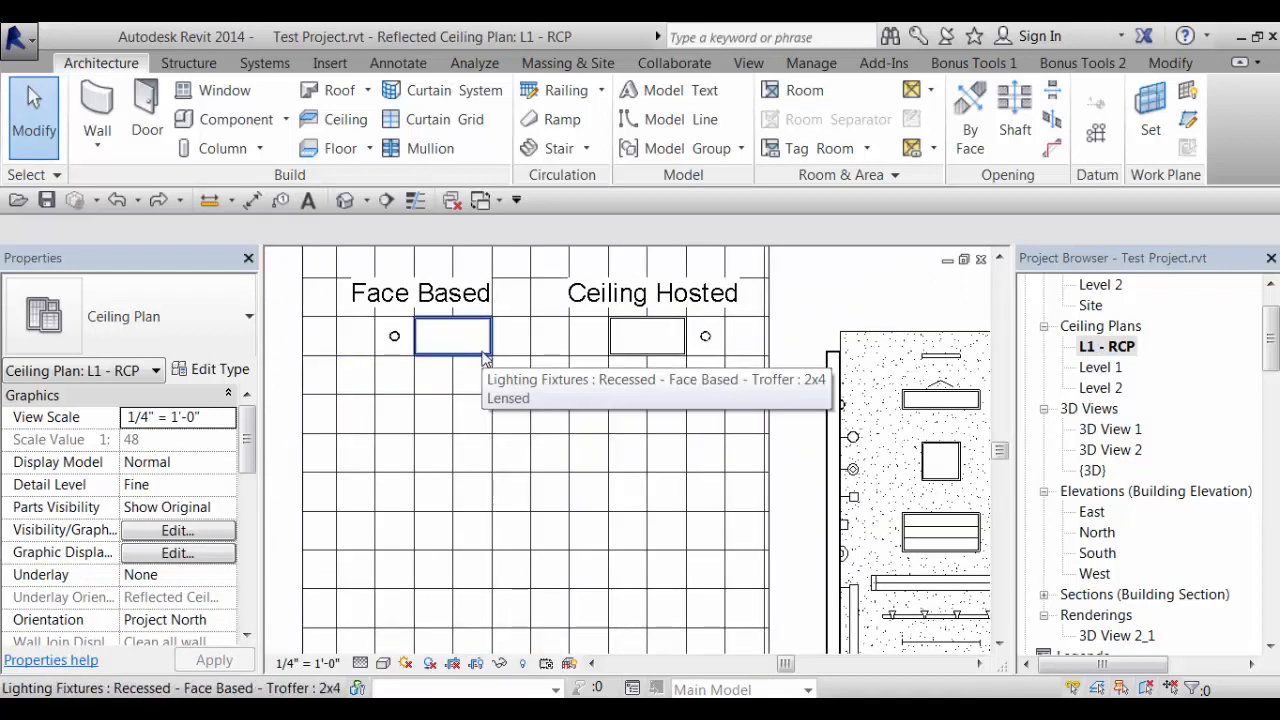
{"action": "left_click", "coordinate": [452, 335]}
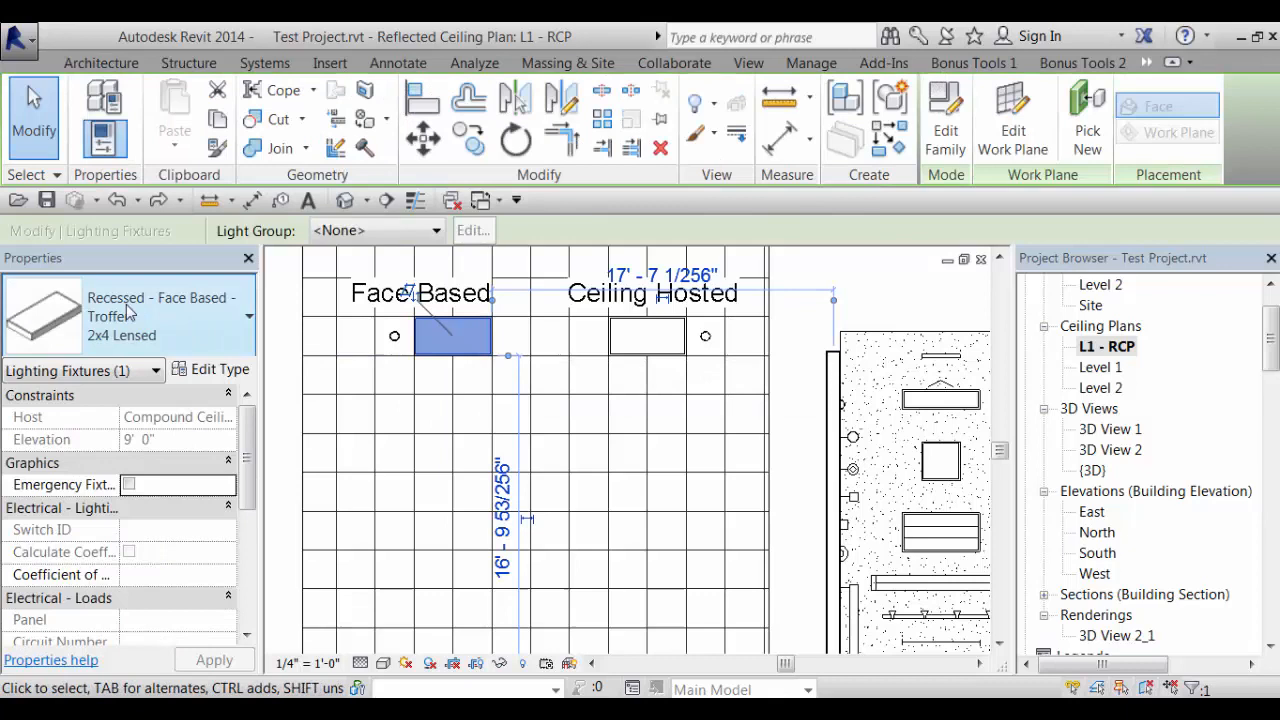
{"action": "mouse_move", "coordinate": [148, 320]}
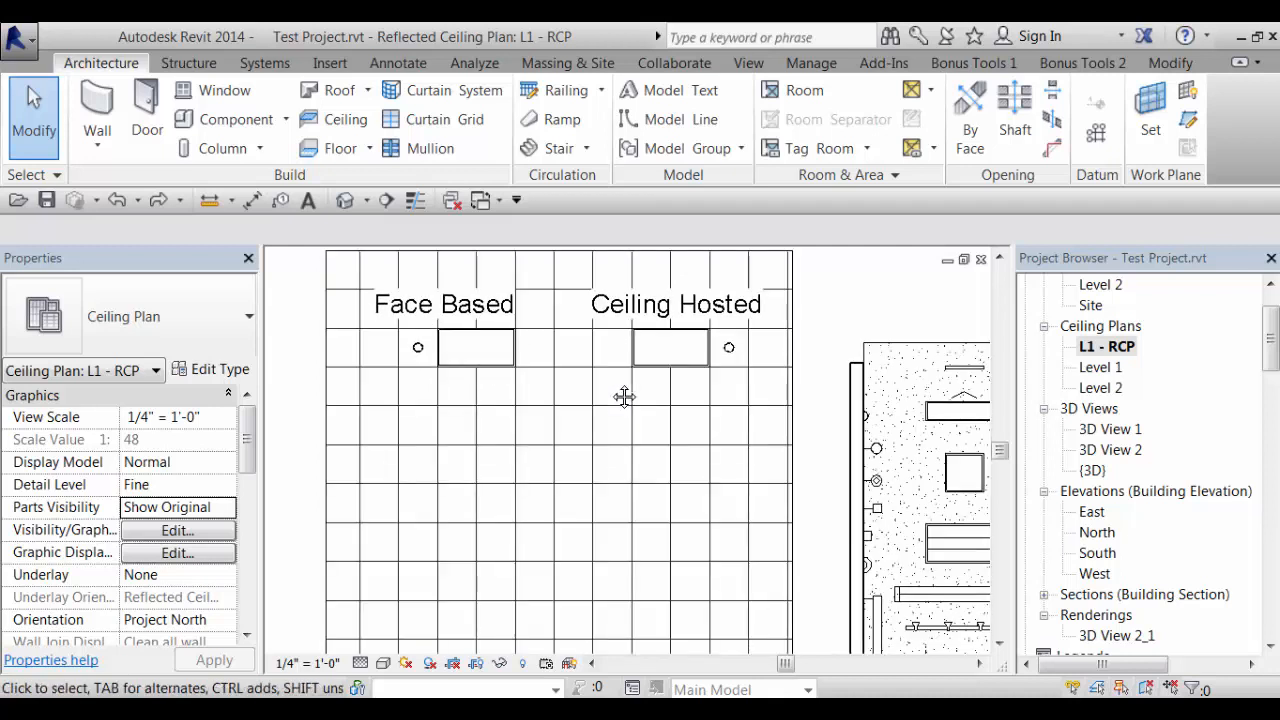
{"action": "left_click", "coordinate": [670, 347]}
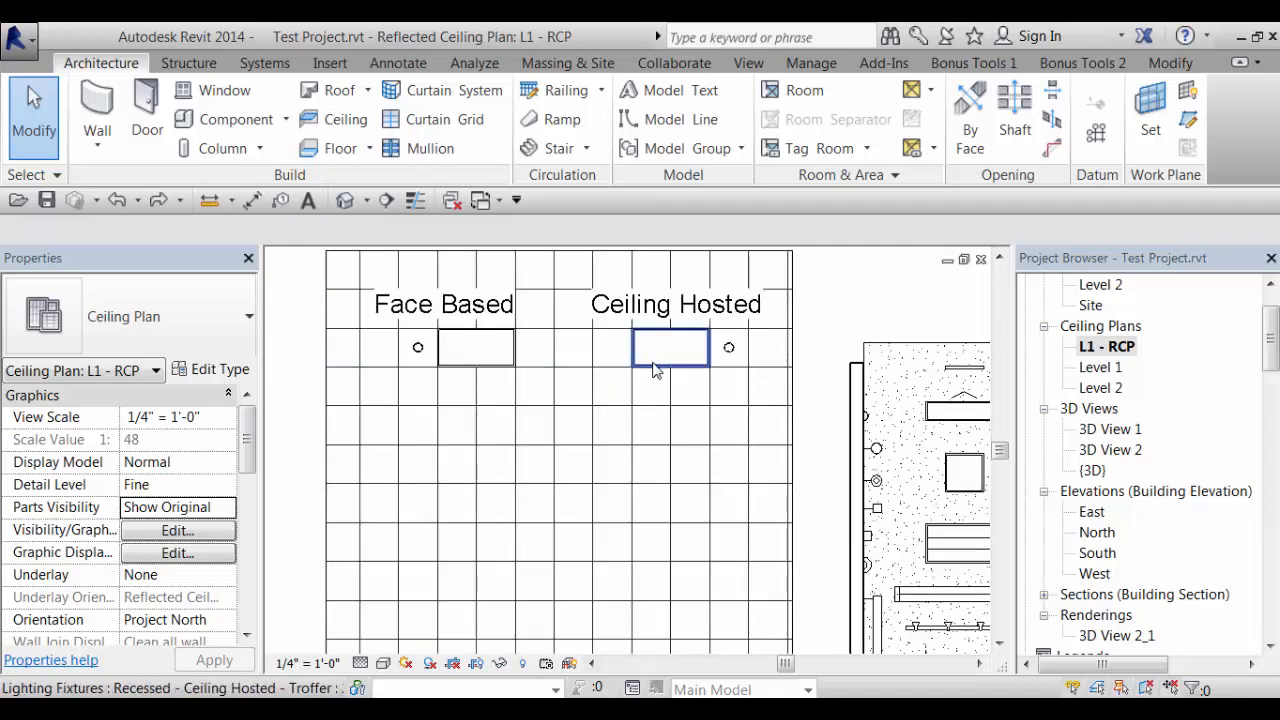
Select the Ceiling Hosted troffer in the L1 ceiling plan
{"action": "left_click", "coordinate": [670, 347]}
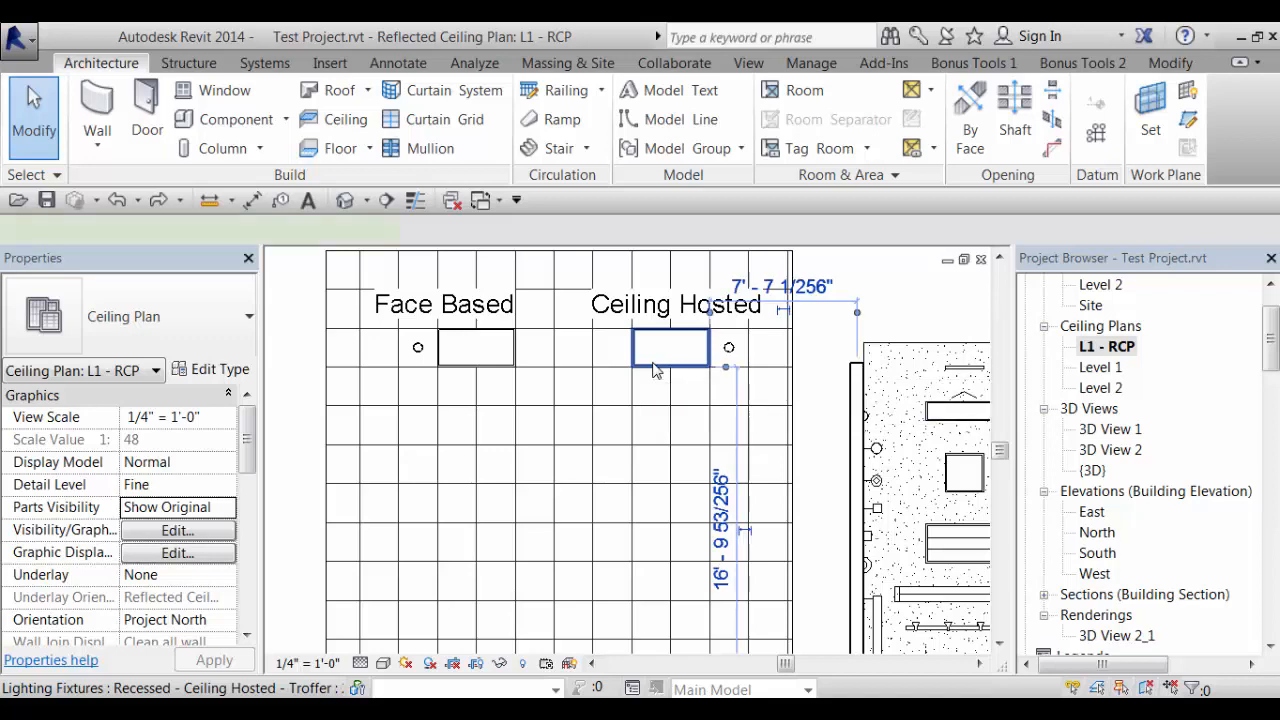
{"action": "left_click", "coordinate": [670, 347]}
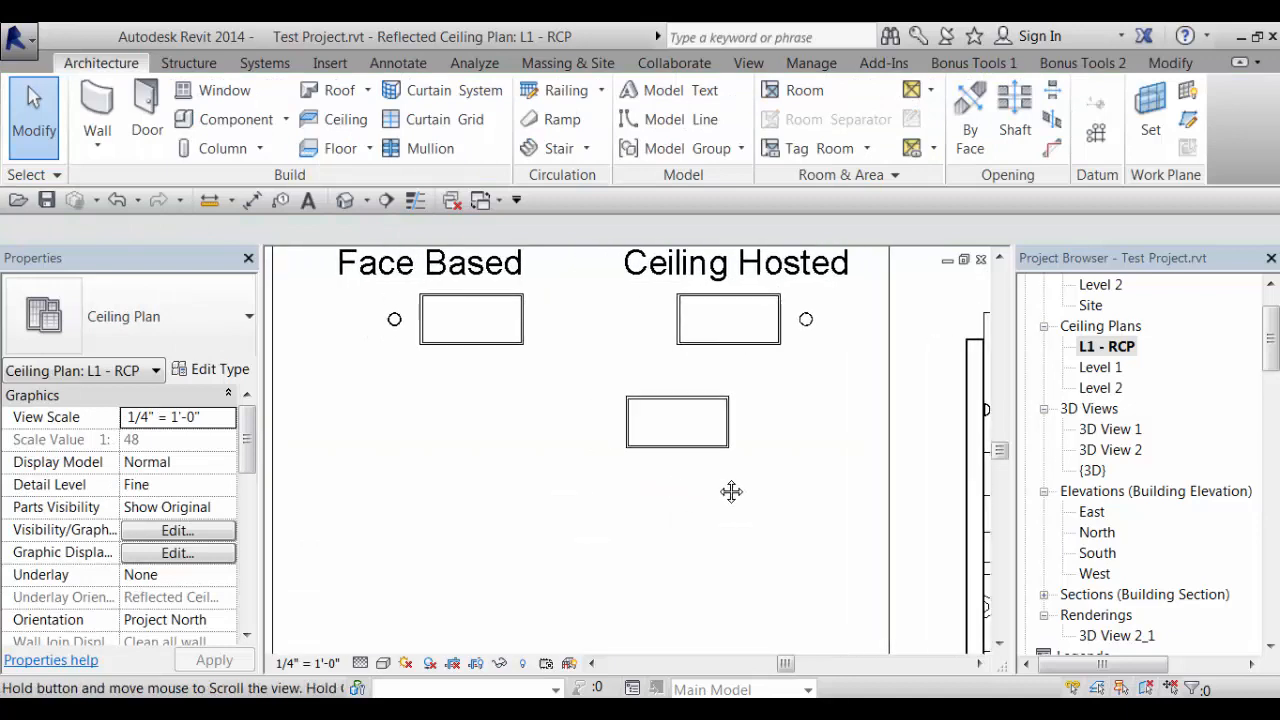
Select the Face Based recessed troffer and start placing another of that type
{"action": "left_click", "coordinate": [470, 318]}
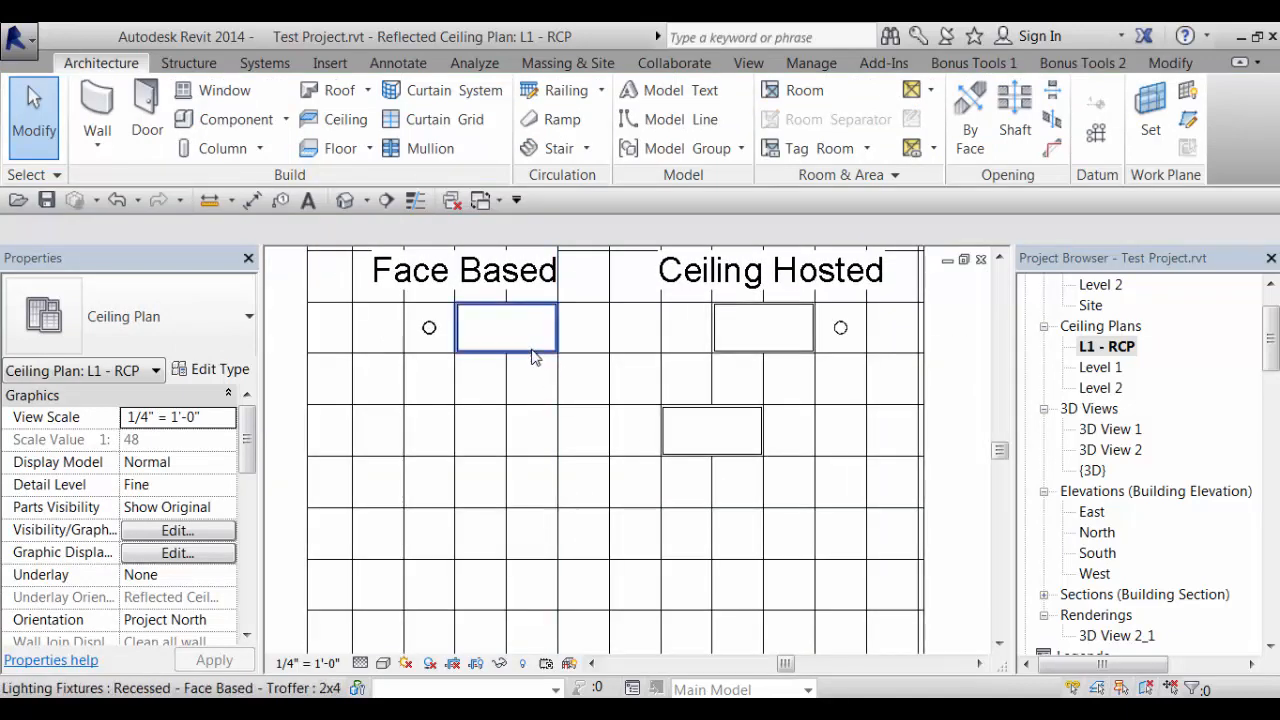
{"action": "left_click", "coordinate": [505, 327]}
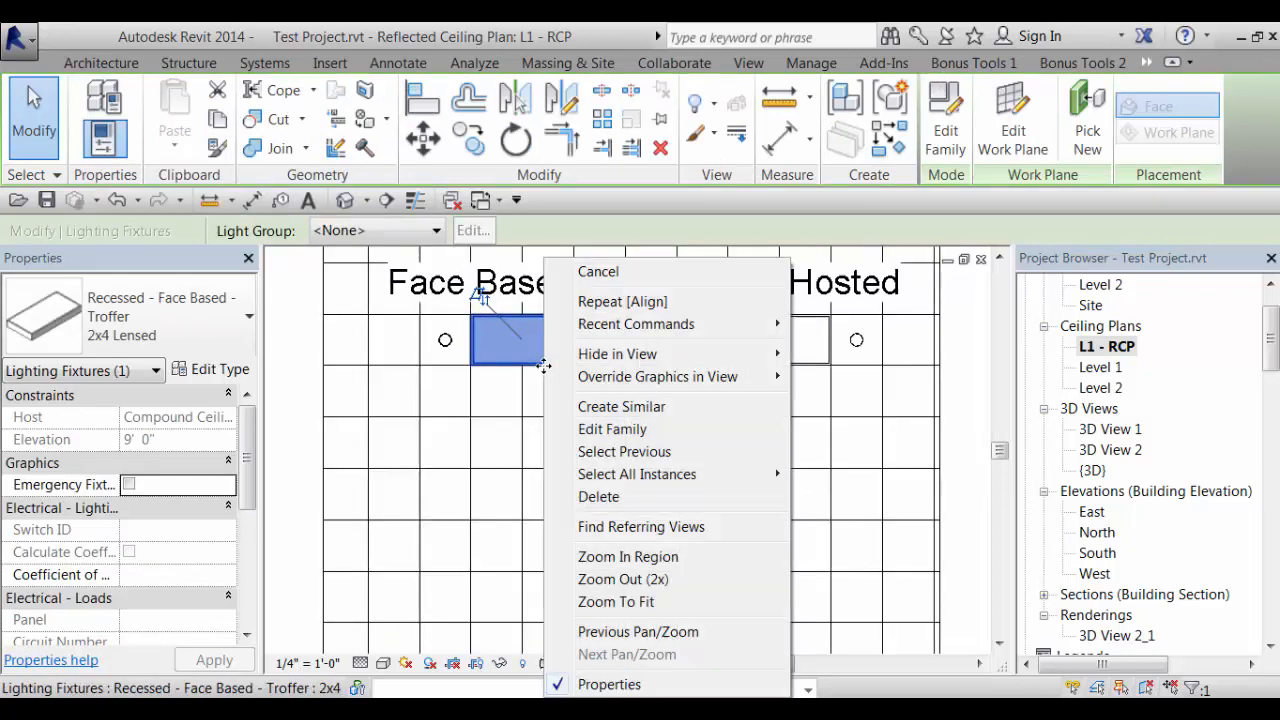
{"action": "left_click", "coordinate": [621, 406]}
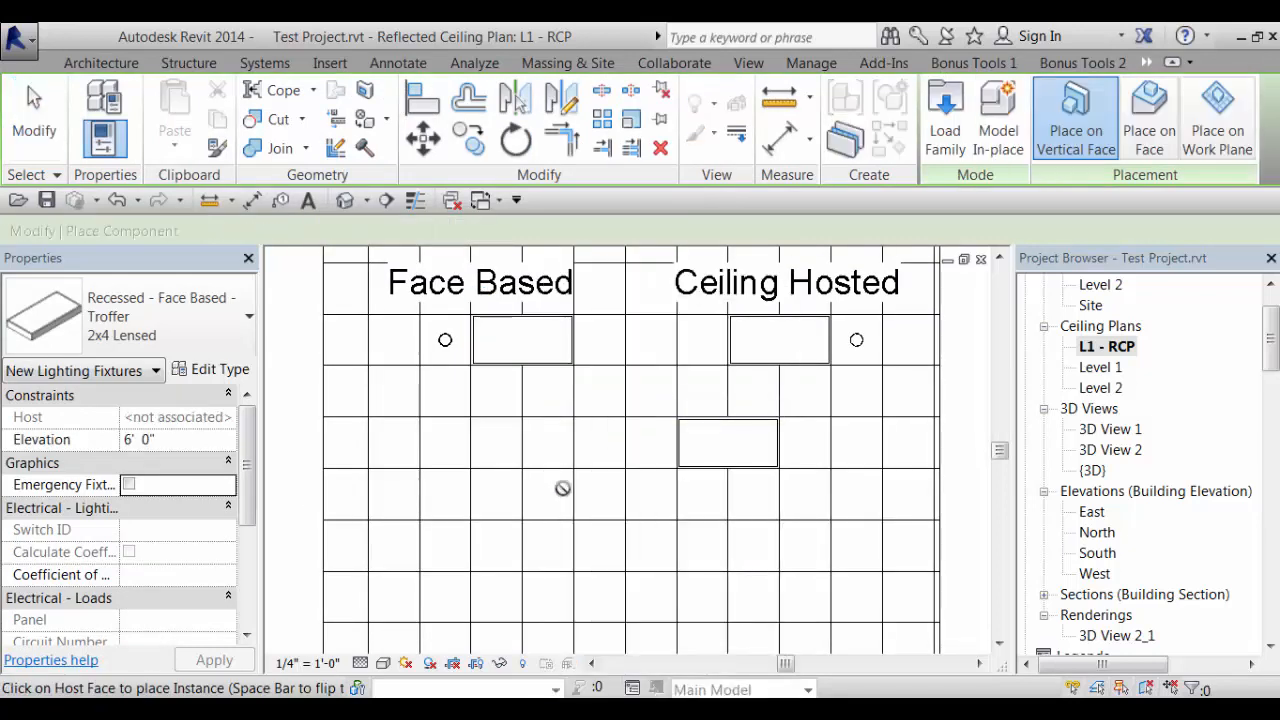
{"action": "mouse_move", "coordinate": [1074, 110]}
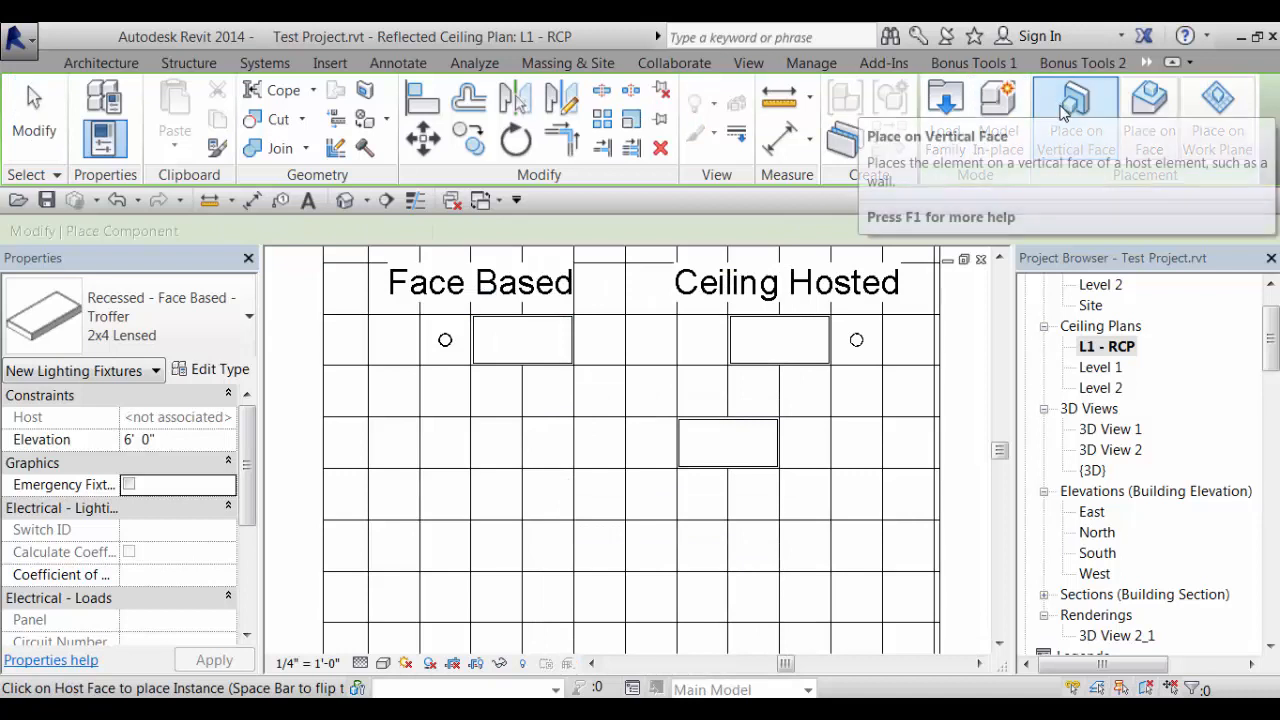
{"action": "mouse_move", "coordinate": [1147, 110]}
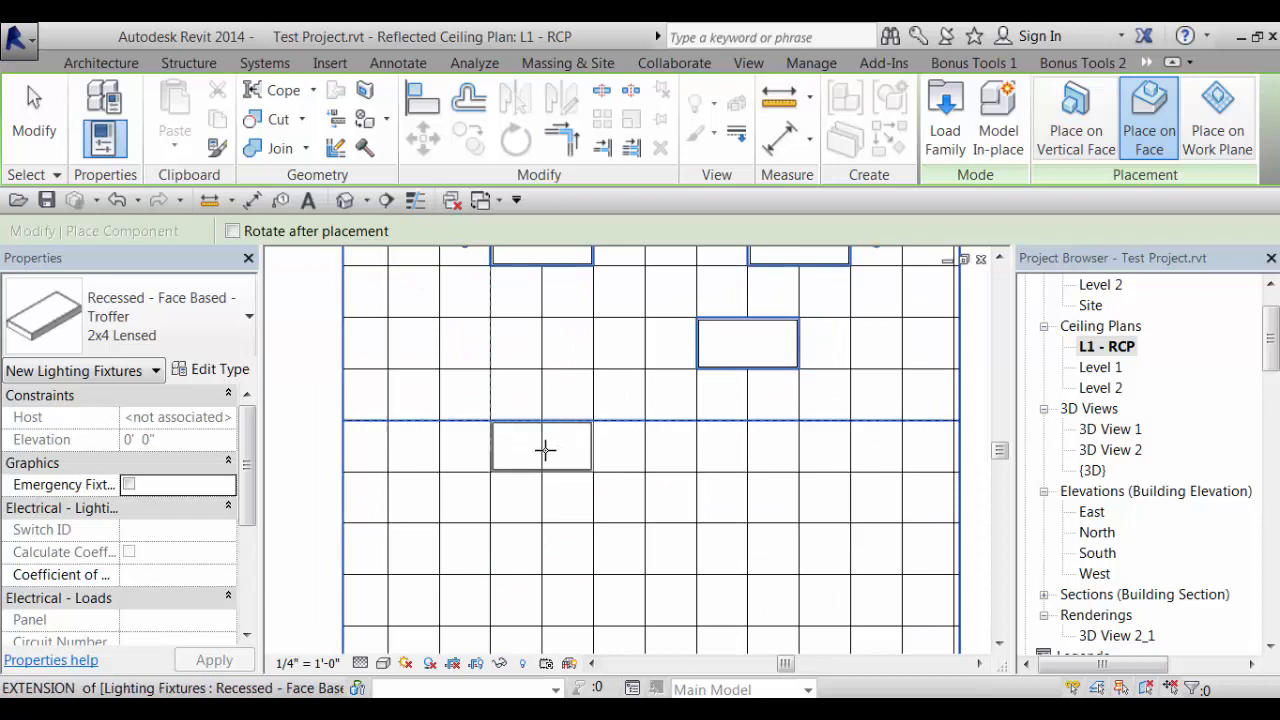
{"action": "mouse_move", "coordinate": [524, 449]}
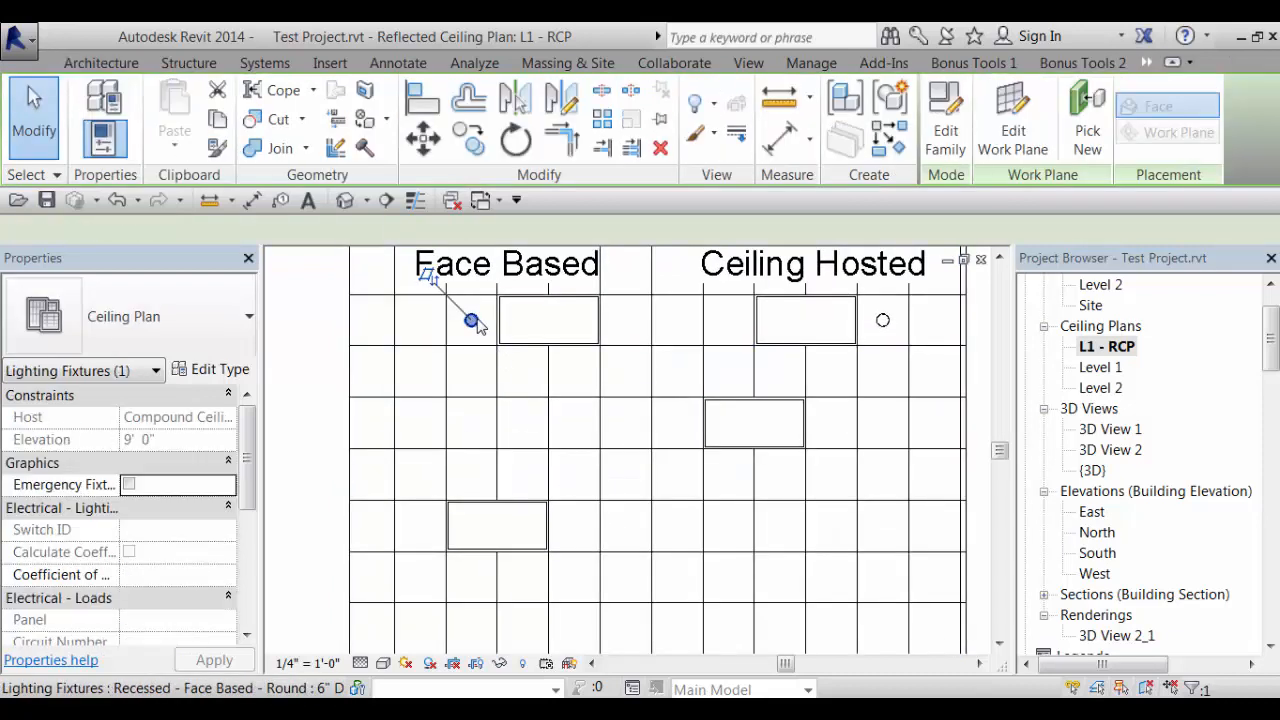
Create a similar 6-inch round downlight using Place on Face
{"action": "left_click", "coordinate": [471, 320]}
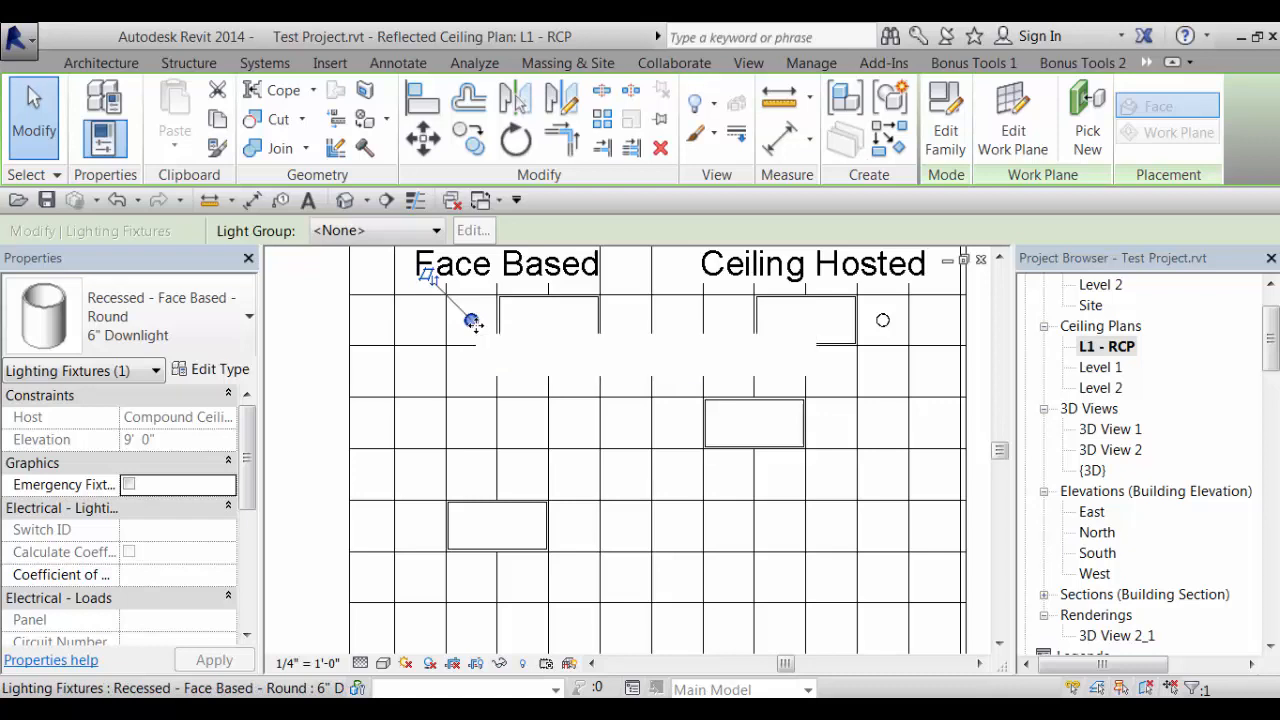
{"action": "right_click", "coordinate": [471, 320]}
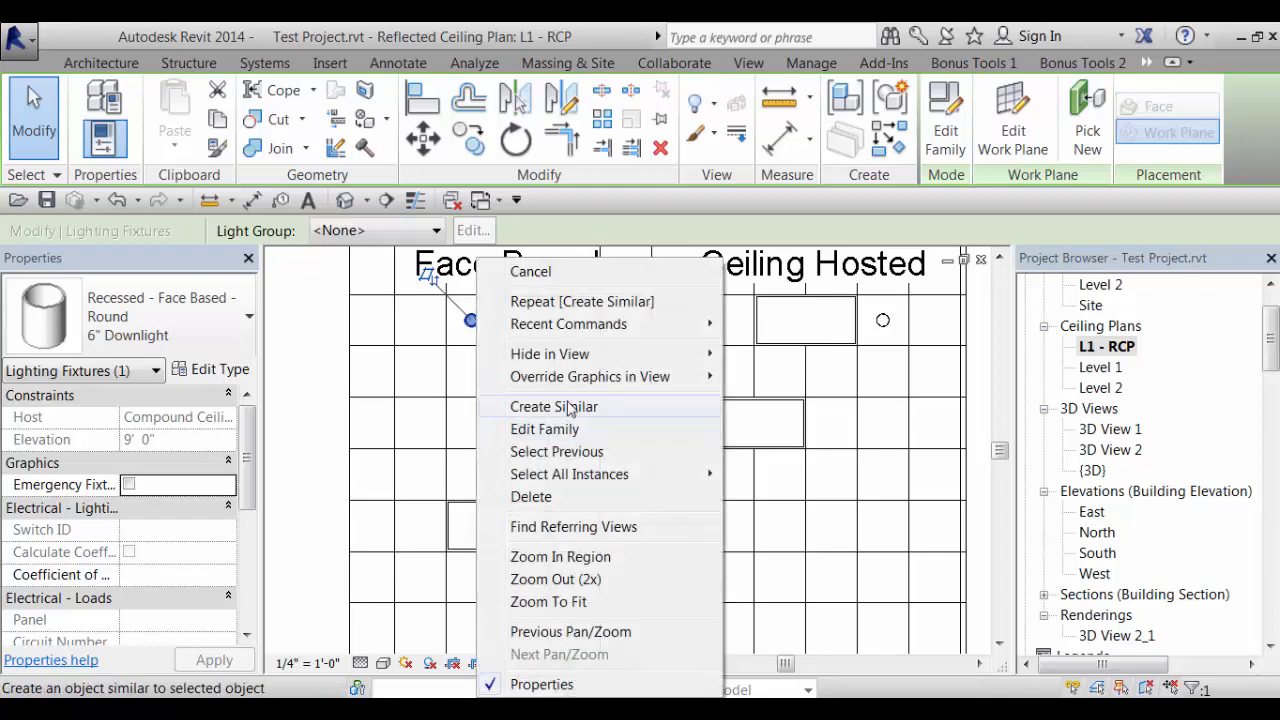
{"action": "left_click", "coordinate": [555, 406]}
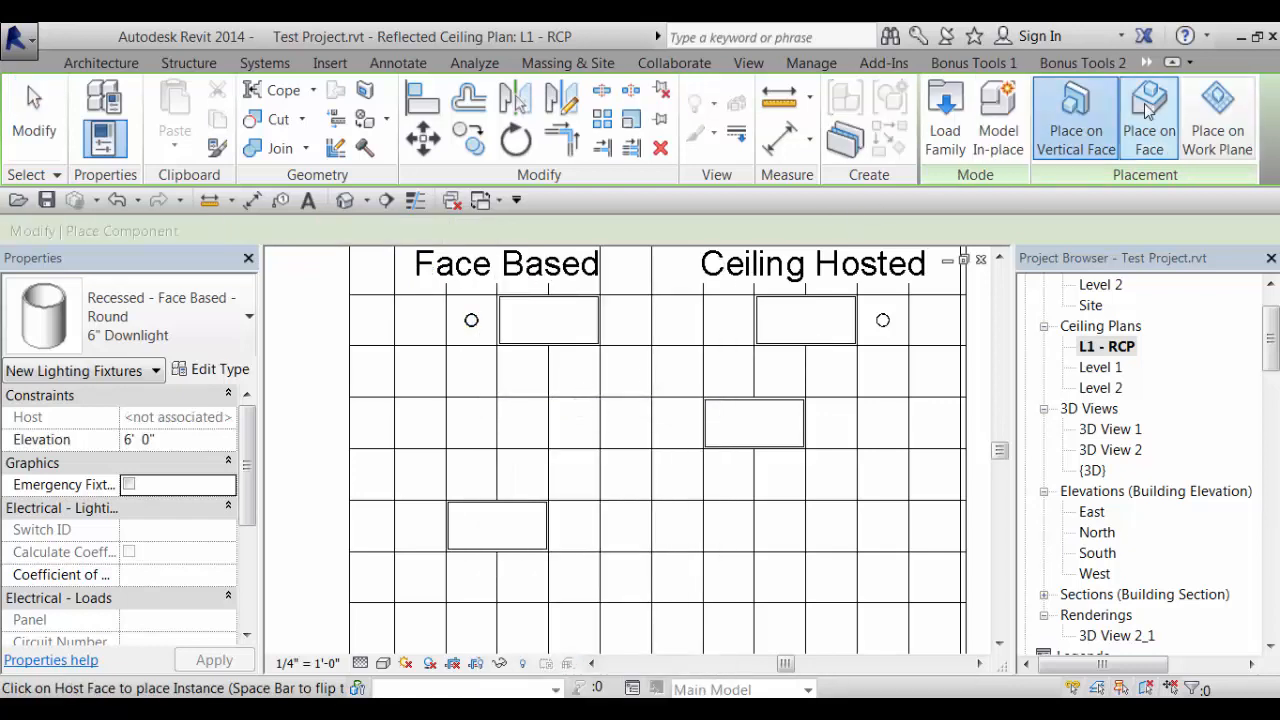
{"action": "left_click", "coordinate": [1148, 117]}
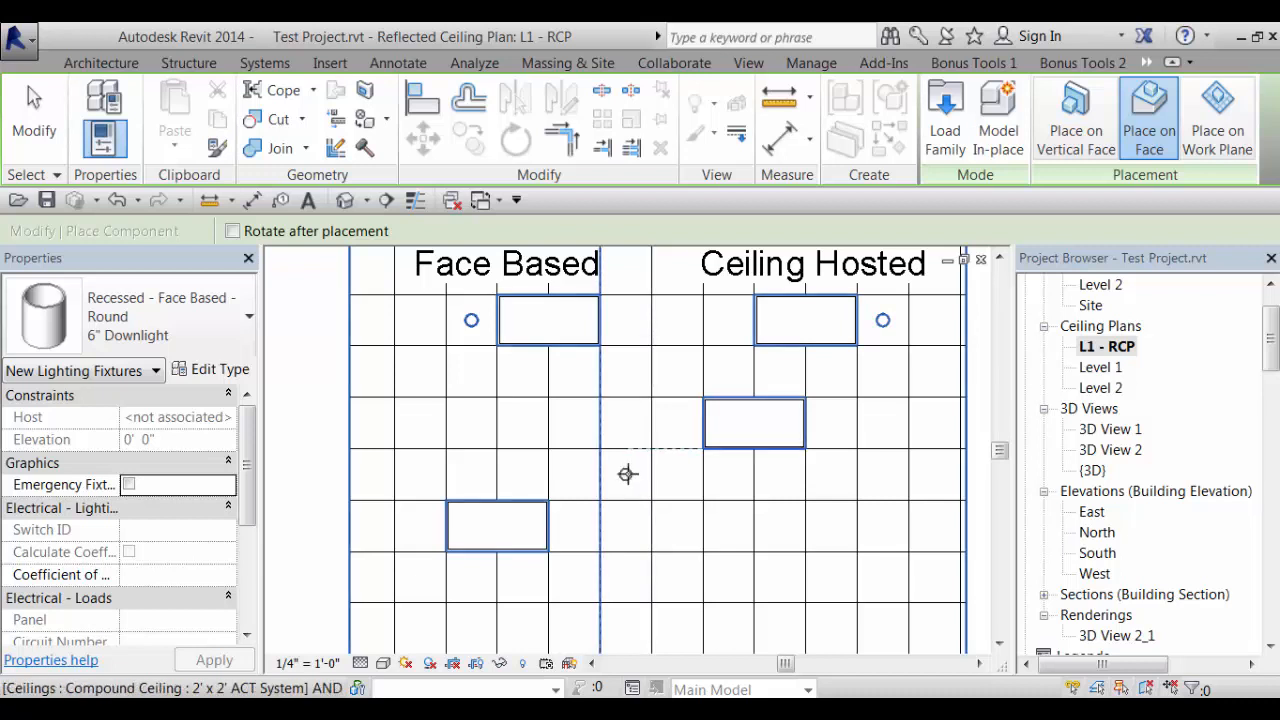
{"action": "mouse_move", "coordinate": [680, 526]}
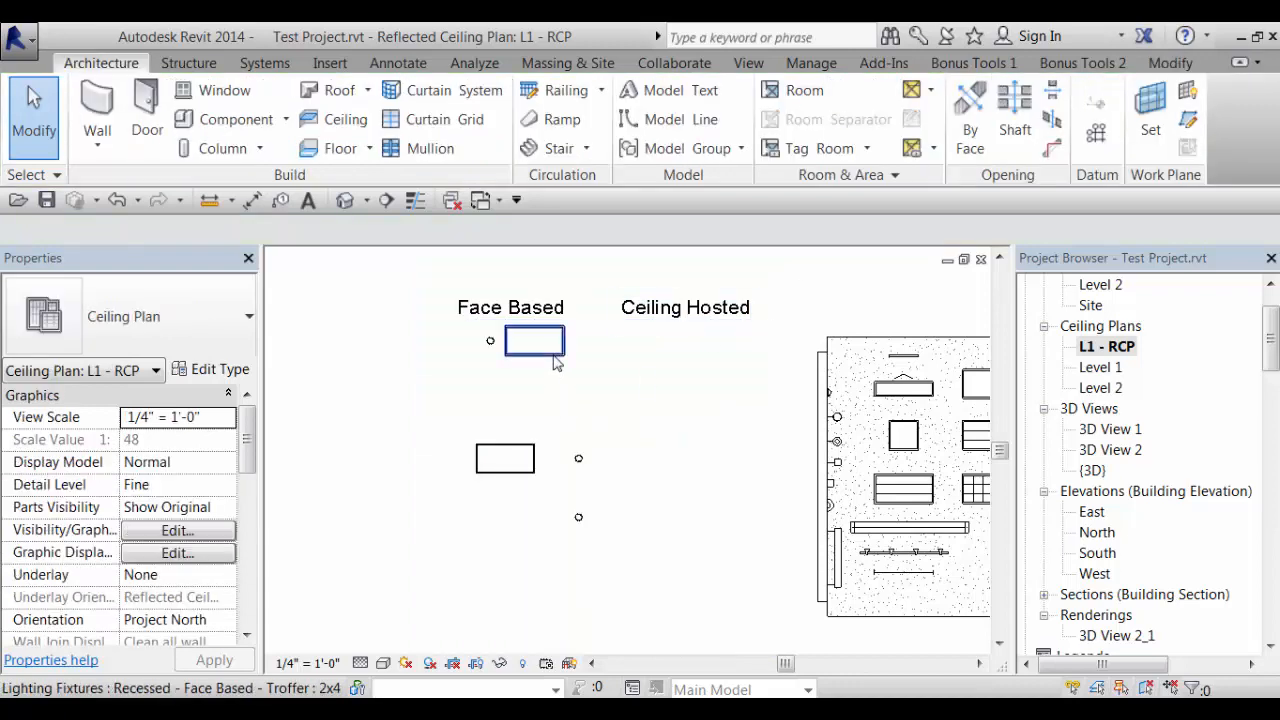
{"action": "left_click", "coordinate": [677, 396]}
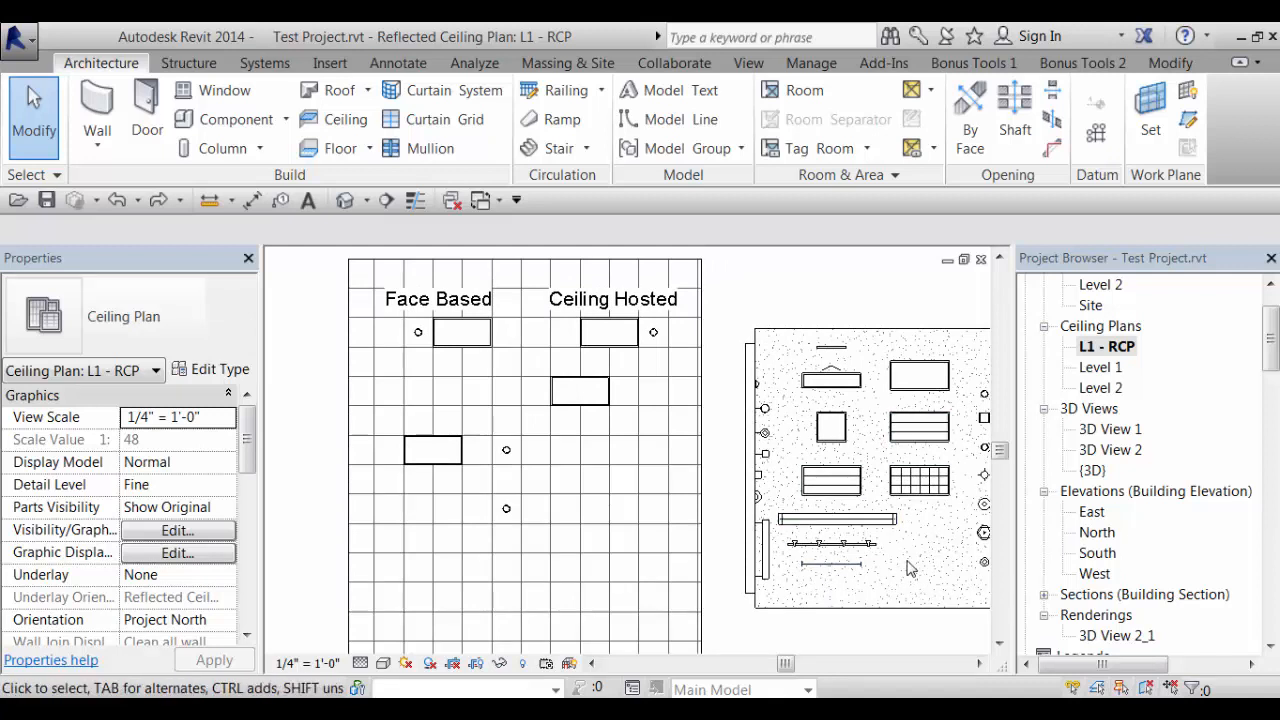
{"action": "left_click", "coordinate": [826, 544]}
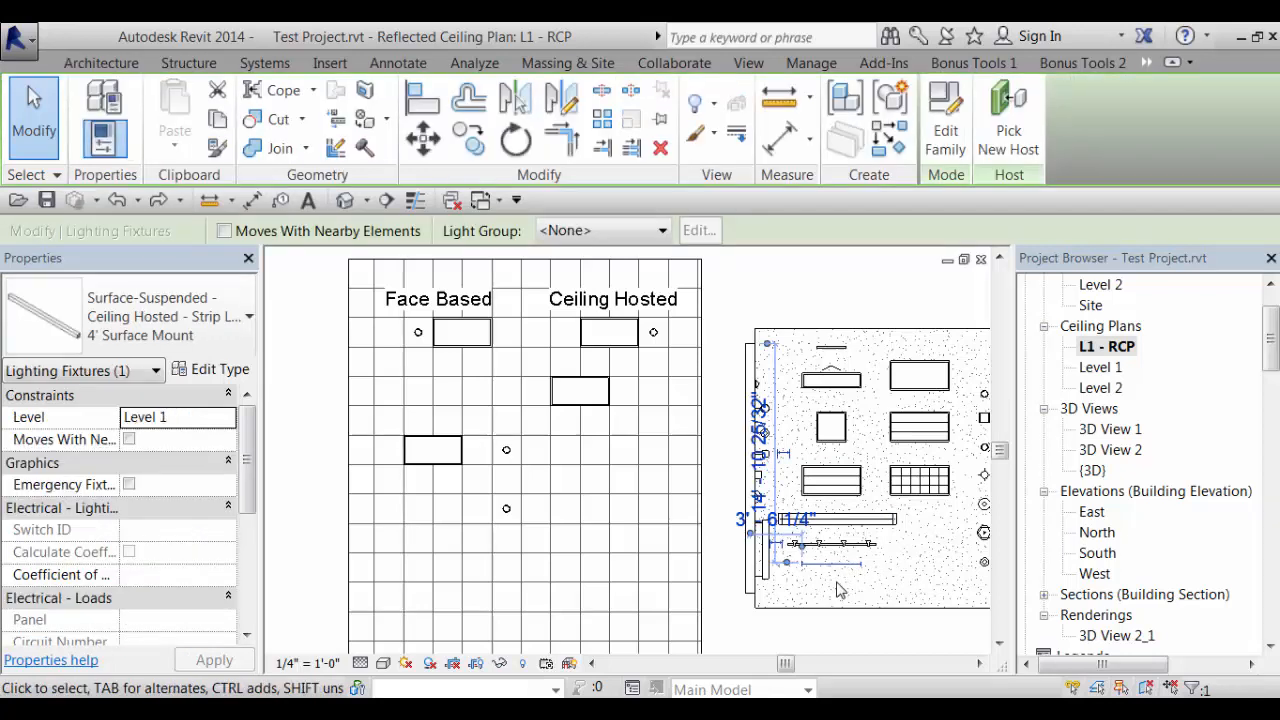
{"action": "mouse_move", "coordinate": [785, 291]}
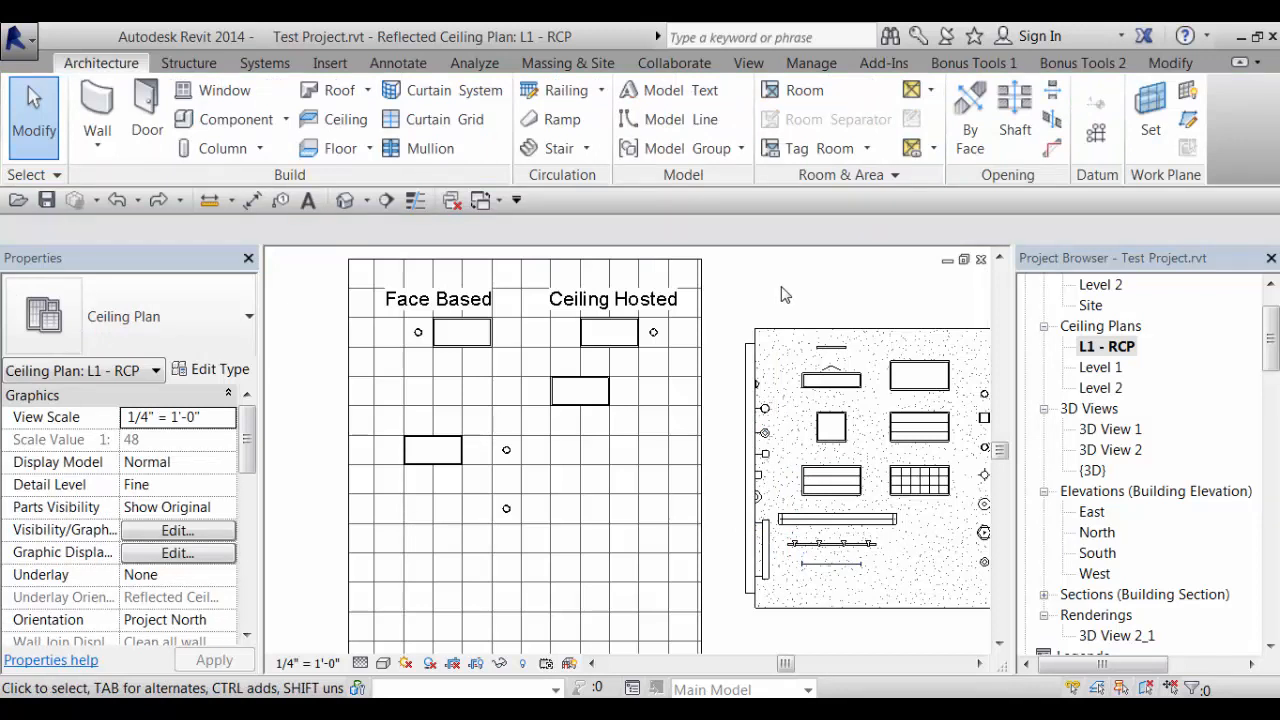
{"action": "left_click", "coordinate": [437, 299]}
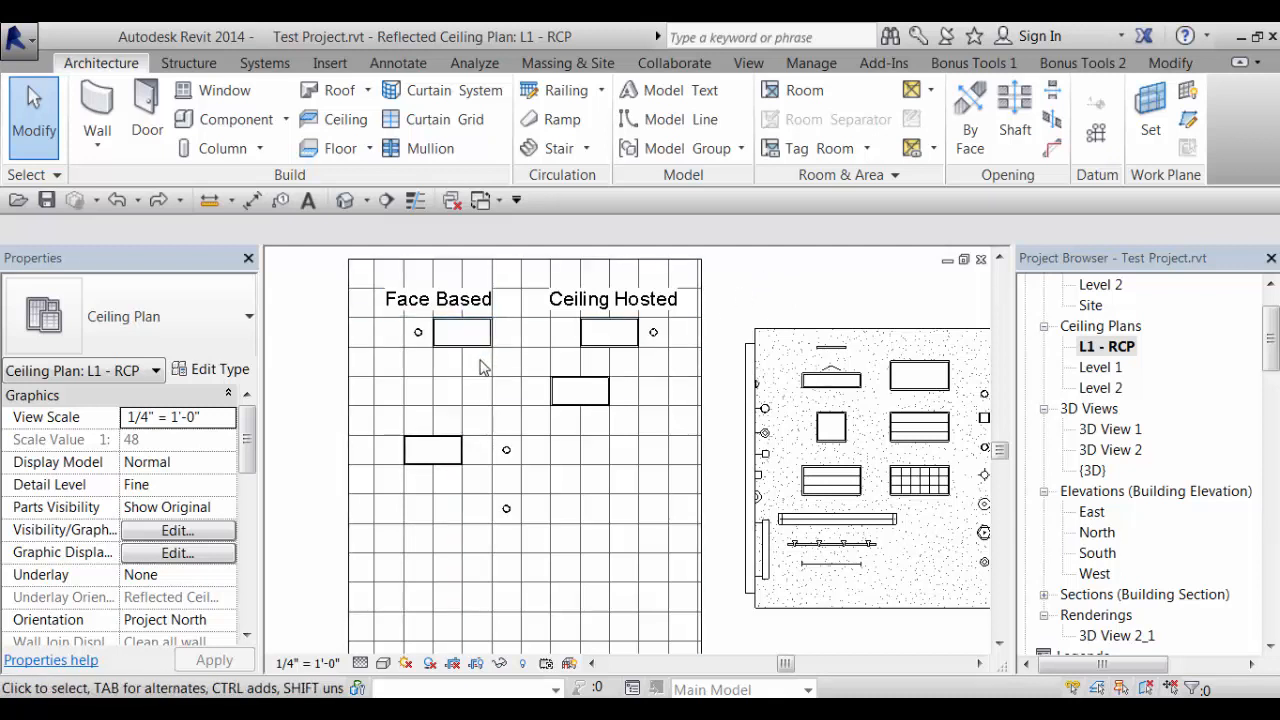
{"action": "left_click", "coordinate": [830, 540]}
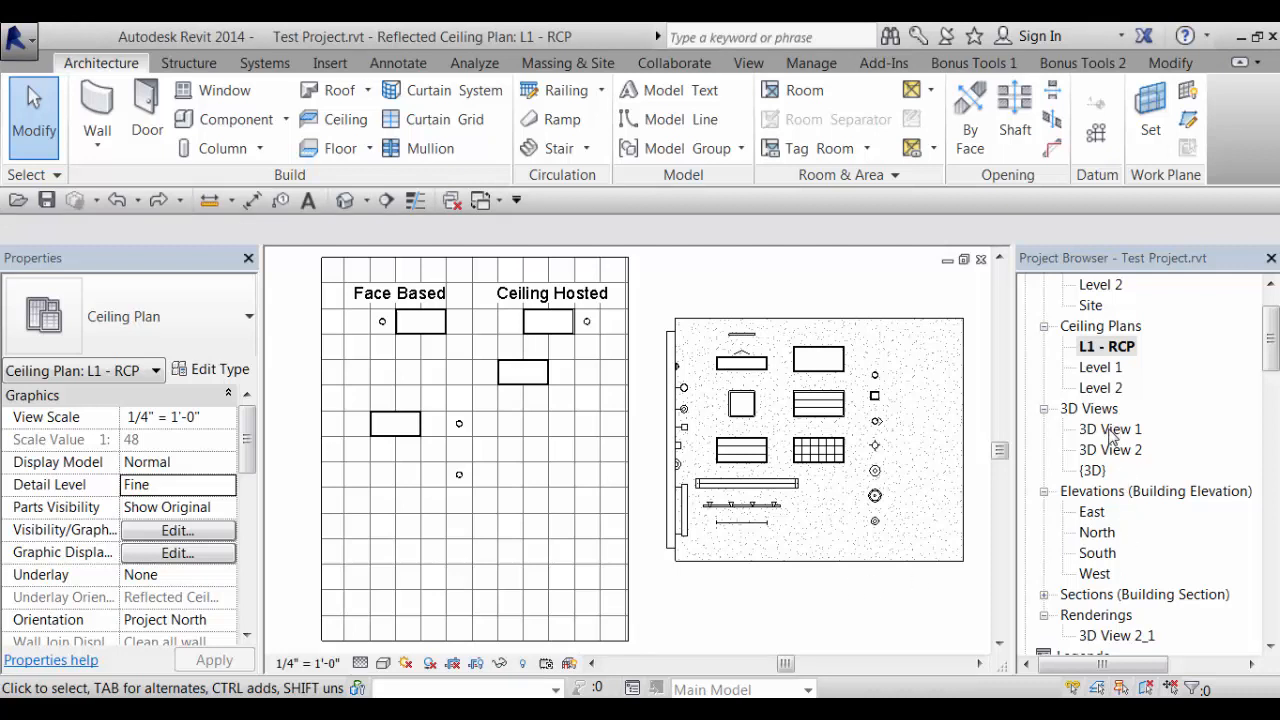
Open 3D View 1, then 3D View 2 showing the room corner fixtures
{"action": "double_click", "coordinate": [1109, 429]}
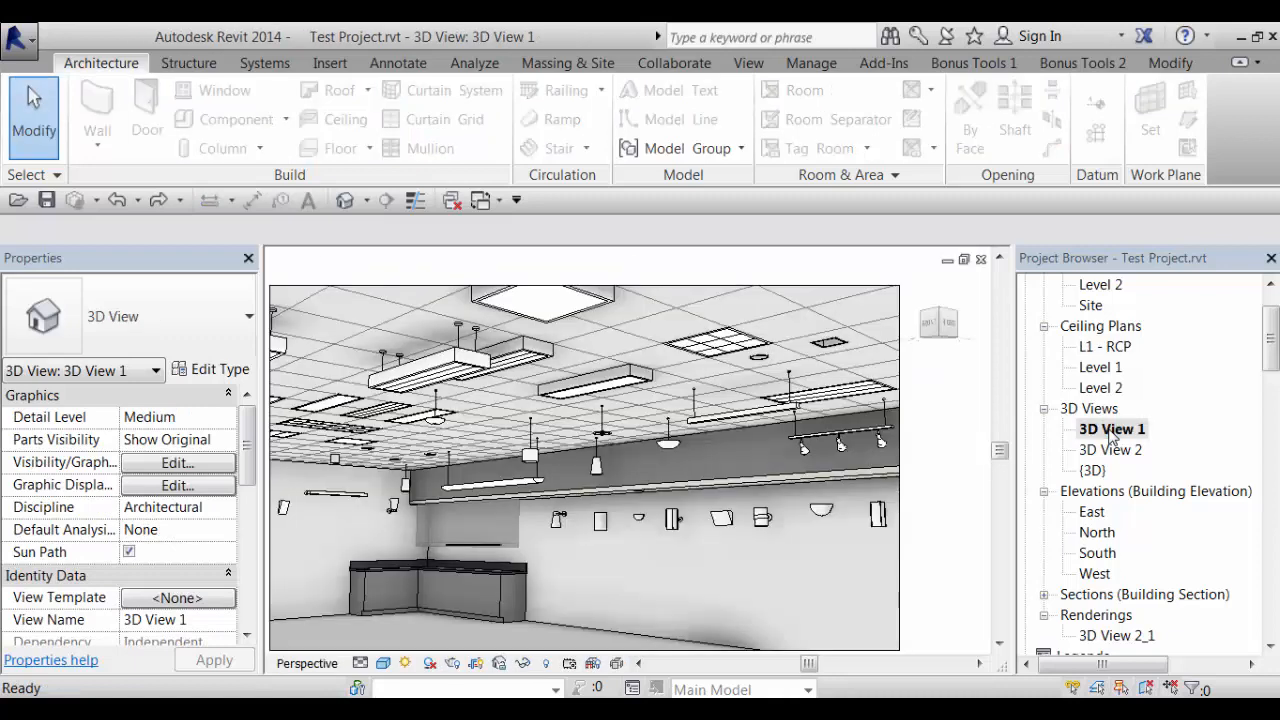
{"action": "double_click", "coordinate": [1110, 449]}
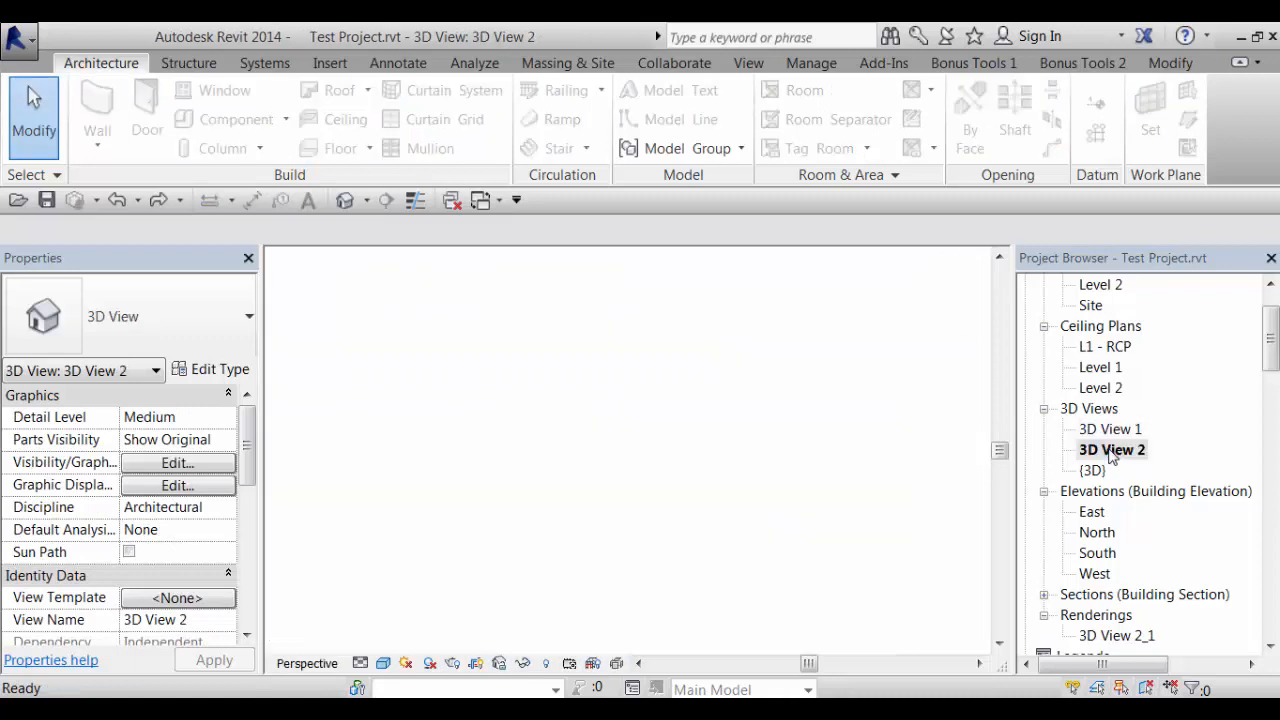
{"action": "double_click", "coordinate": [1113, 449]}
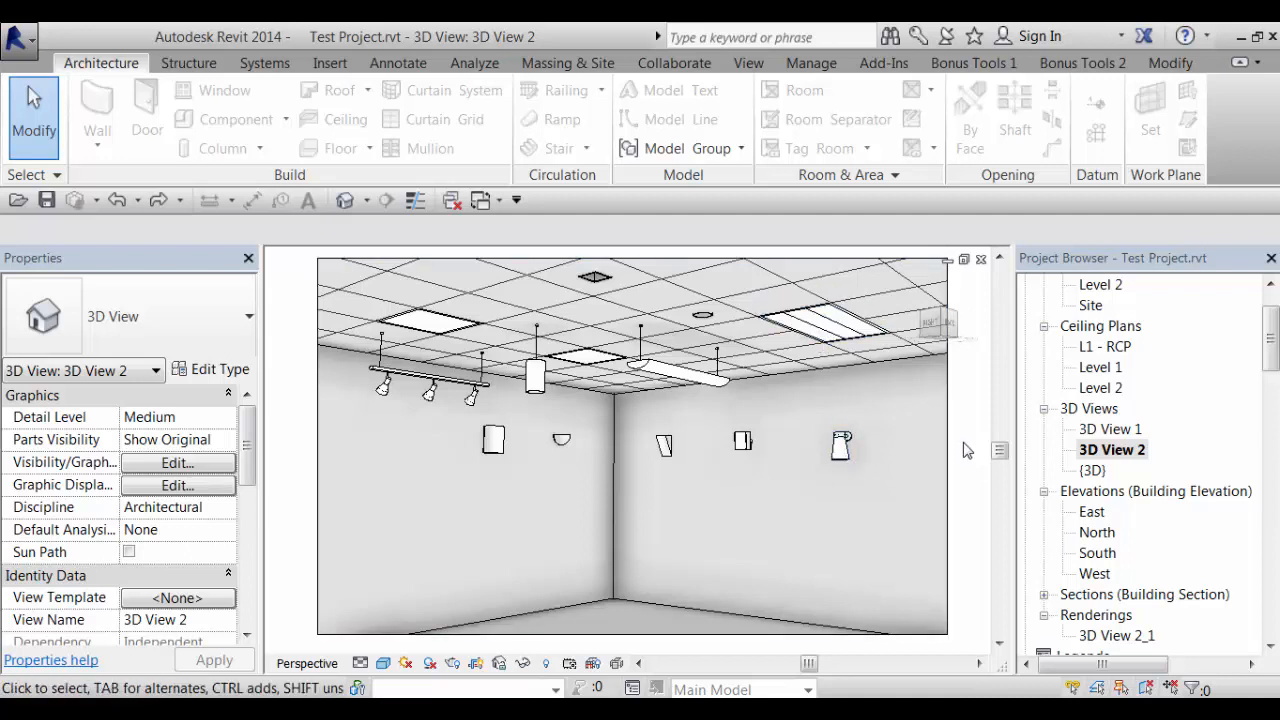
{"action": "mouse_move", "coordinate": [1261, 355]}
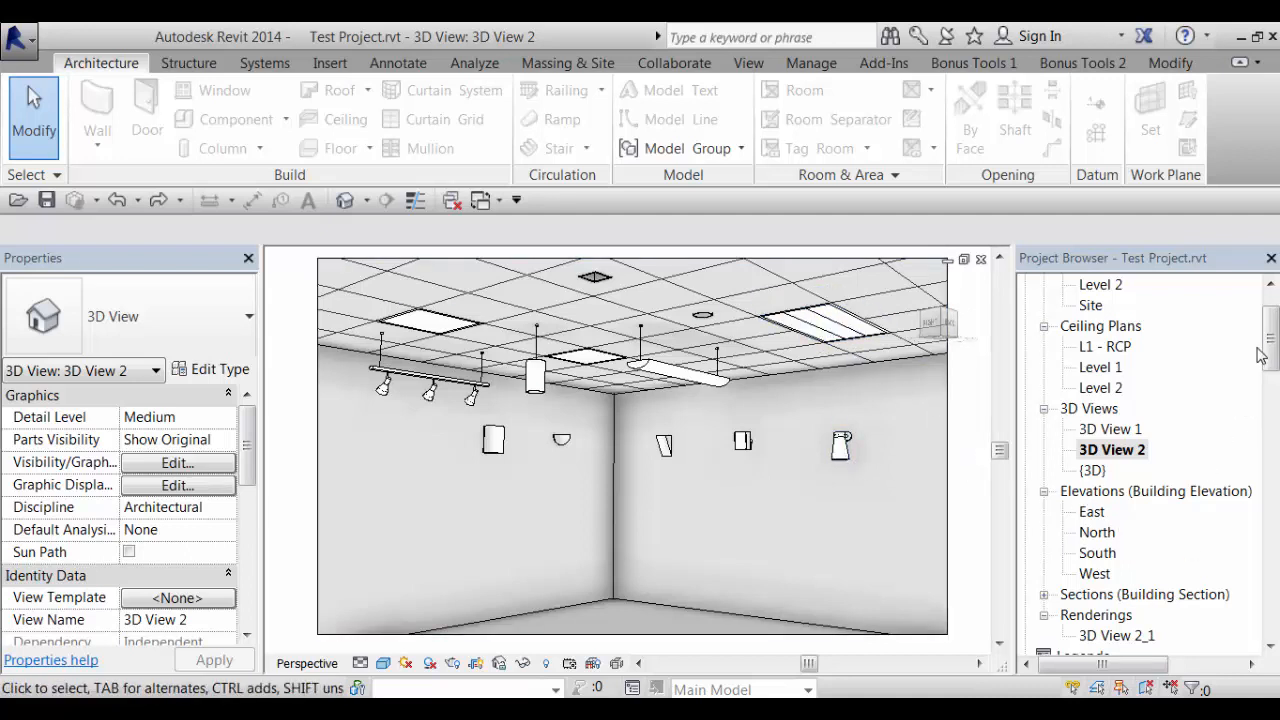
{"action": "left_click", "coordinate": [1113, 532]}
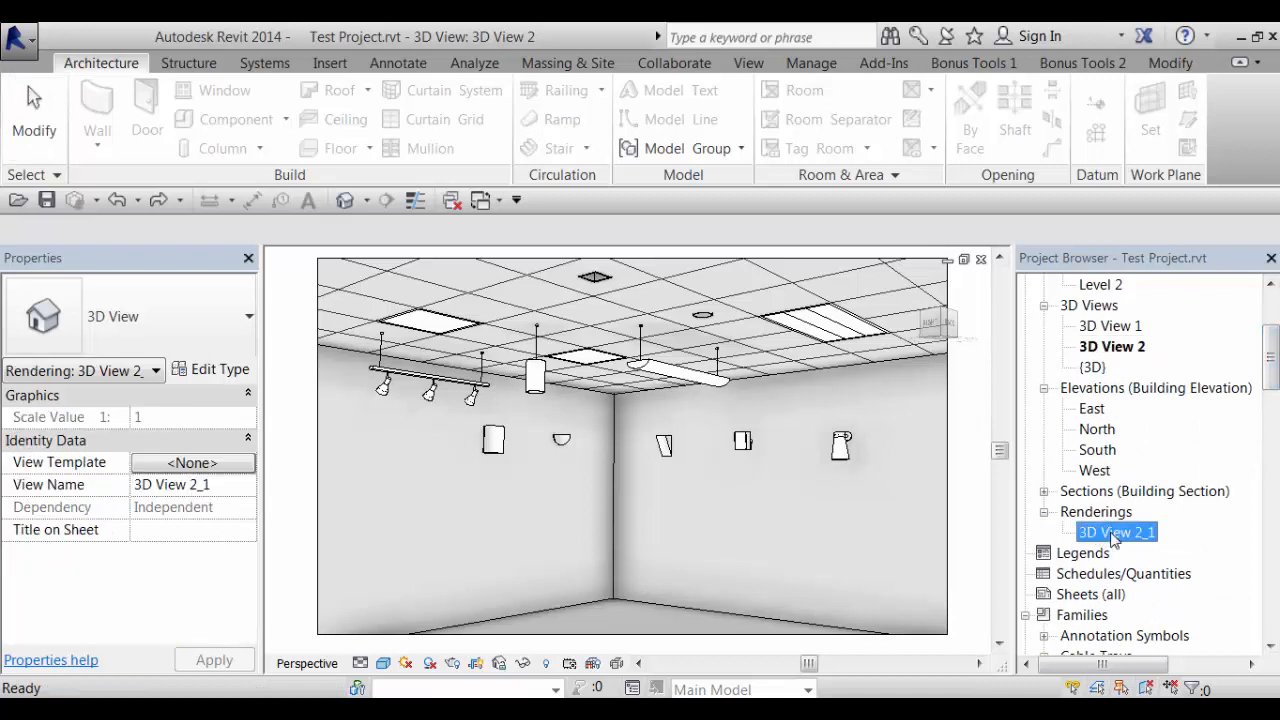
Open the 3D View 2_1 rendering of the warmly lit room
{"action": "double_click", "coordinate": [1115, 532]}
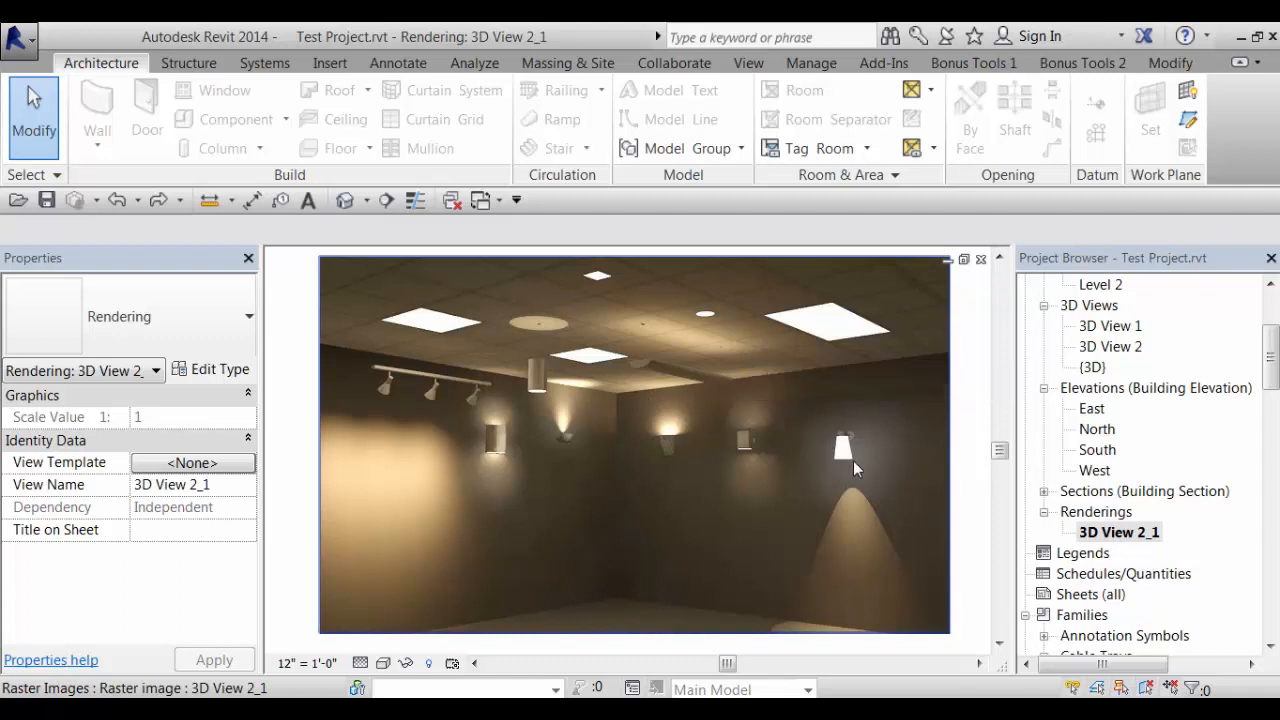
{"action": "mouse_move", "coordinate": [655, 491]}
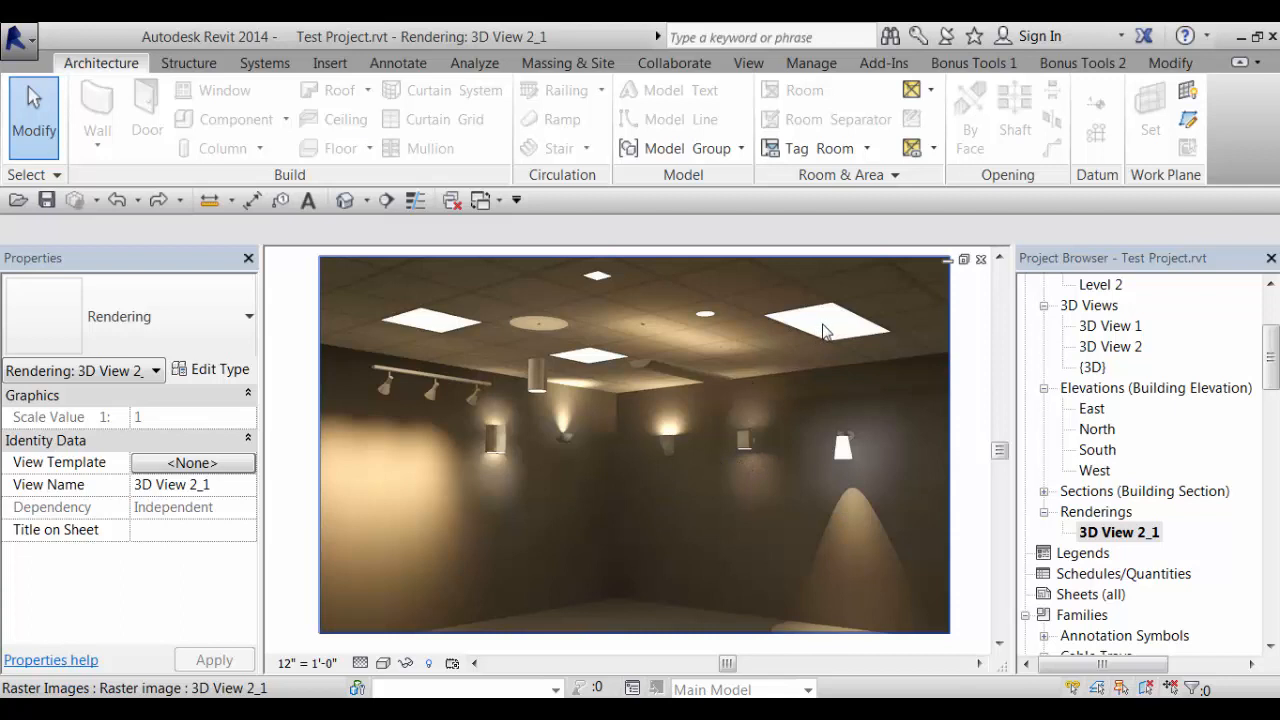
{"action": "mouse_move", "coordinate": [443, 329]}
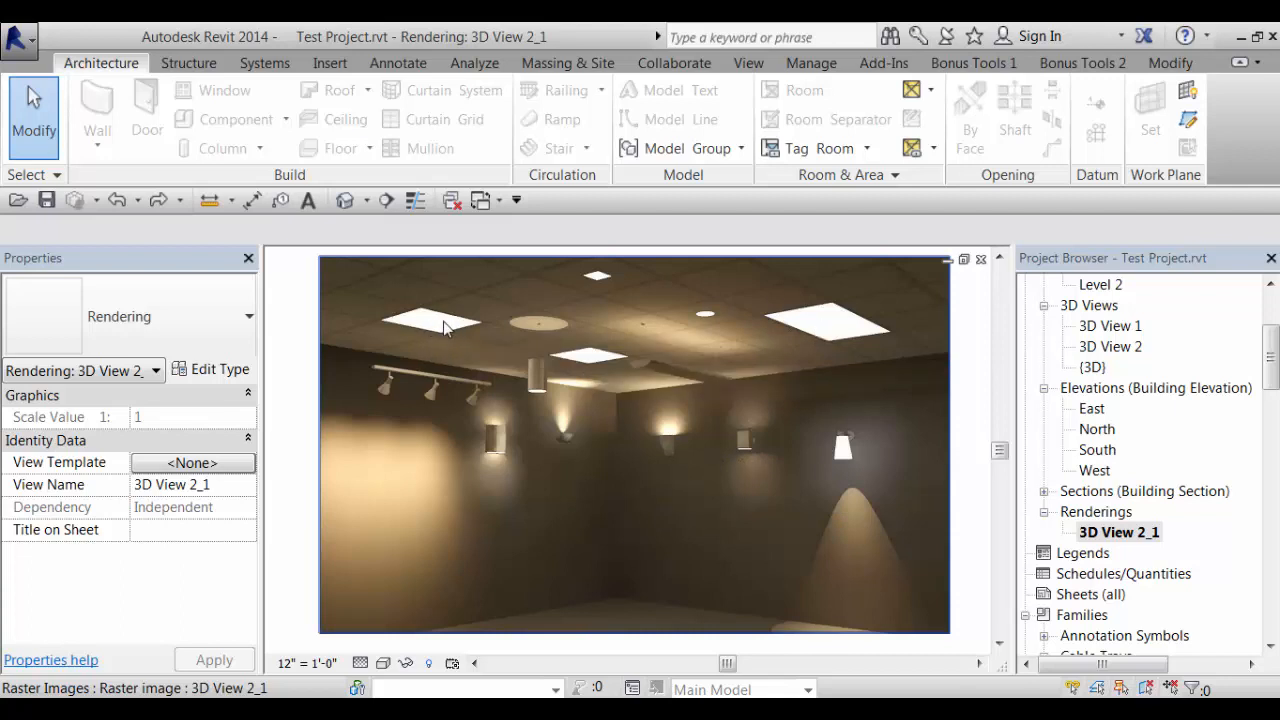
{"action": "mouse_move", "coordinate": [733, 345]}
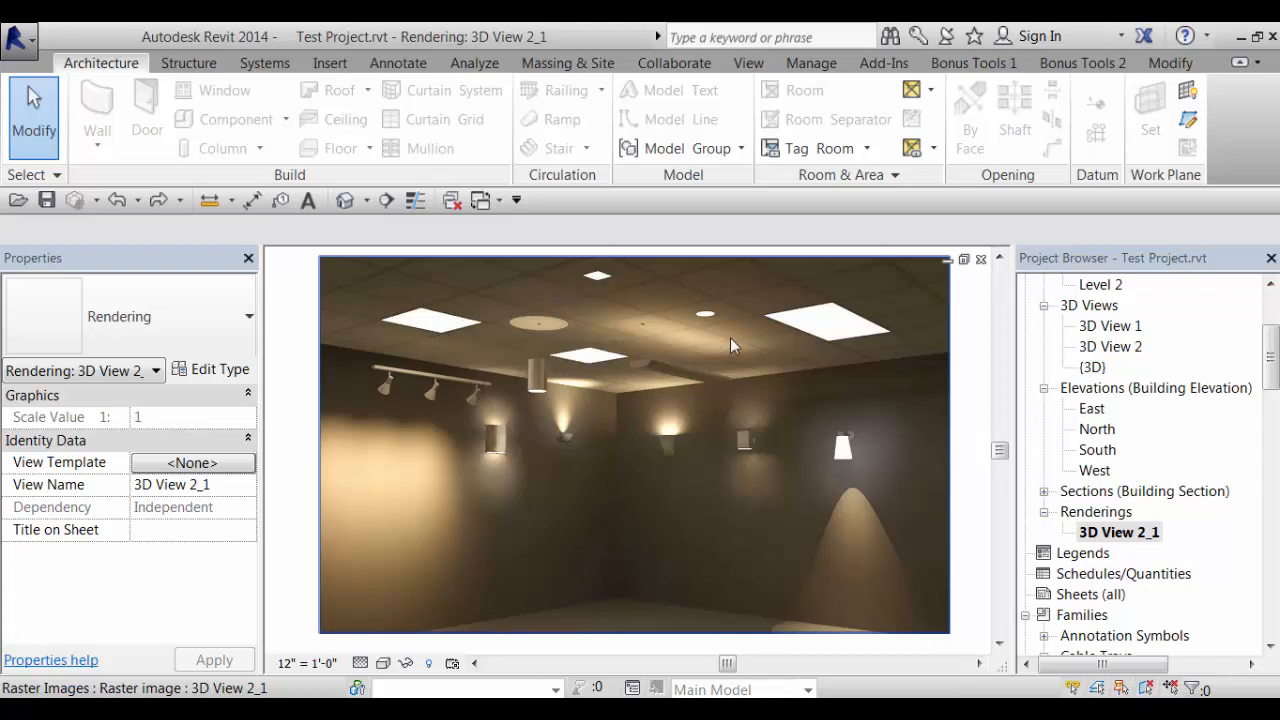
{"action": "mouse_move", "coordinate": [479, 466]}
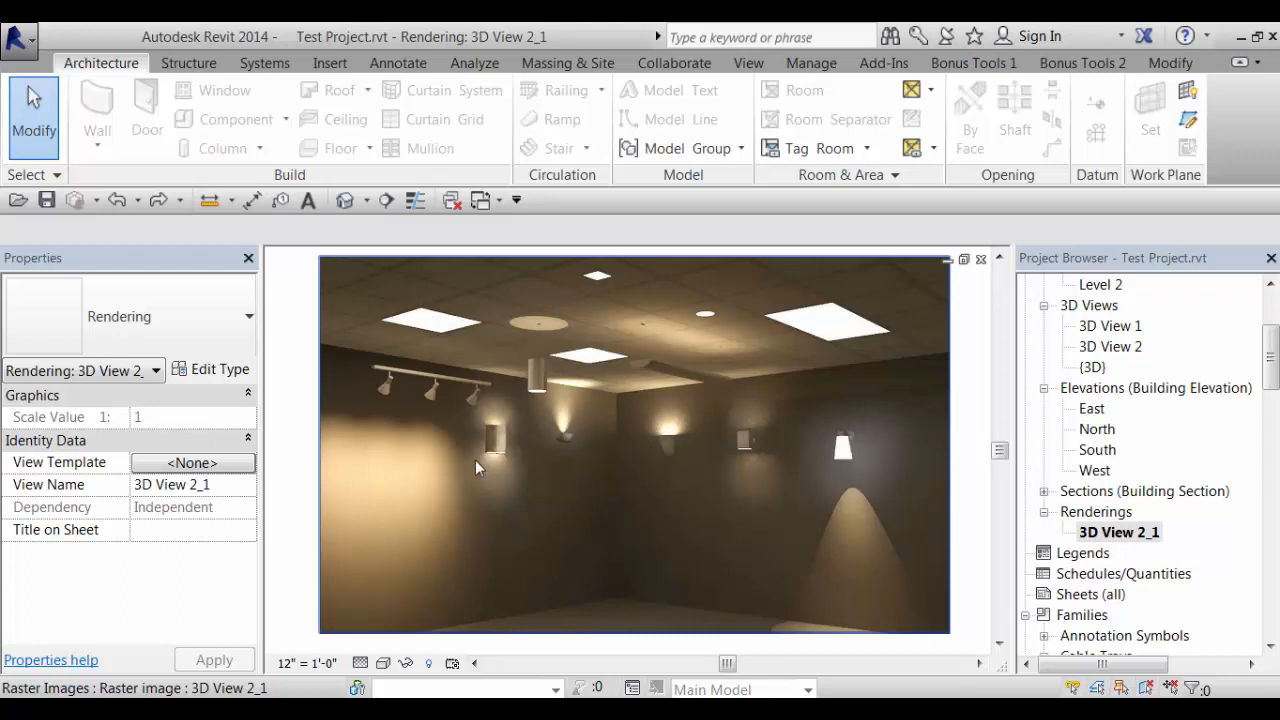
{"action": "mouse_move", "coordinate": [613, 499]}
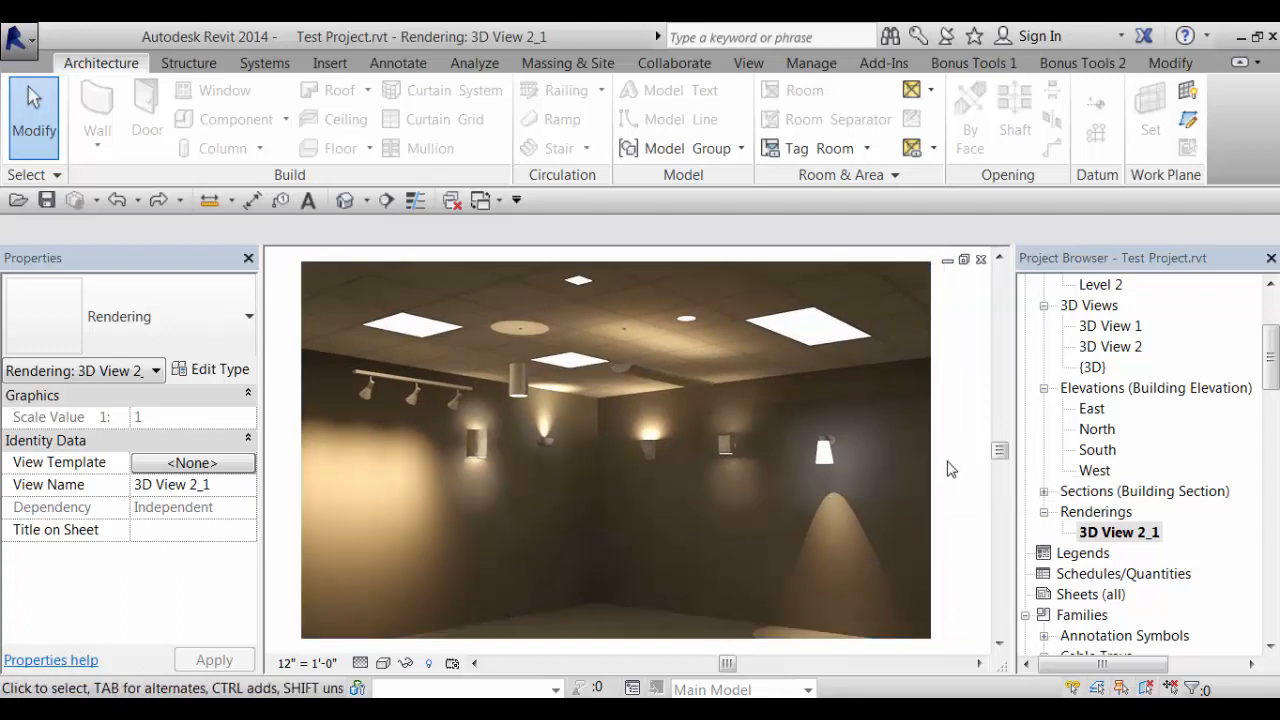
{"action": "mouse_move", "coordinate": [955, 466]}
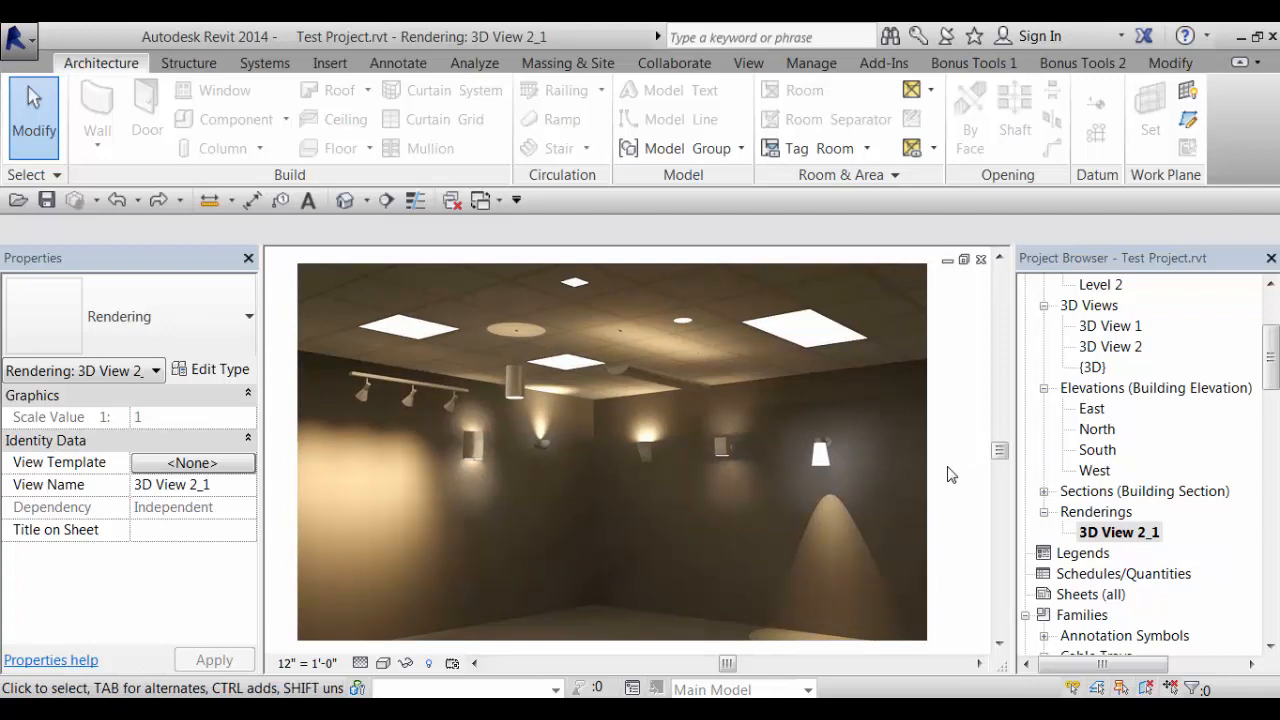
{"action": "left_click", "coordinate": [1091, 367]}
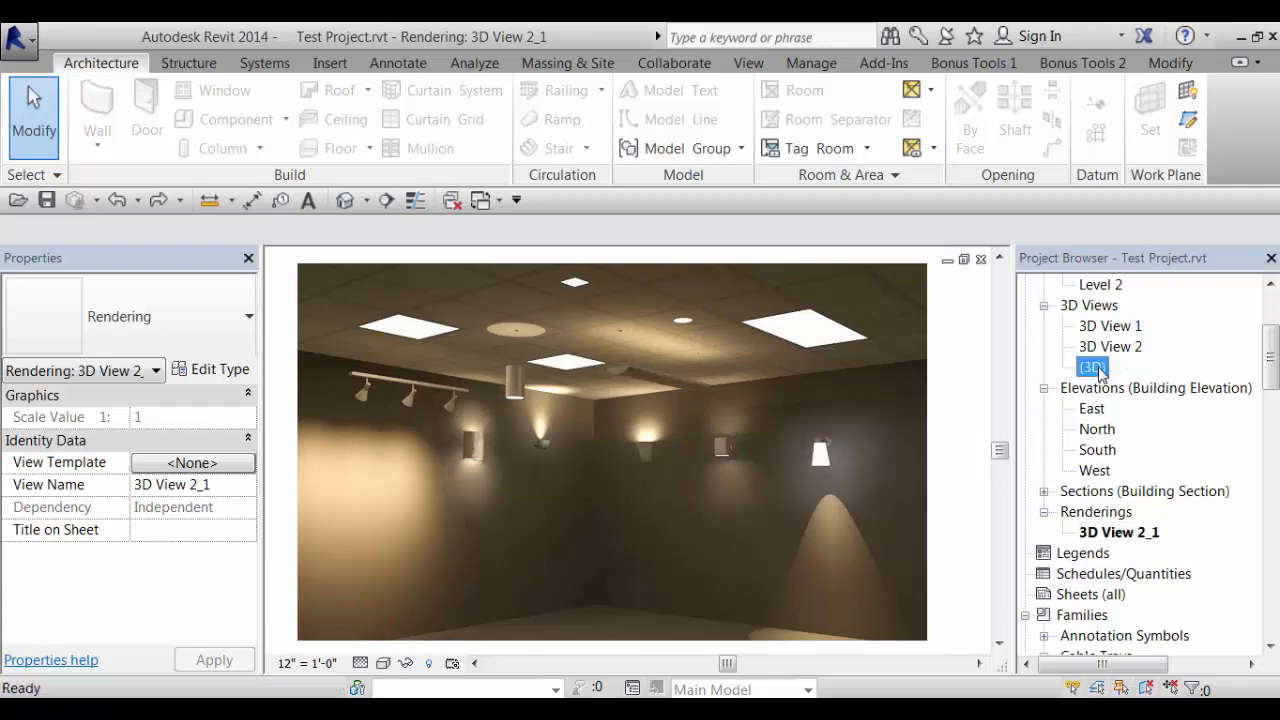
Open the default {3D} view and pan the model slightly
{"action": "double_click", "coordinate": [1092, 367]}
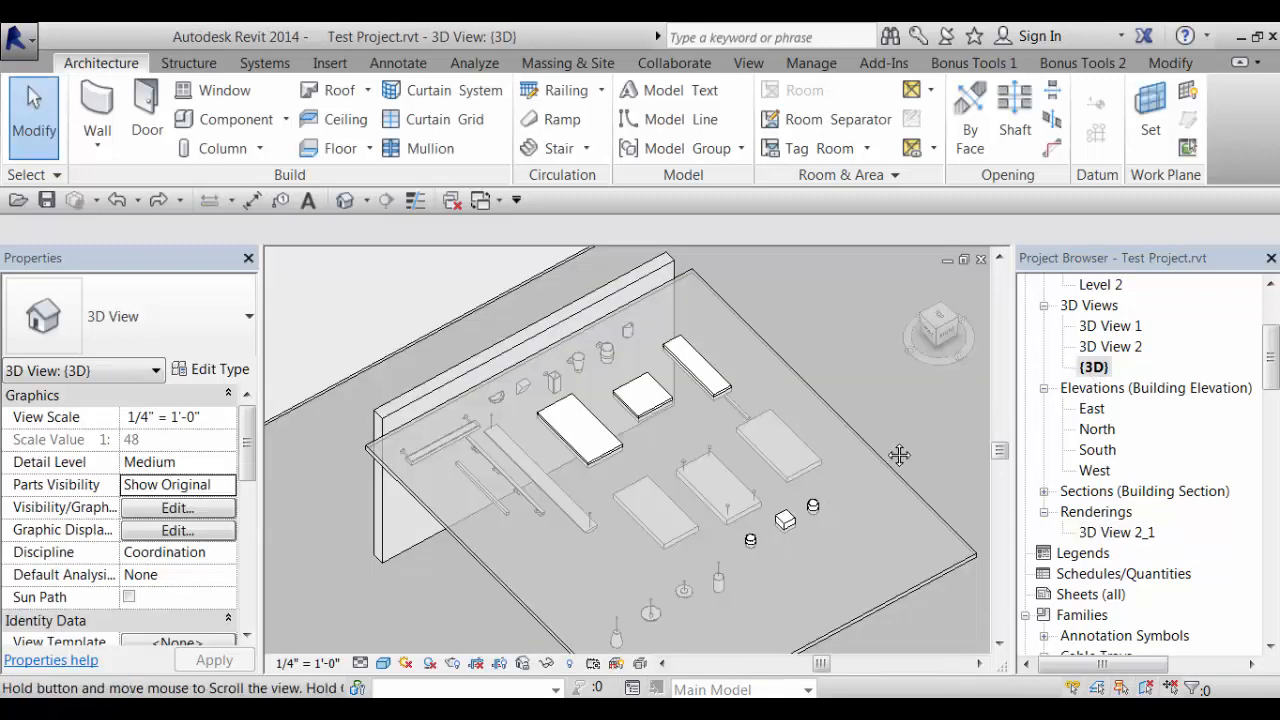
{"action": "left_click_drag", "start_coordinate": [900, 455], "coordinate": [863, 430]}
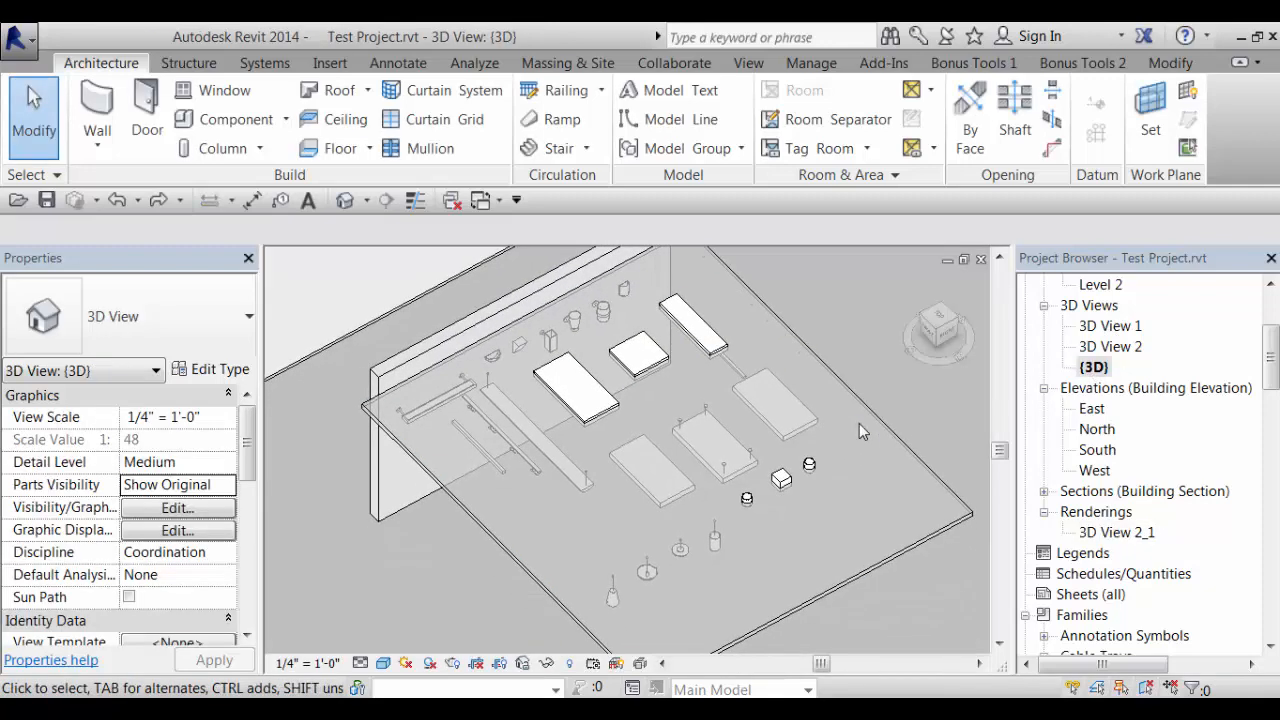
{"action": "mouse_move", "coordinate": [854, 438]}
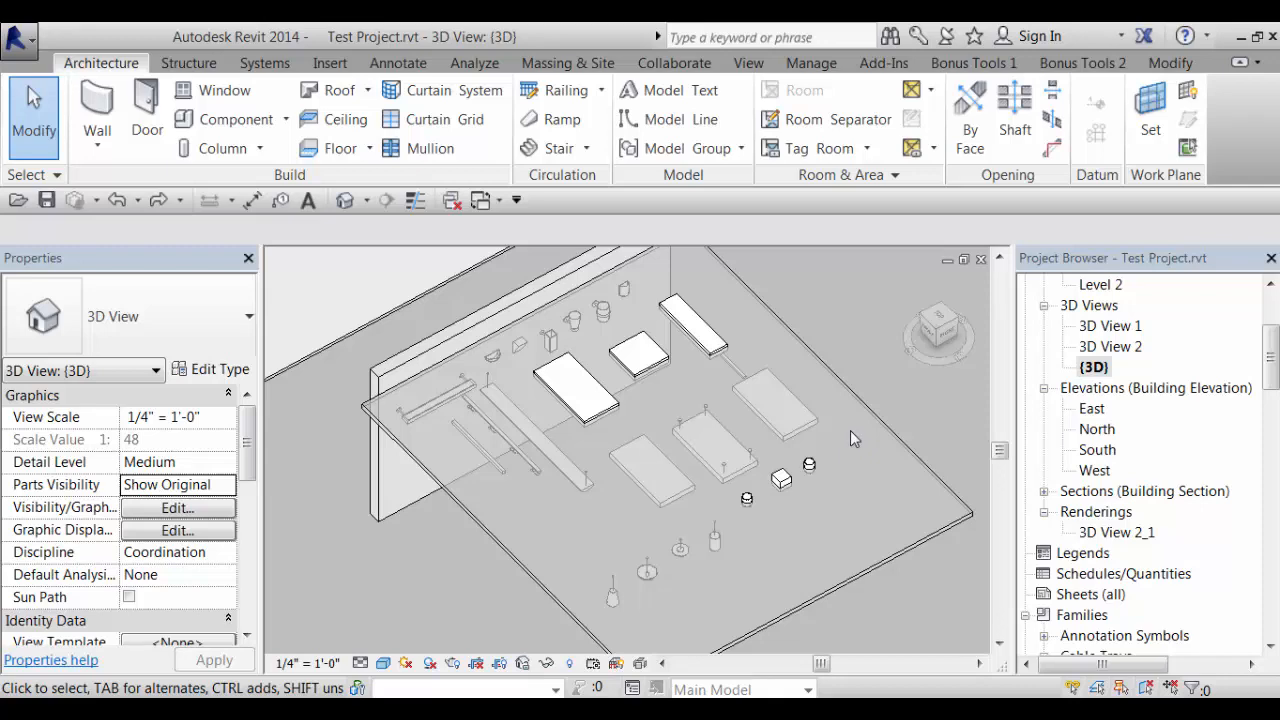